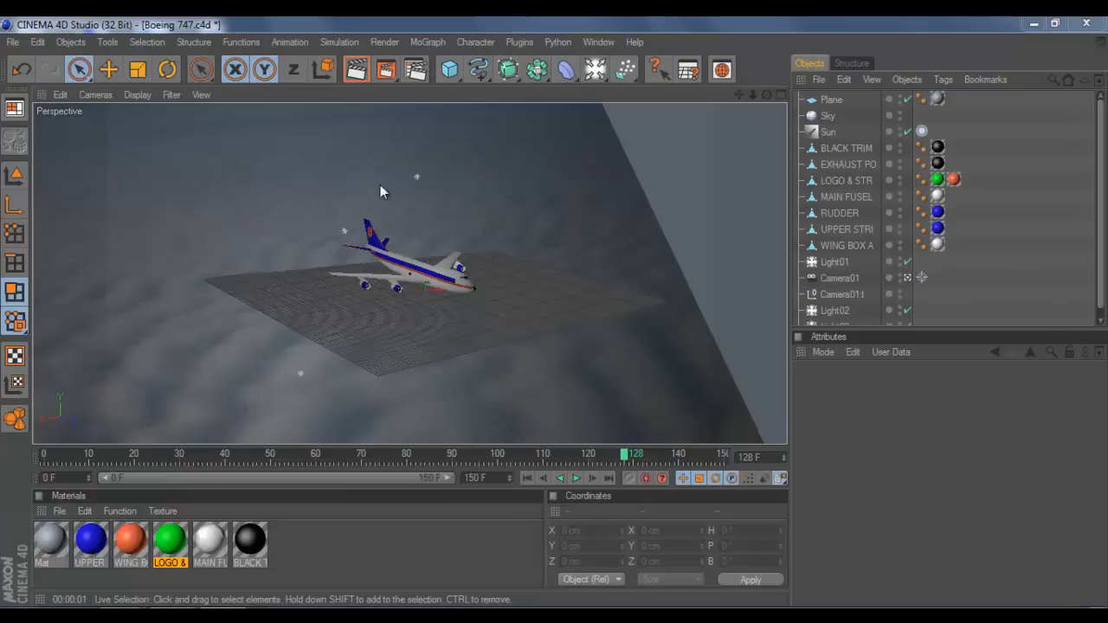
mouse_move(661, 176)
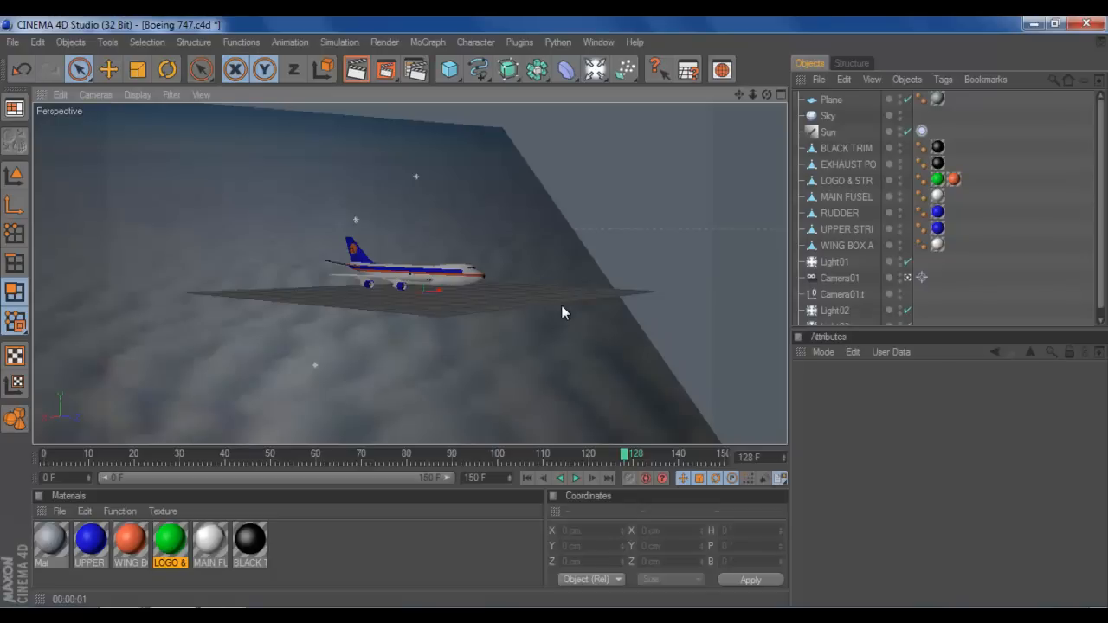
mouse_move(320, 412)
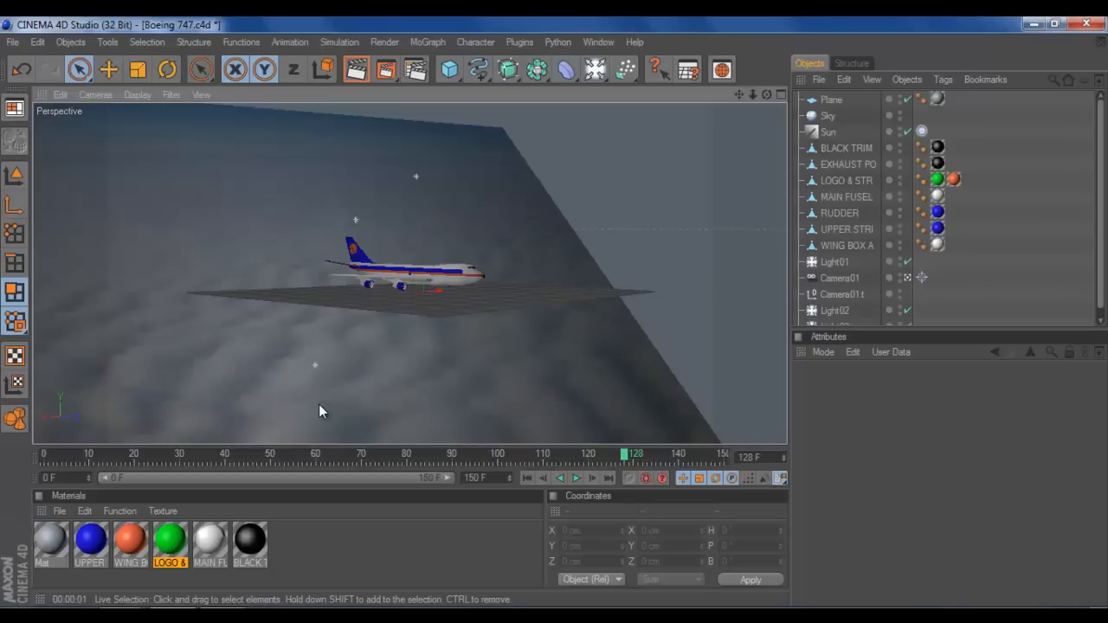
mouse_move(459, 275)
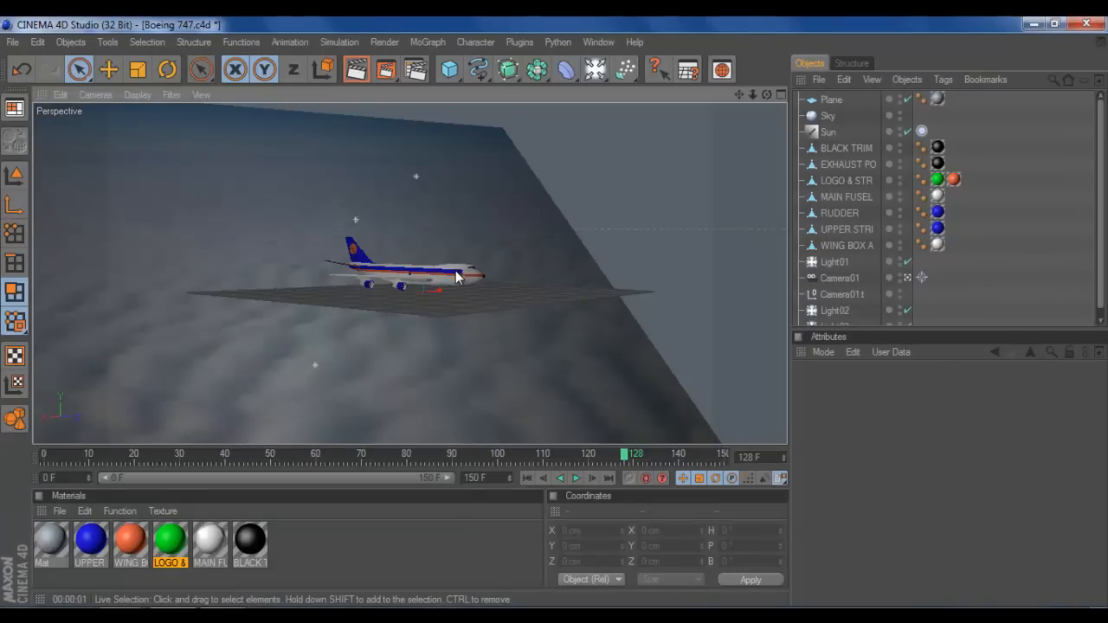
mouse_move(474, 284)
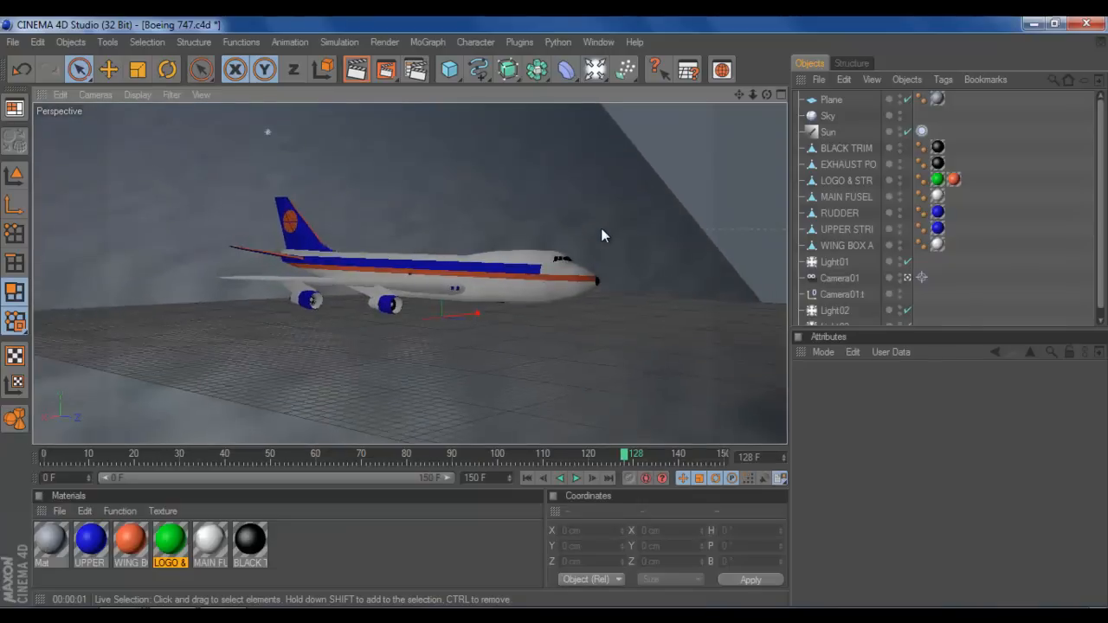
Delete the cloud plane, sky, sun, lights and cameras, leaving only the 747's parts.
drag(602, 235, 585, 294)
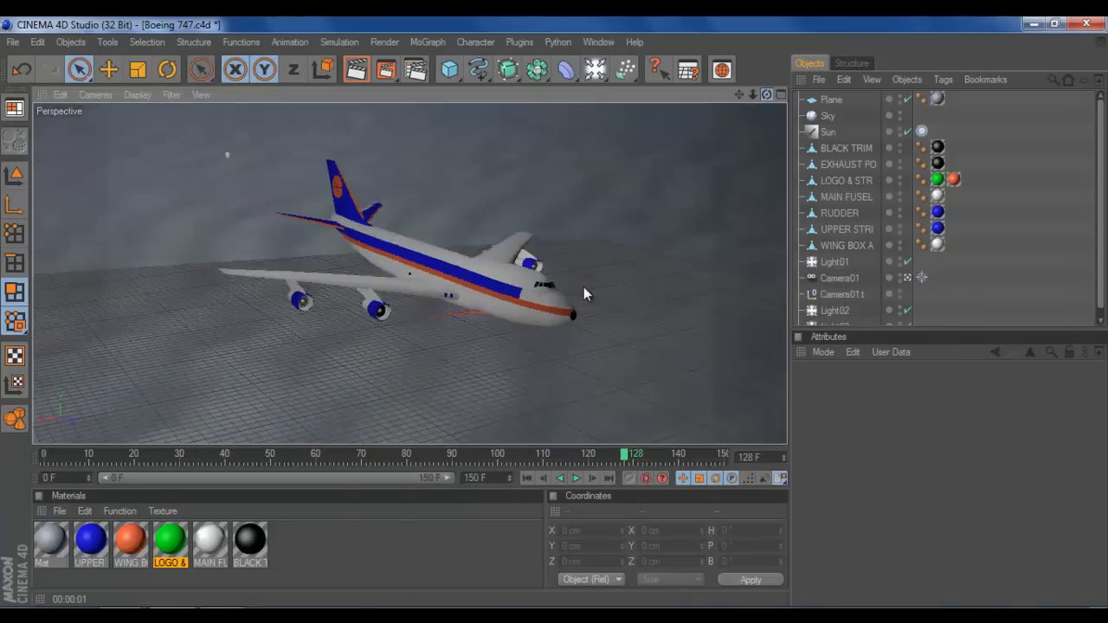
drag(585, 295, 575, 305)
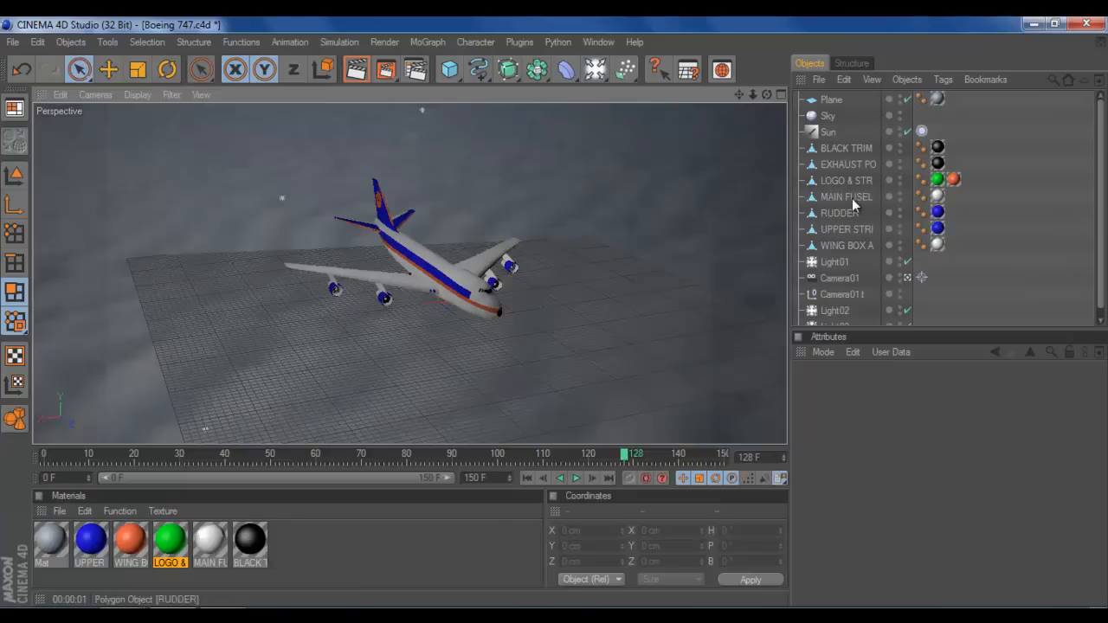
key(ctrl+a)
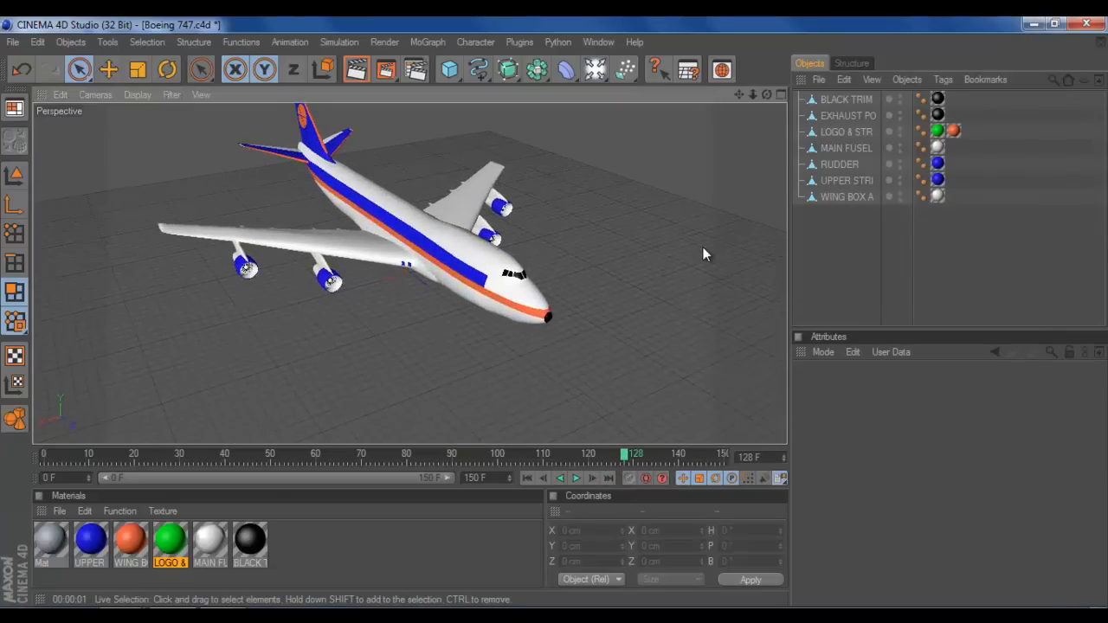
Orbit around the 747 to a front three-quarter view to inspect the remaining model.
drag(706, 253, 554, 318)
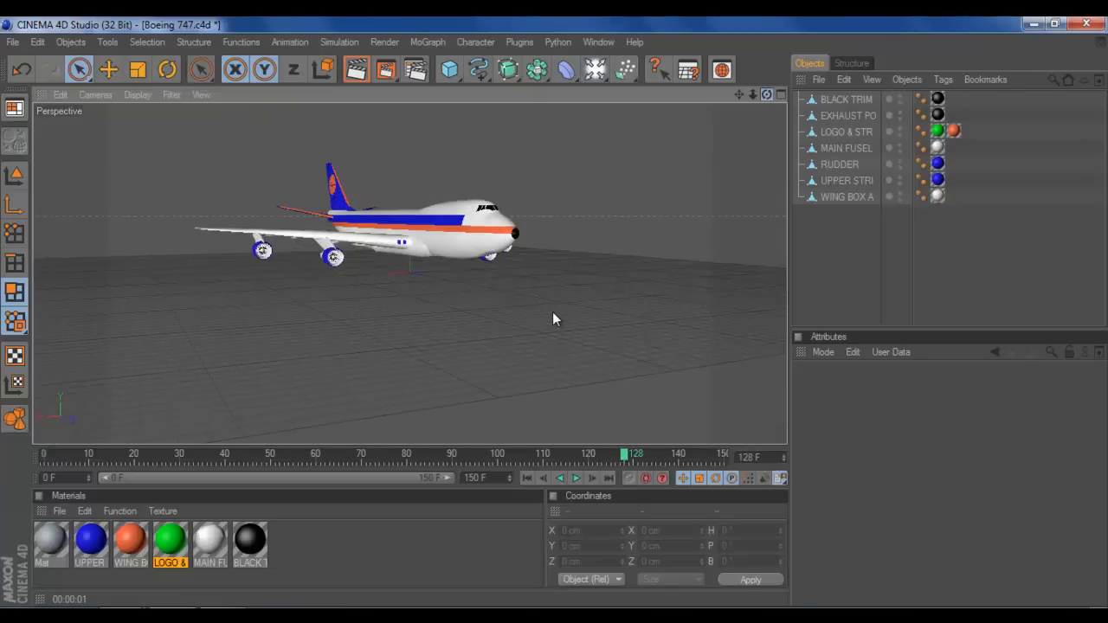
drag(554, 318, 674, 266)
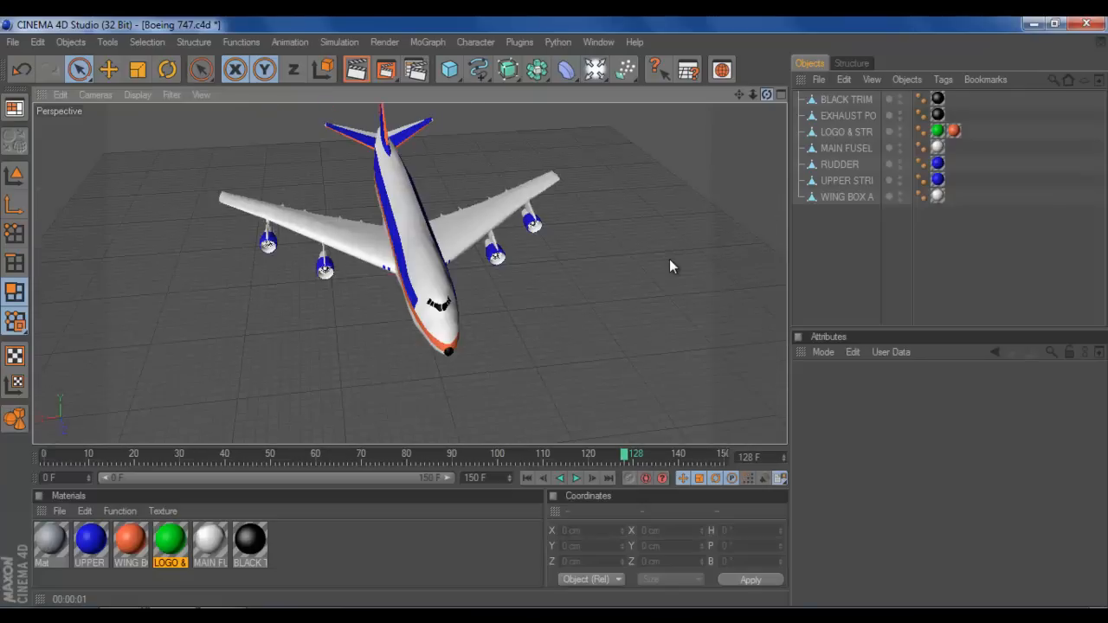
drag(675, 267, 545, 320)
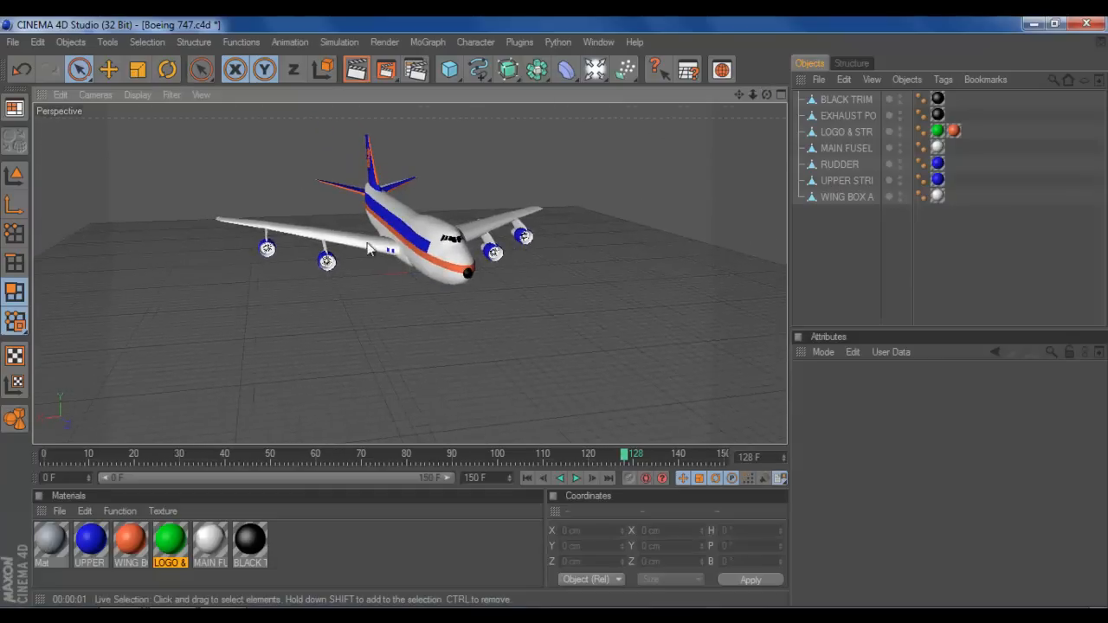
mouse_move(471, 208)
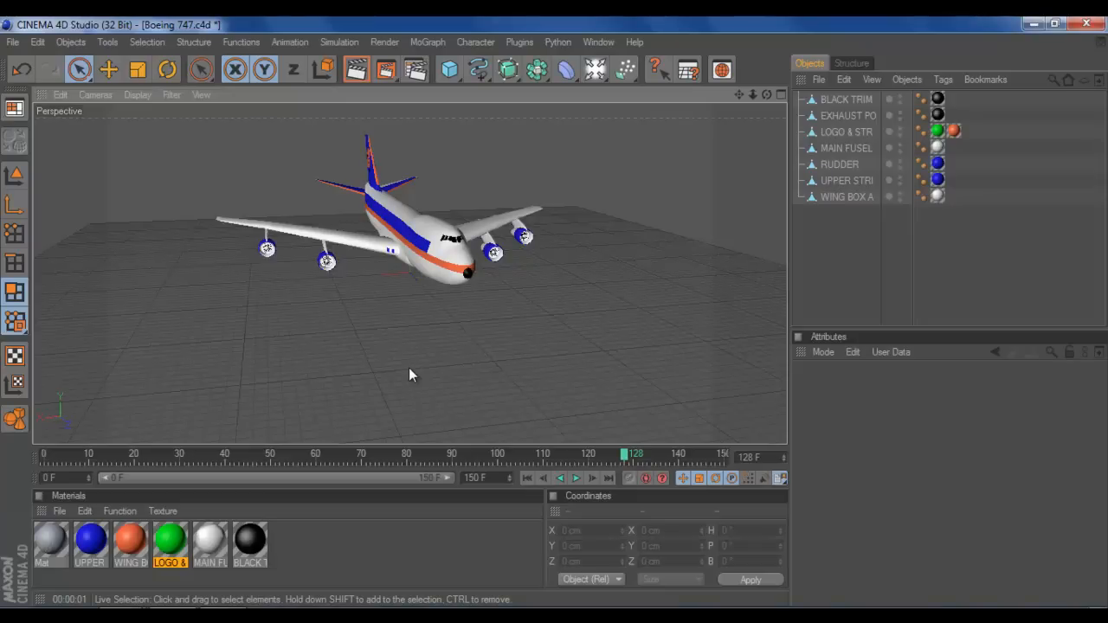
mouse_move(440, 205)
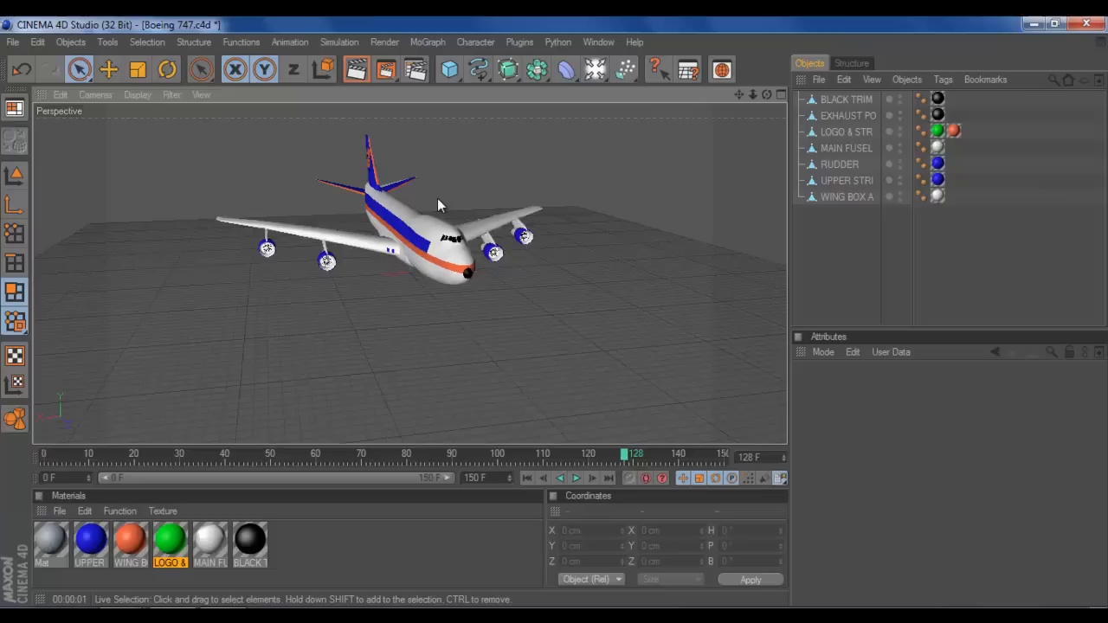
mouse_move(388, 227)
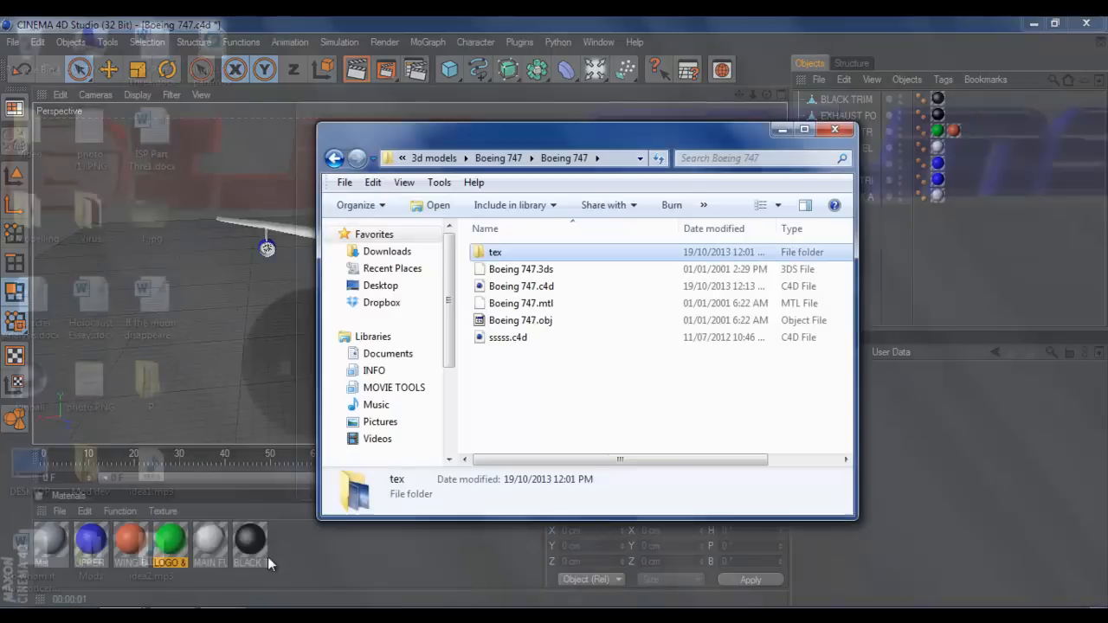
Open the Boeing 747 model's tex folder showing its six sky texture images.
click(521, 285)
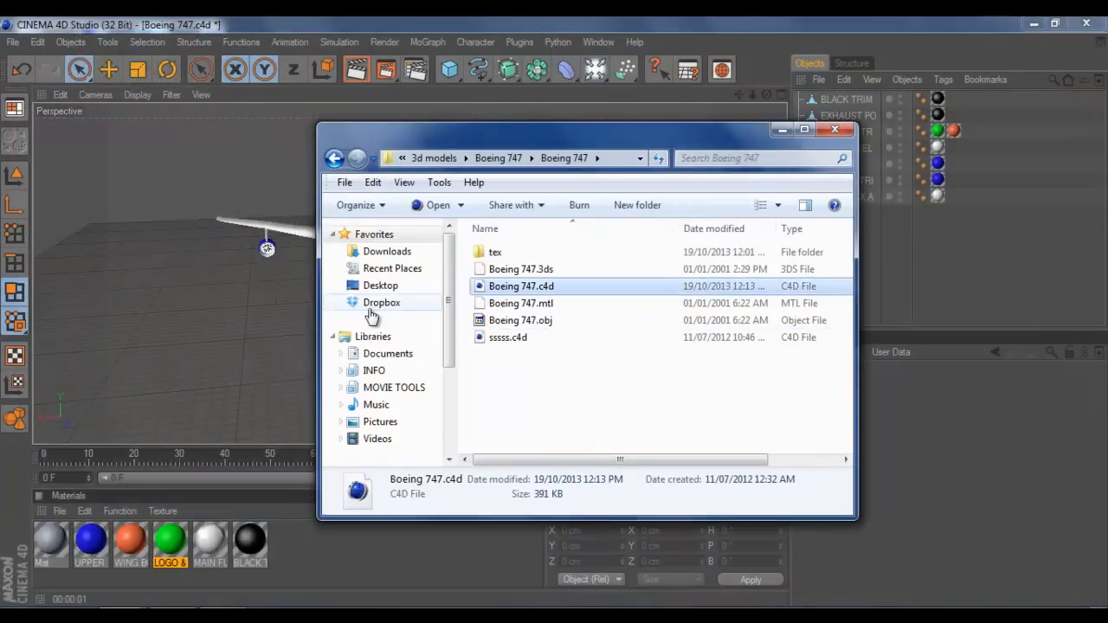
mouse_move(173, 370)
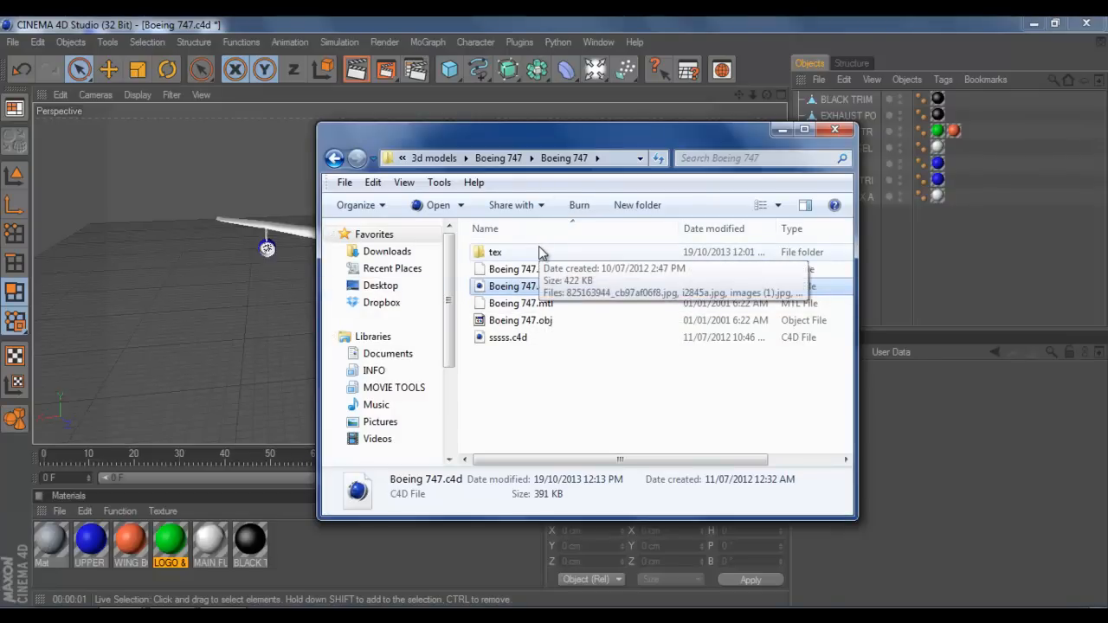
double_click(495, 253)
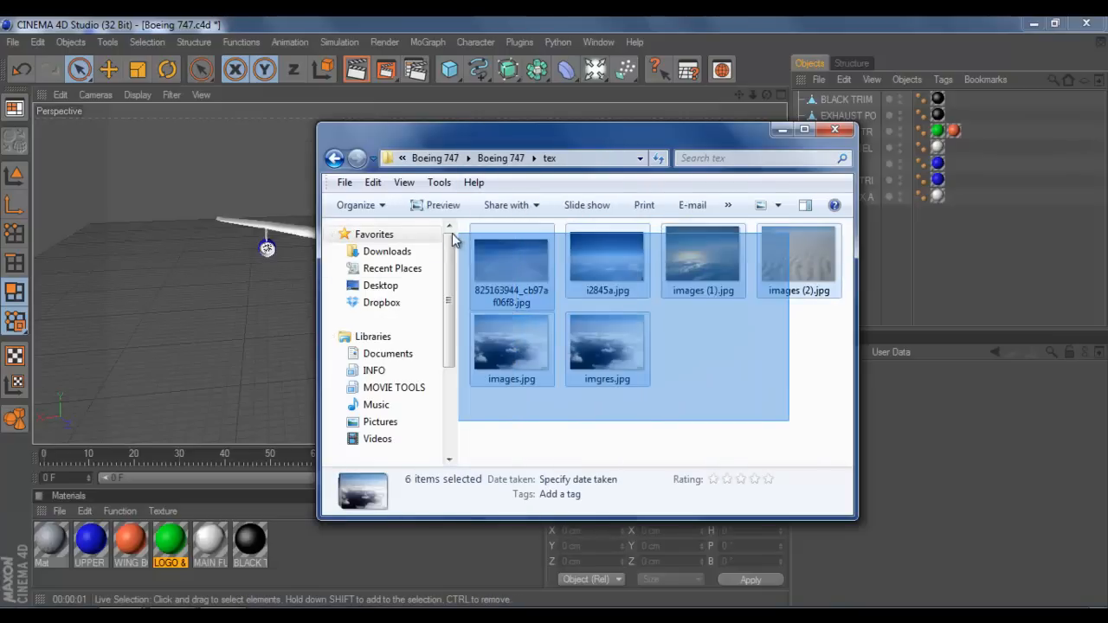
click(753, 367)
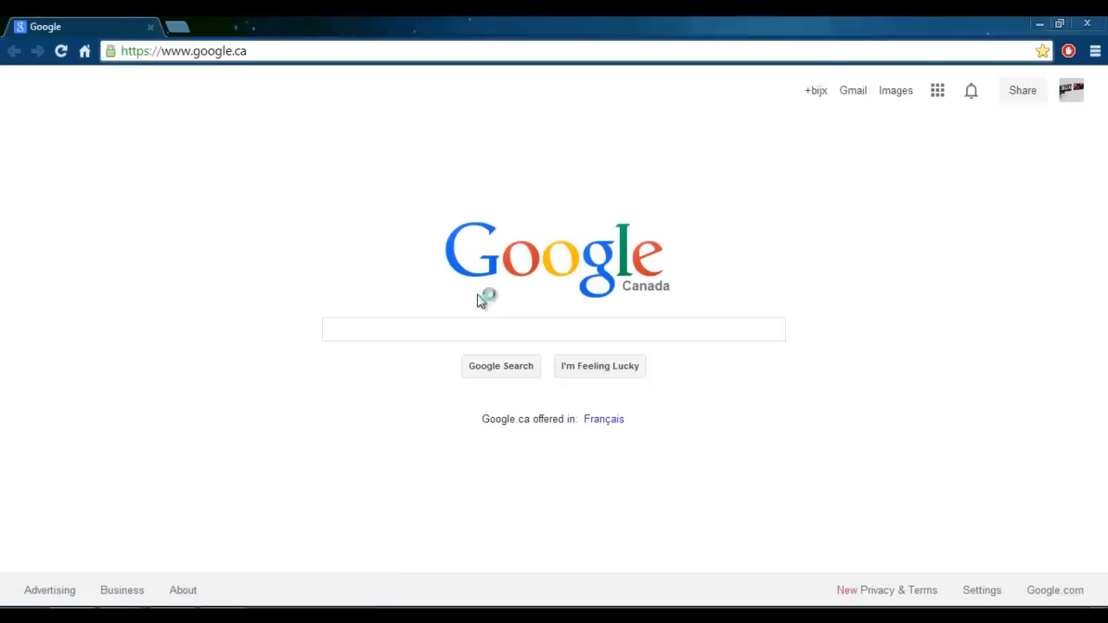
Search Google for 'sky image from plane' and open the sunset airplane image result.
click(554, 329)
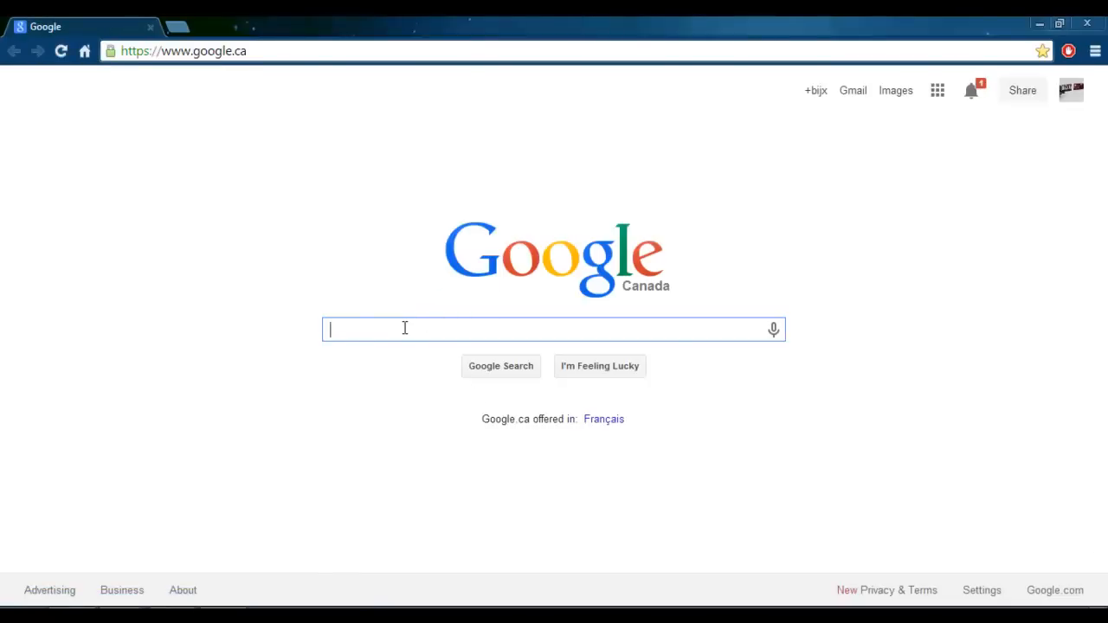
text(sky image)
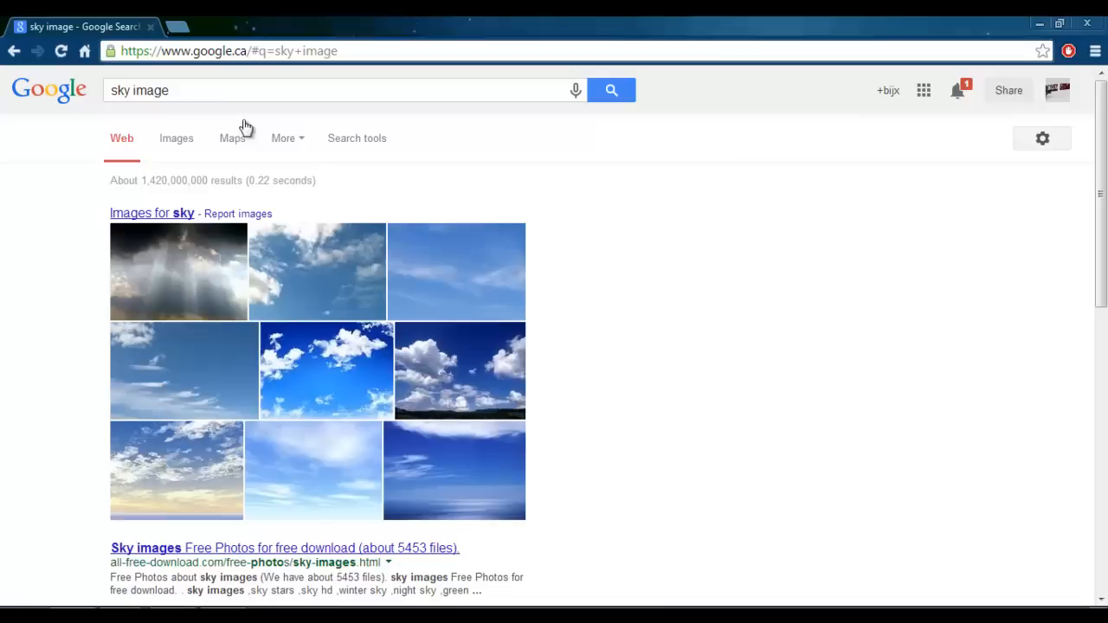
text(from plane)
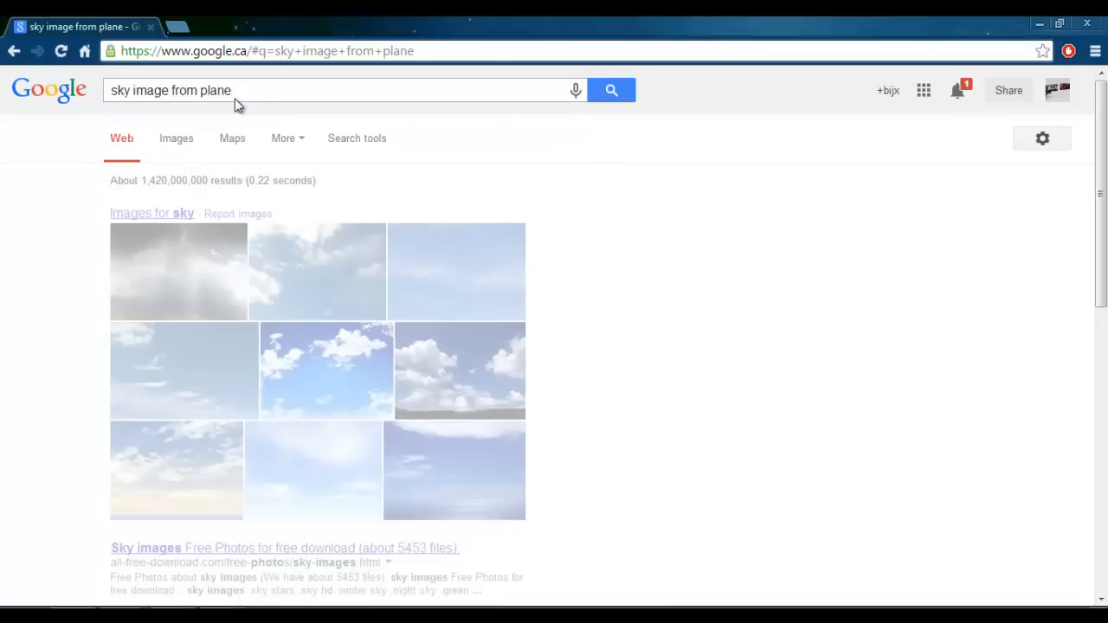
click(610, 90)
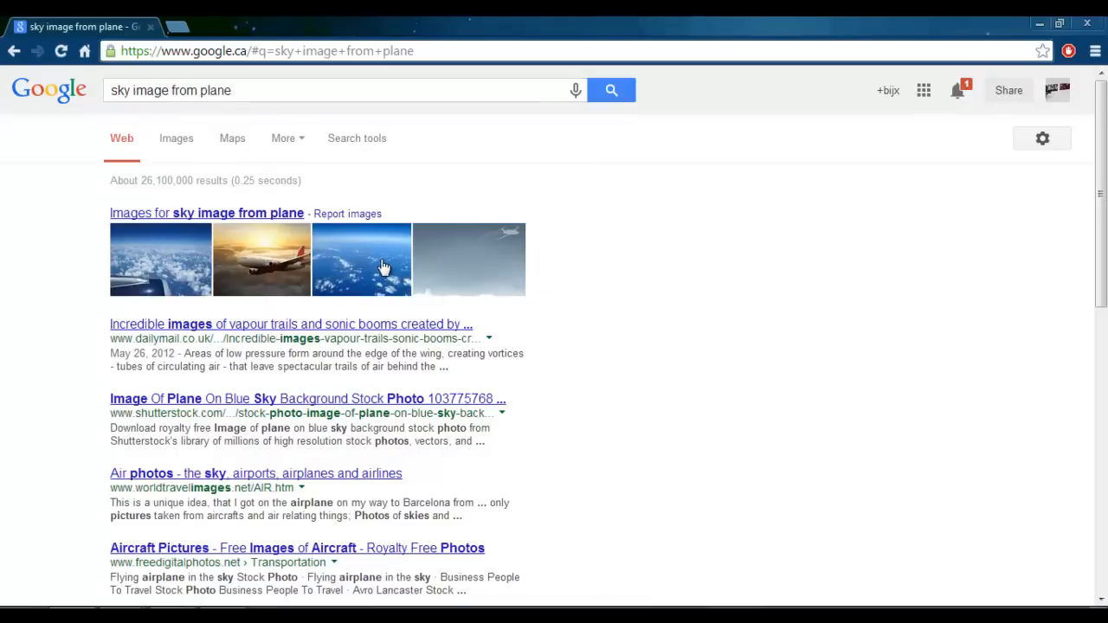
mouse_move(294, 280)
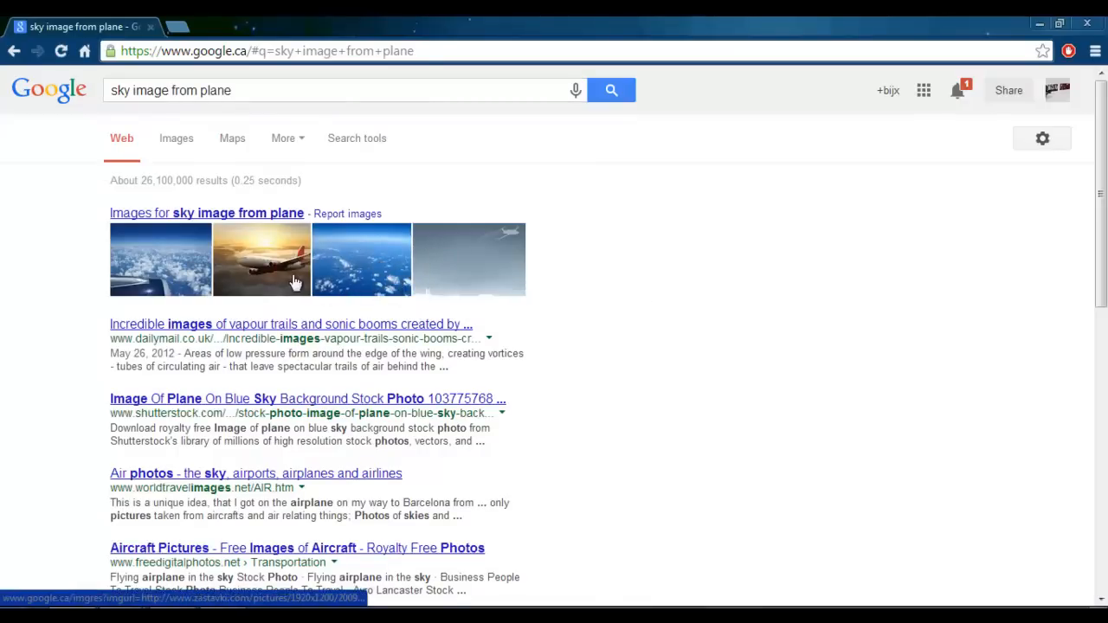
mouse_move(291, 285)
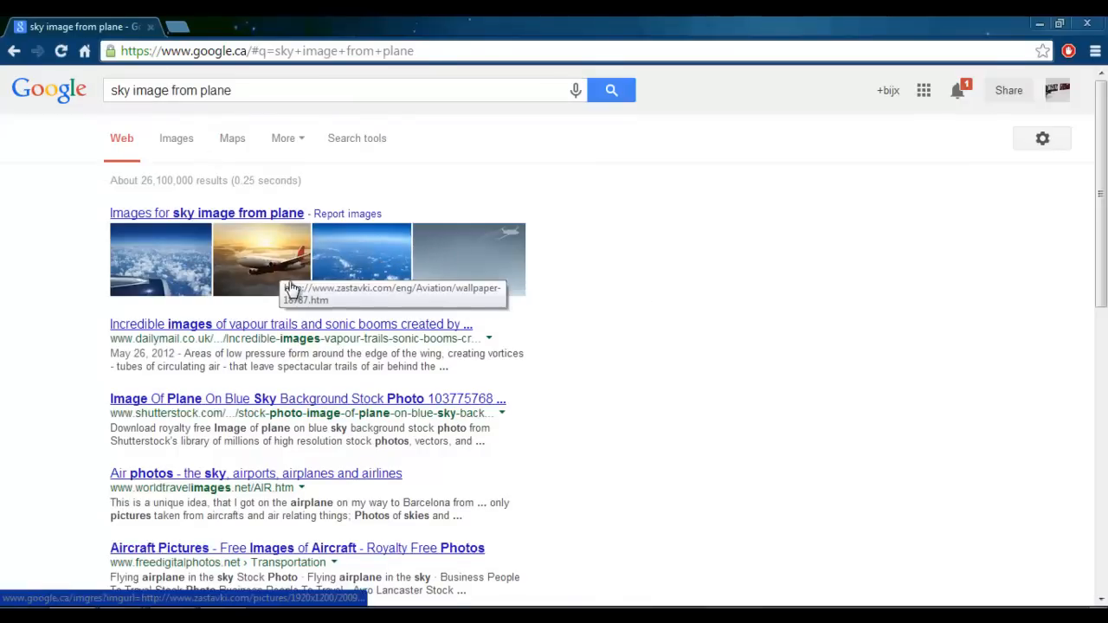
click(262, 260)
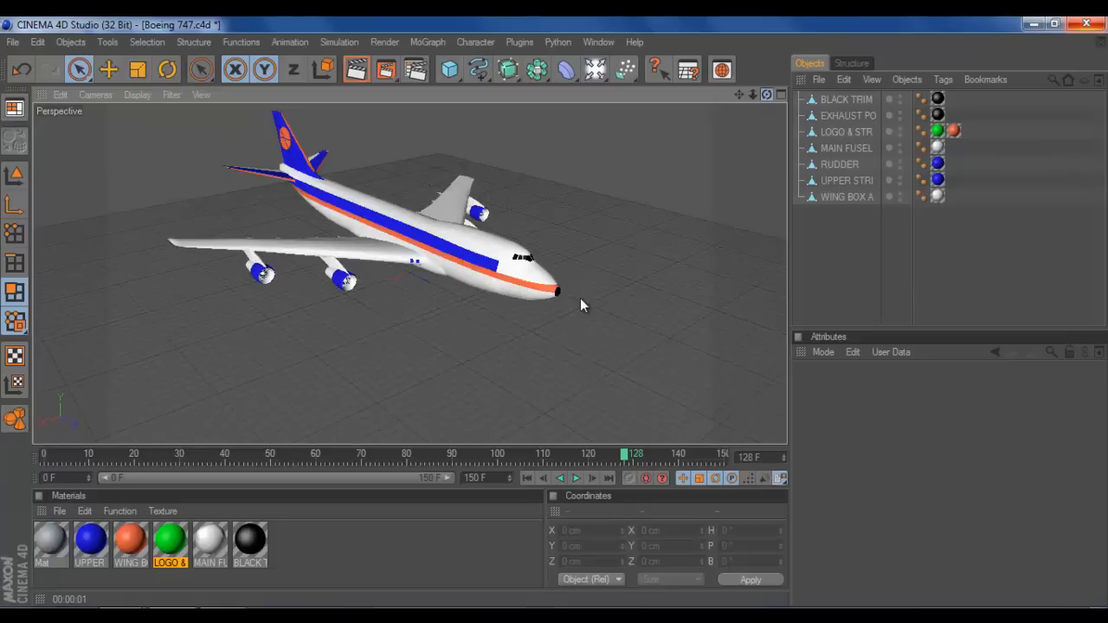
mouse_move(613, 310)
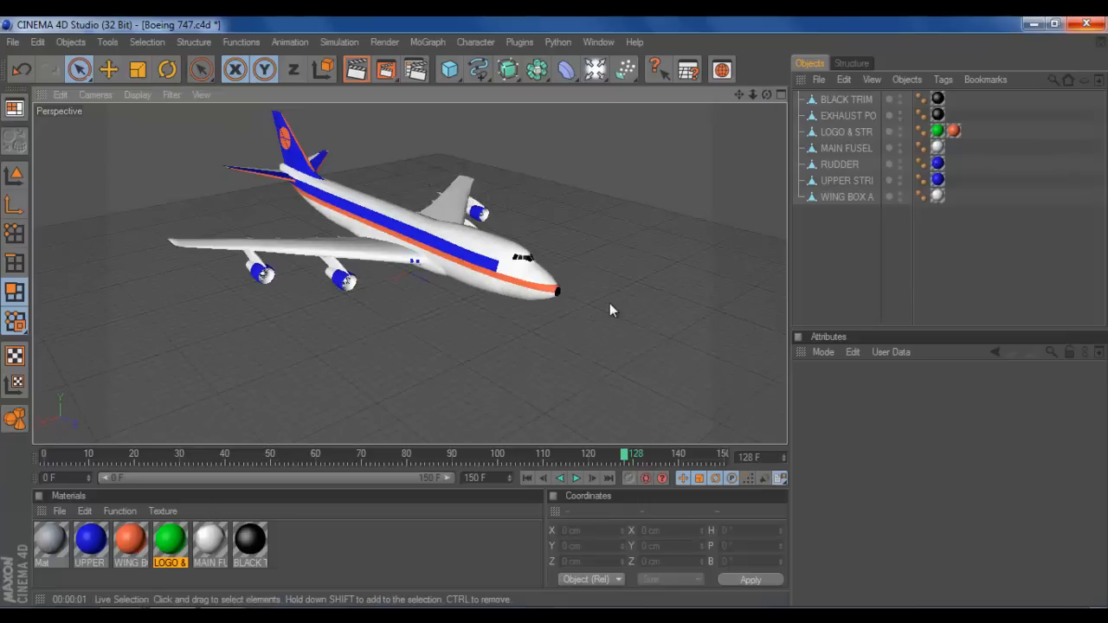
click(848, 115)
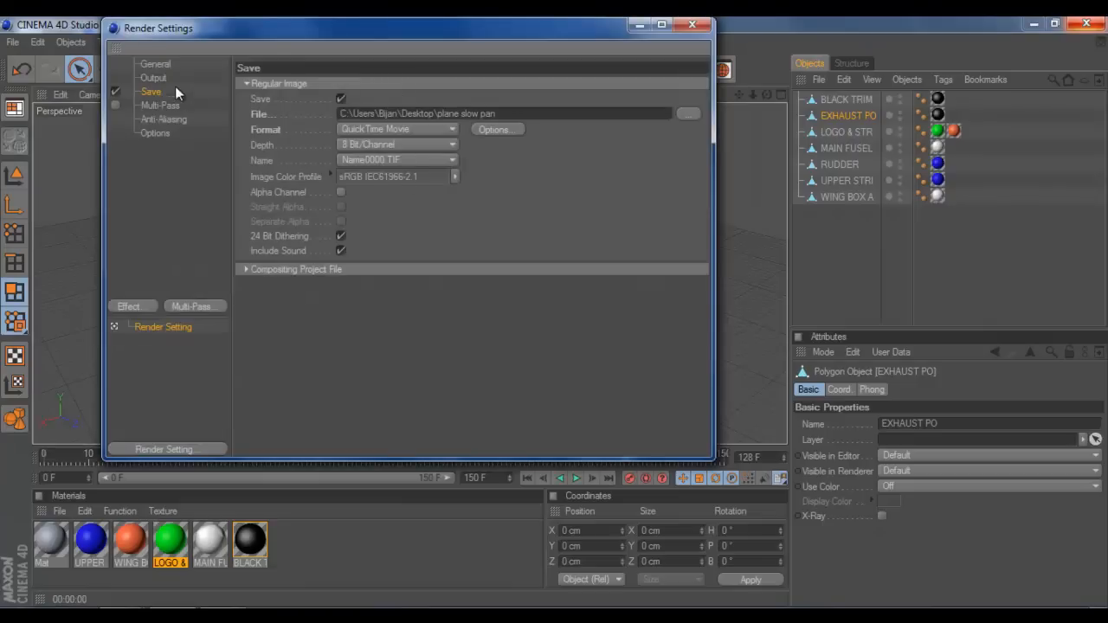
Set render output to the HDV/HDTV 720 29.97 preset, 1280×720, rendering all frames.
click(153, 78)
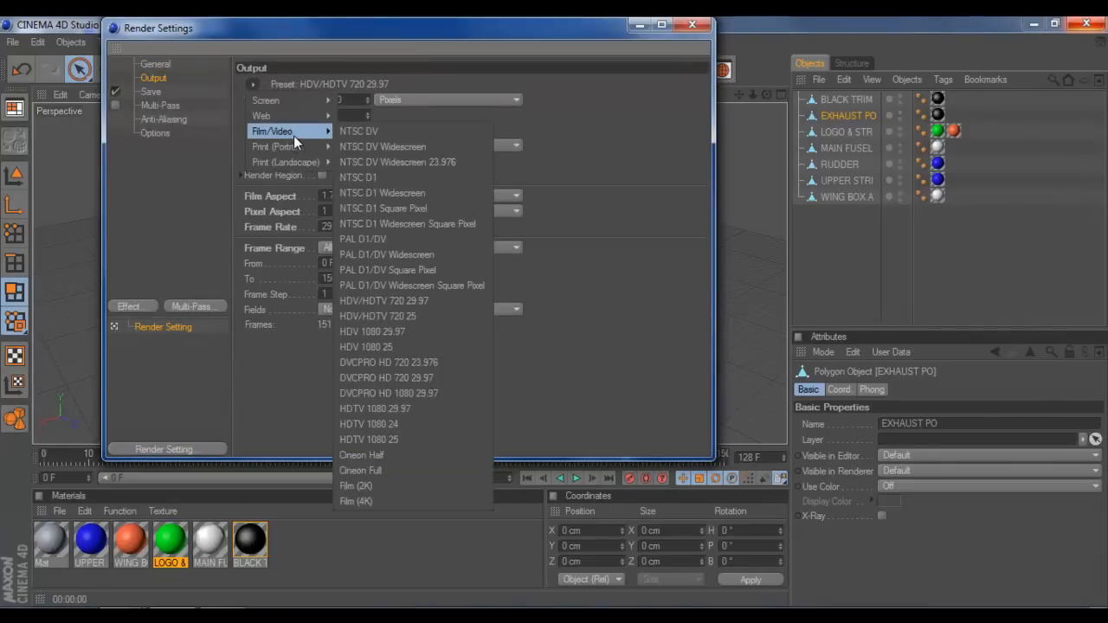
mouse_move(385, 301)
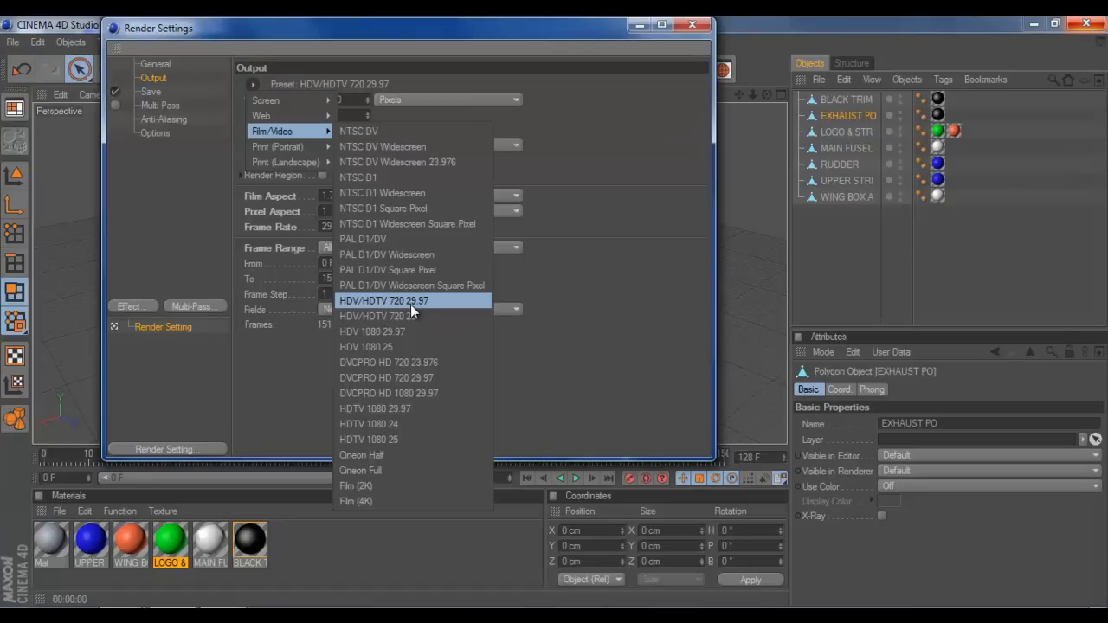
mouse_move(440, 310)
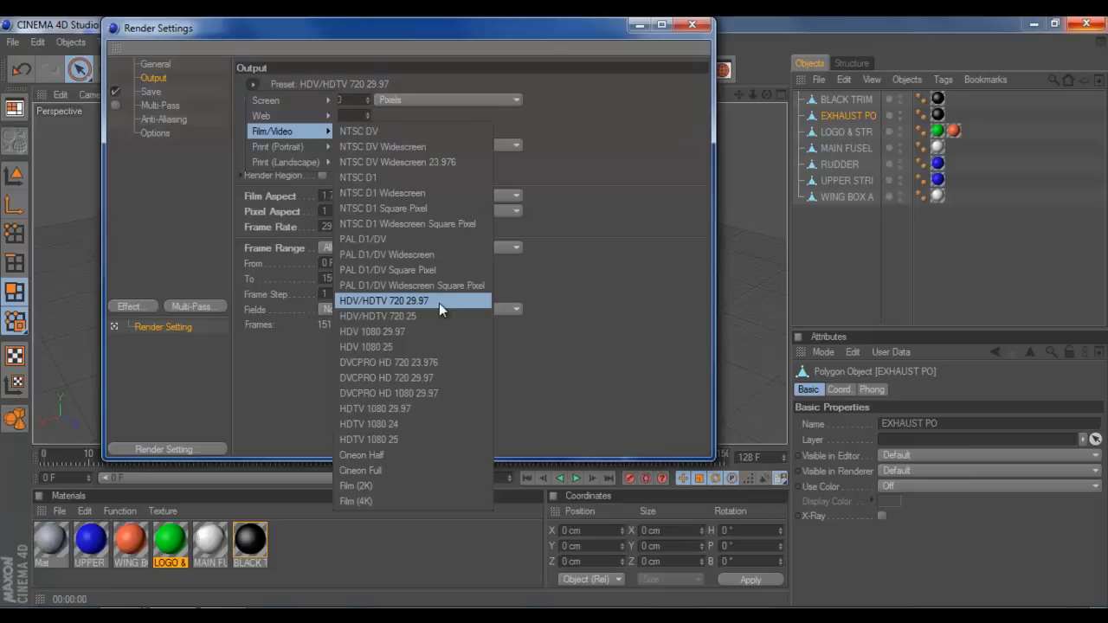
click(384, 302)
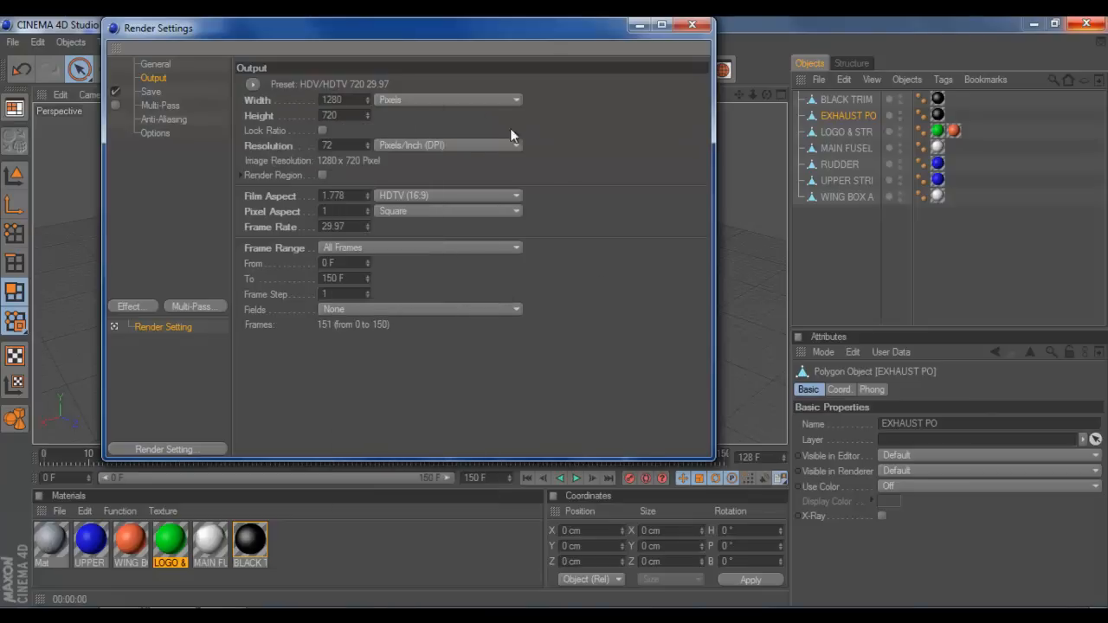
mouse_move(499, 279)
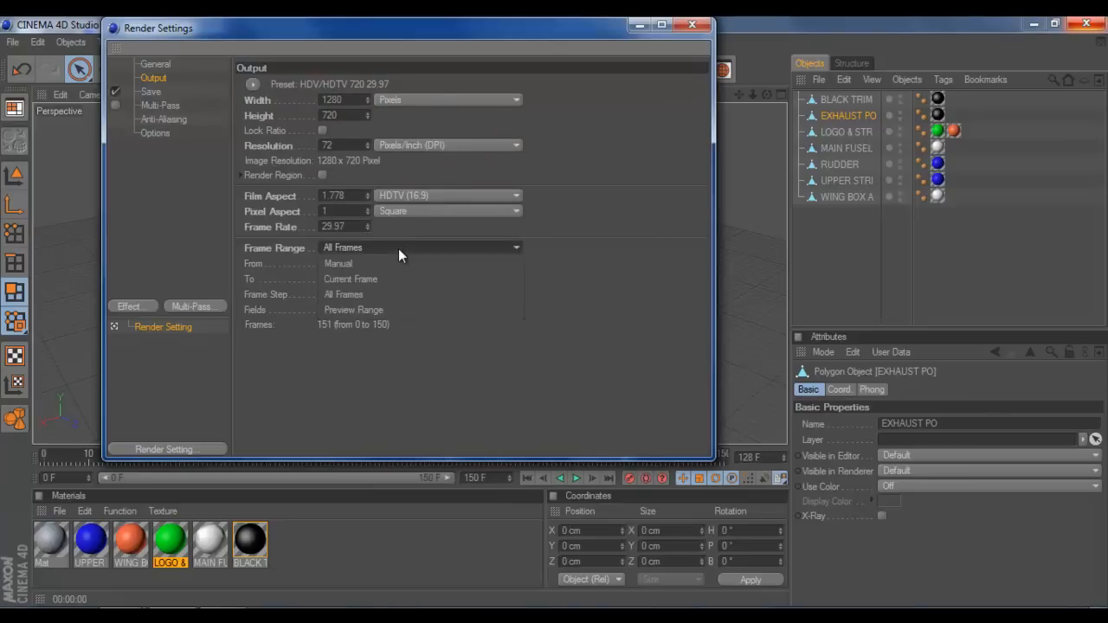
click(419, 248)
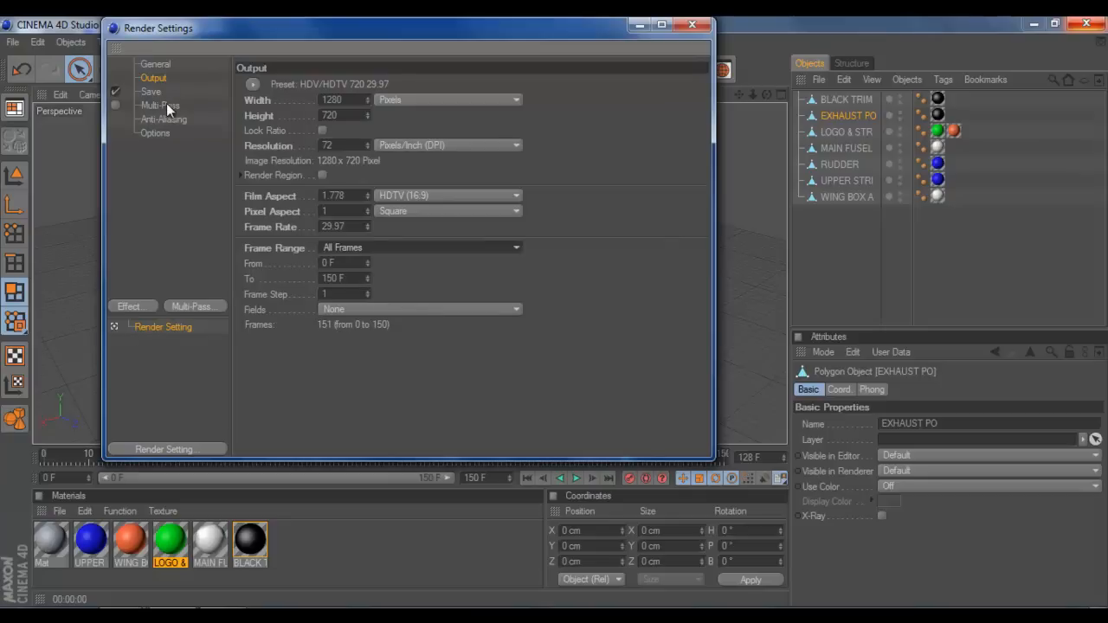
click(150, 90)
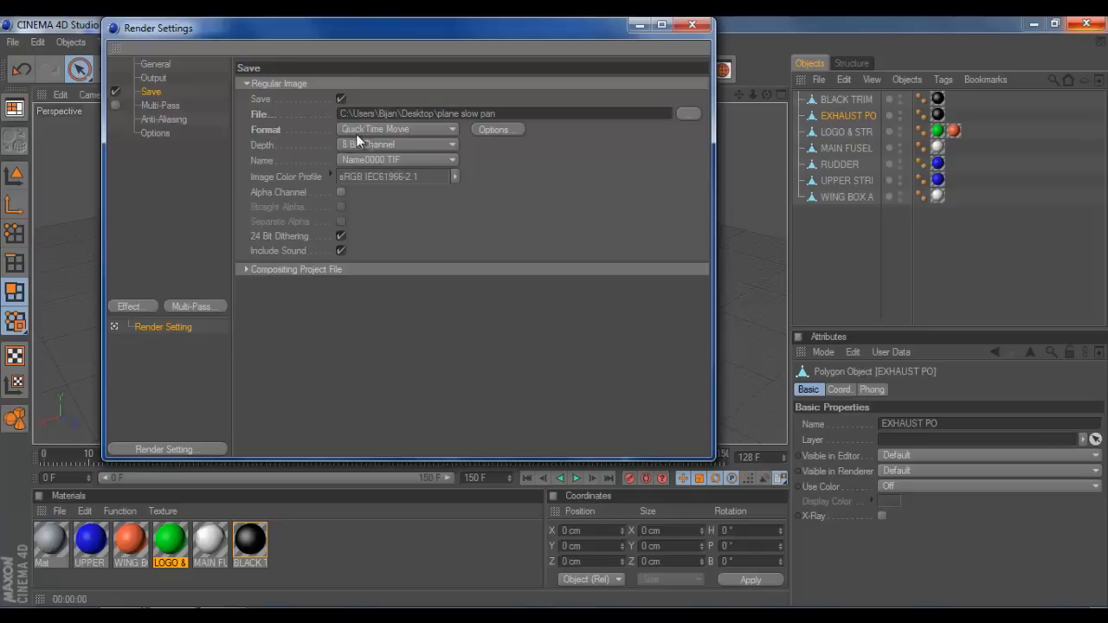
Save the render as a QuickTime Movie with the Name.0000 naming pattern.
click(398, 128)
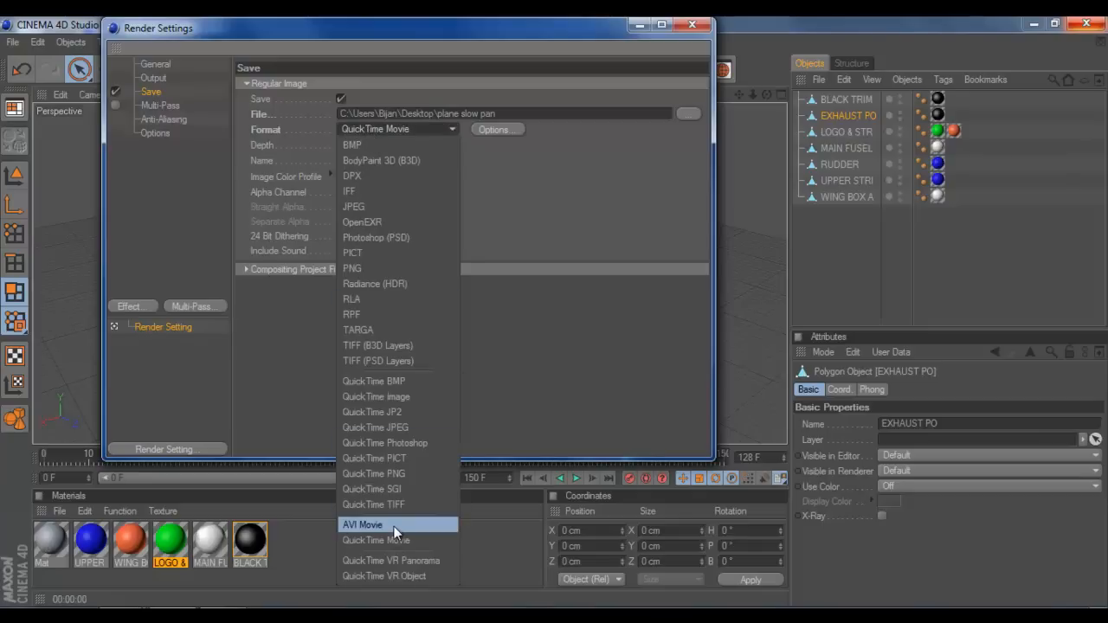
mouse_move(395, 540)
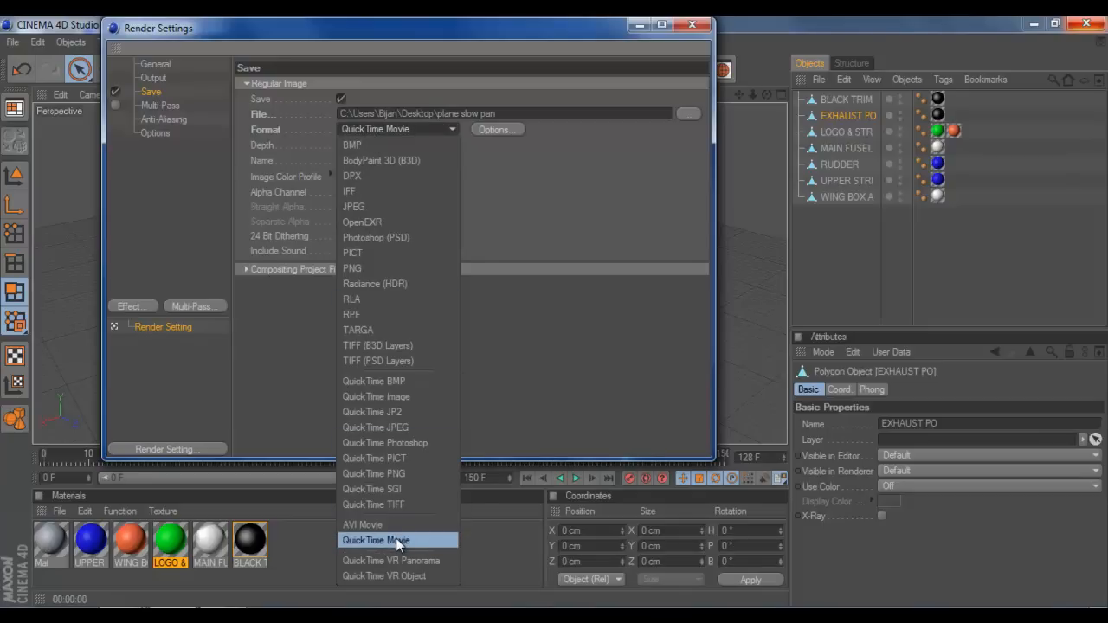
mouse_move(398, 488)
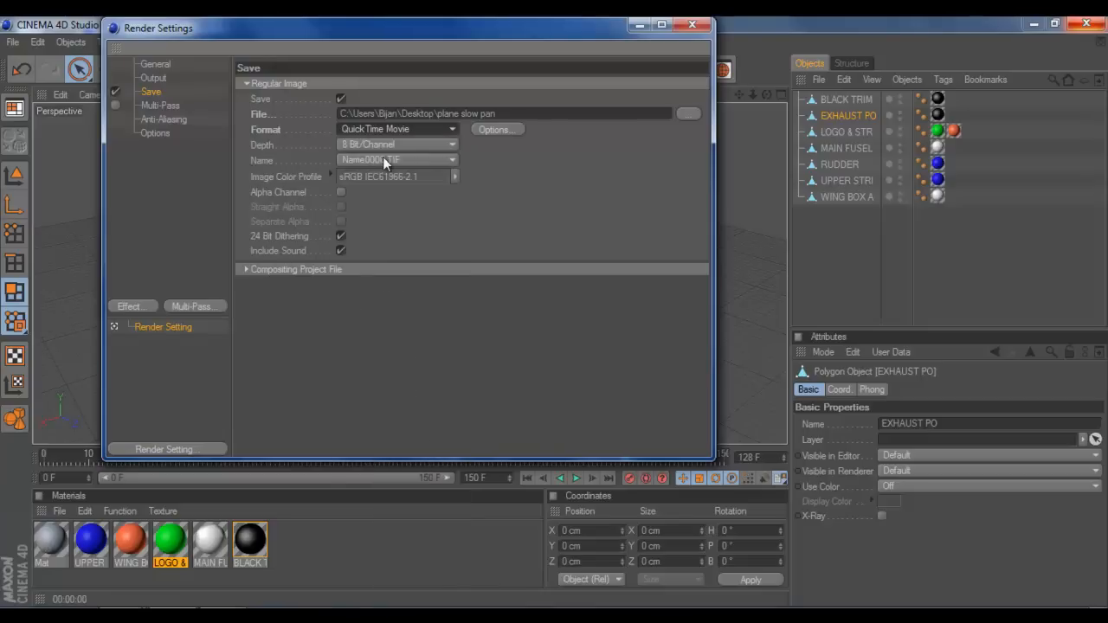
click(450, 159)
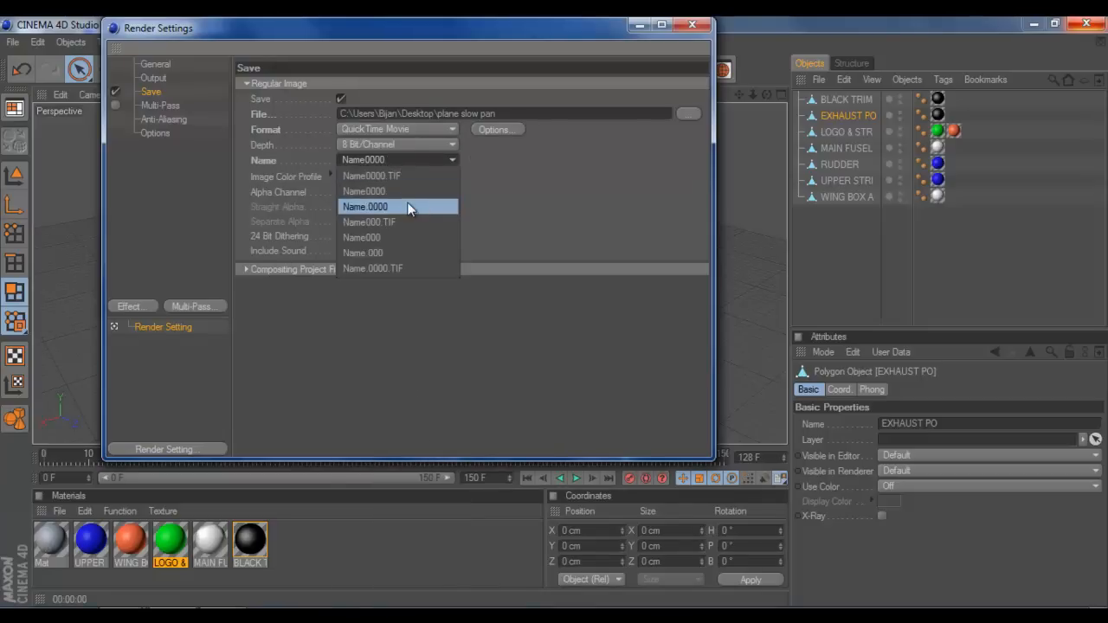
click(363, 206)
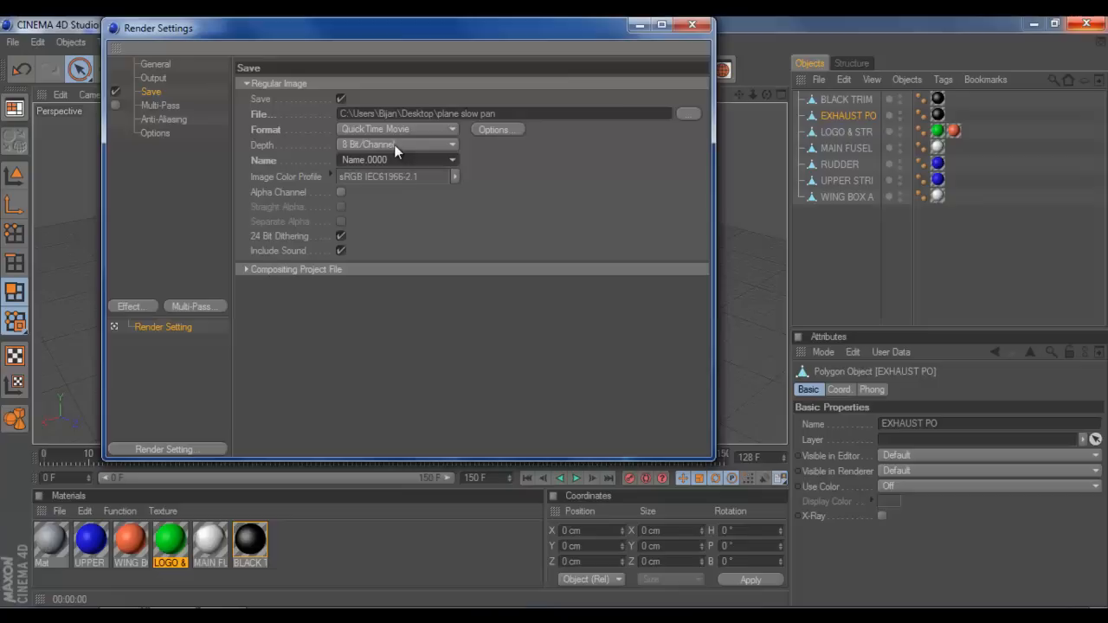
click(450, 160)
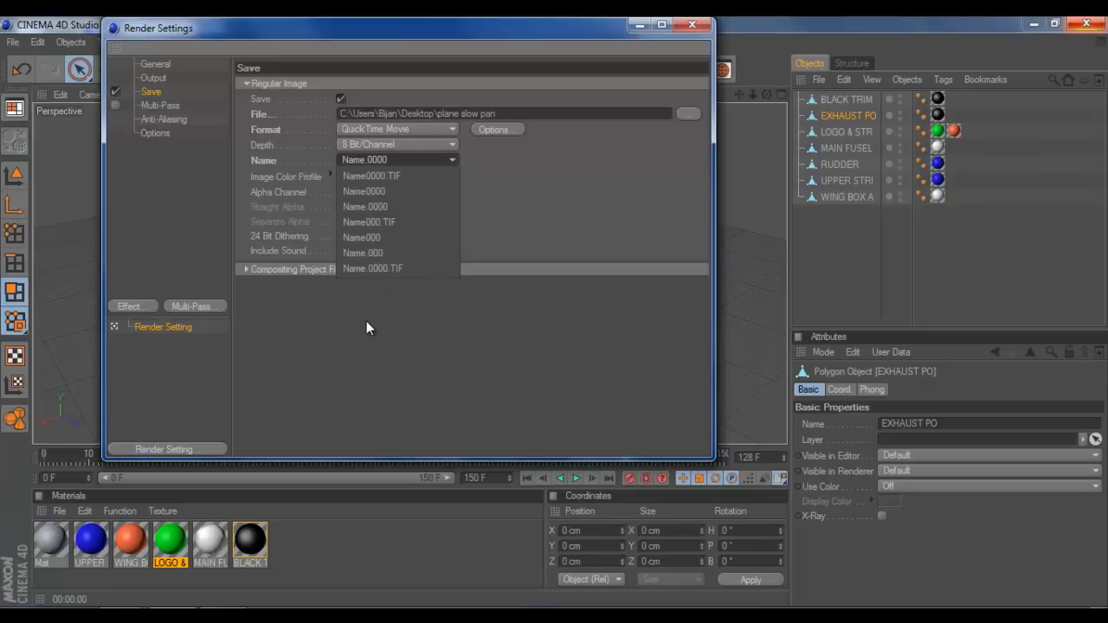
Review the multi-pass and anti-aliasing render settings pages.
click(159, 106)
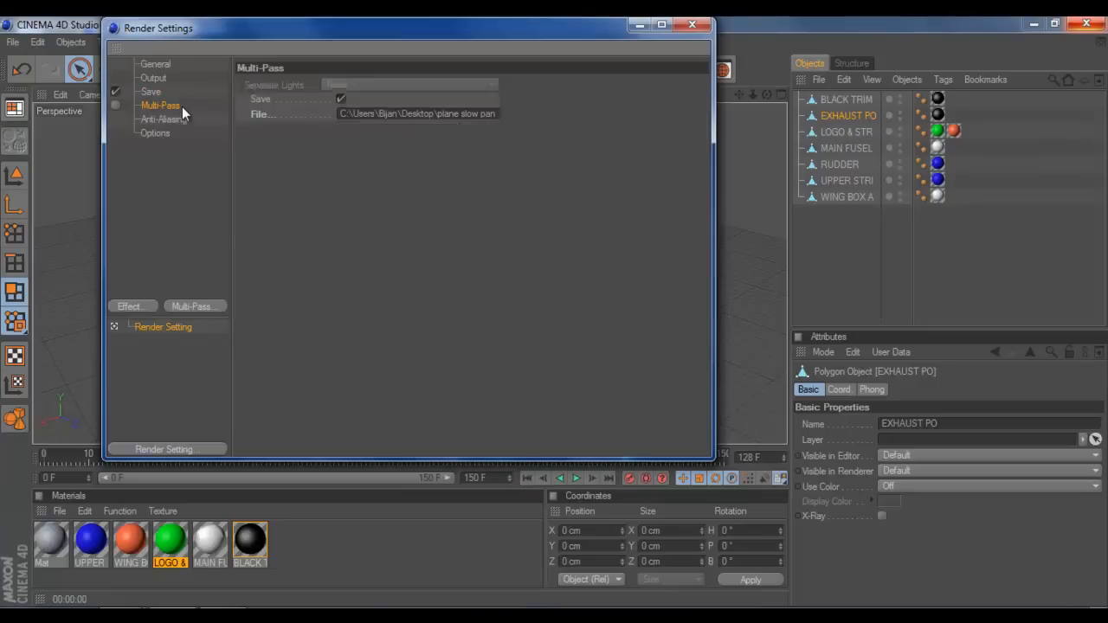
click(163, 117)
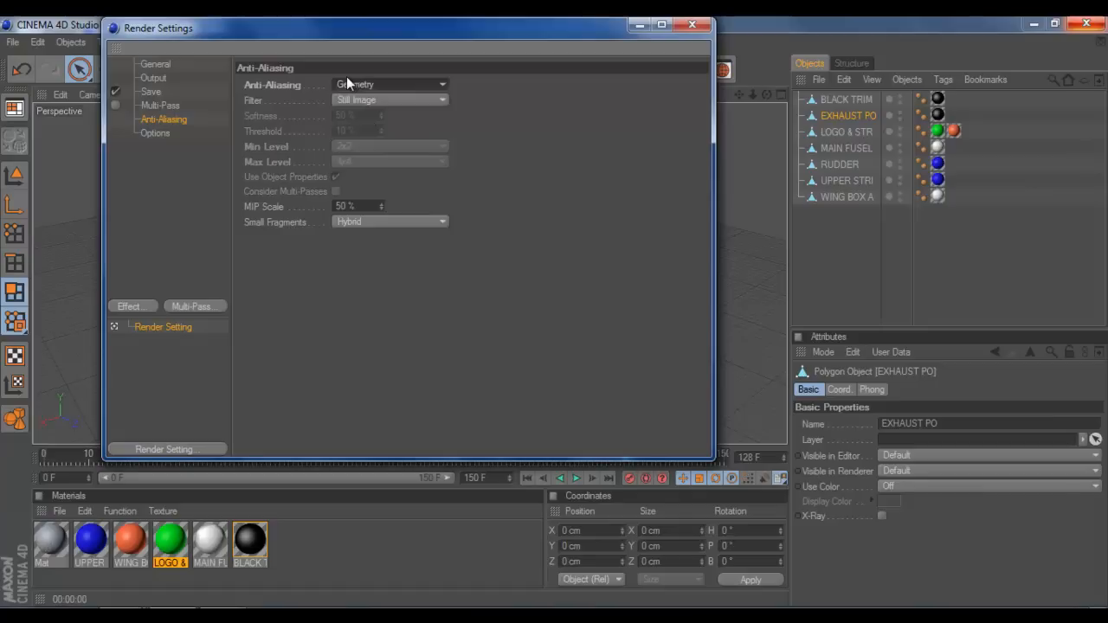
mouse_move(328, 71)
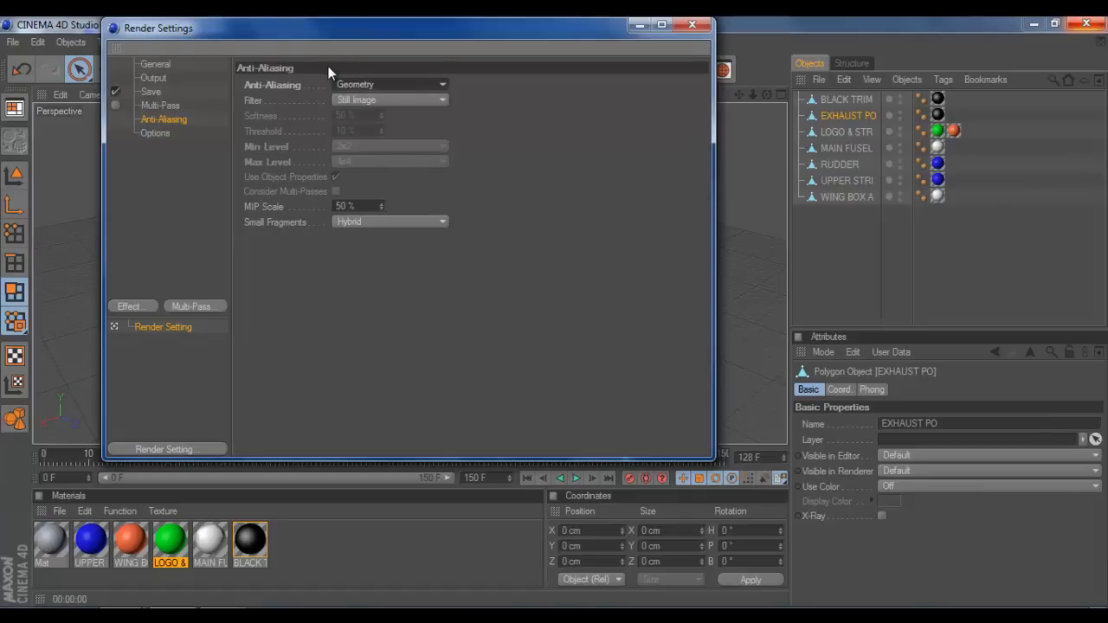
mouse_move(422, 62)
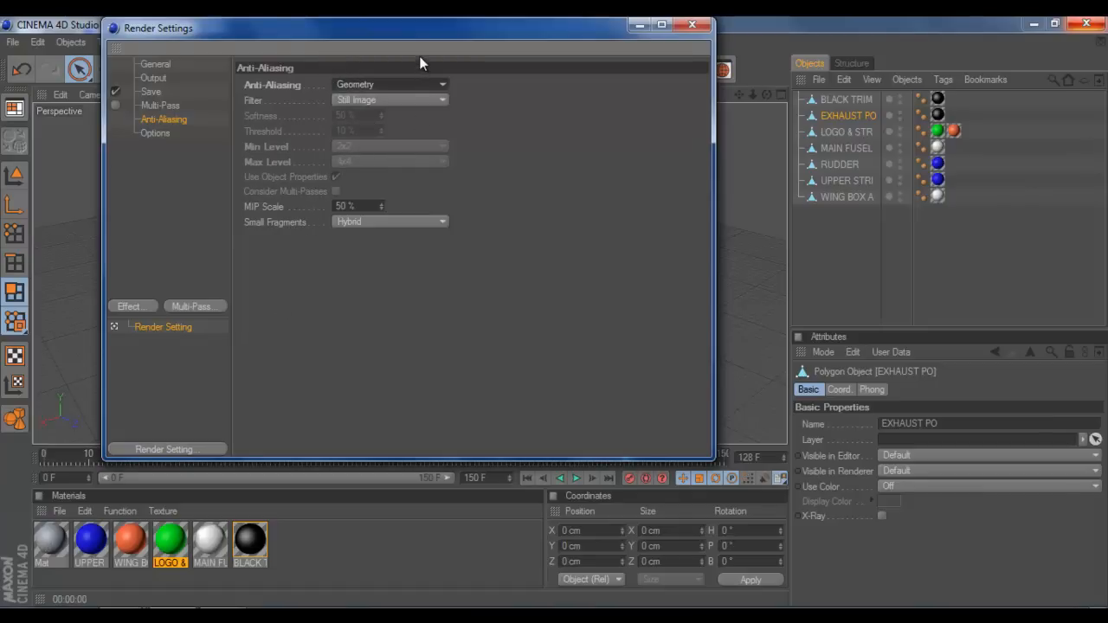
mouse_move(440, 53)
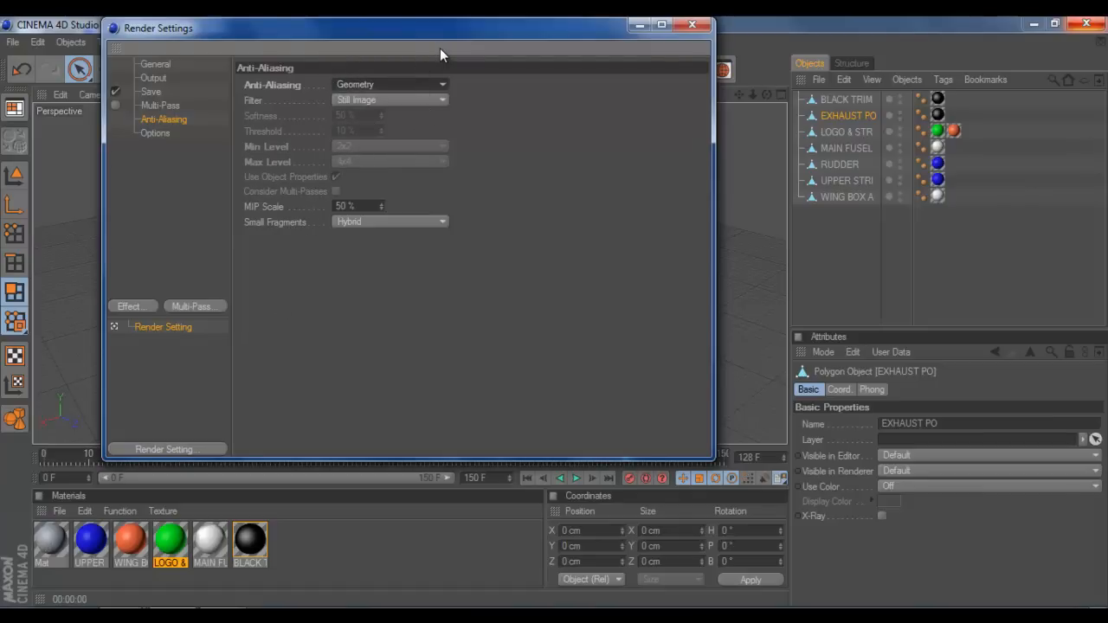
mouse_move(441, 199)
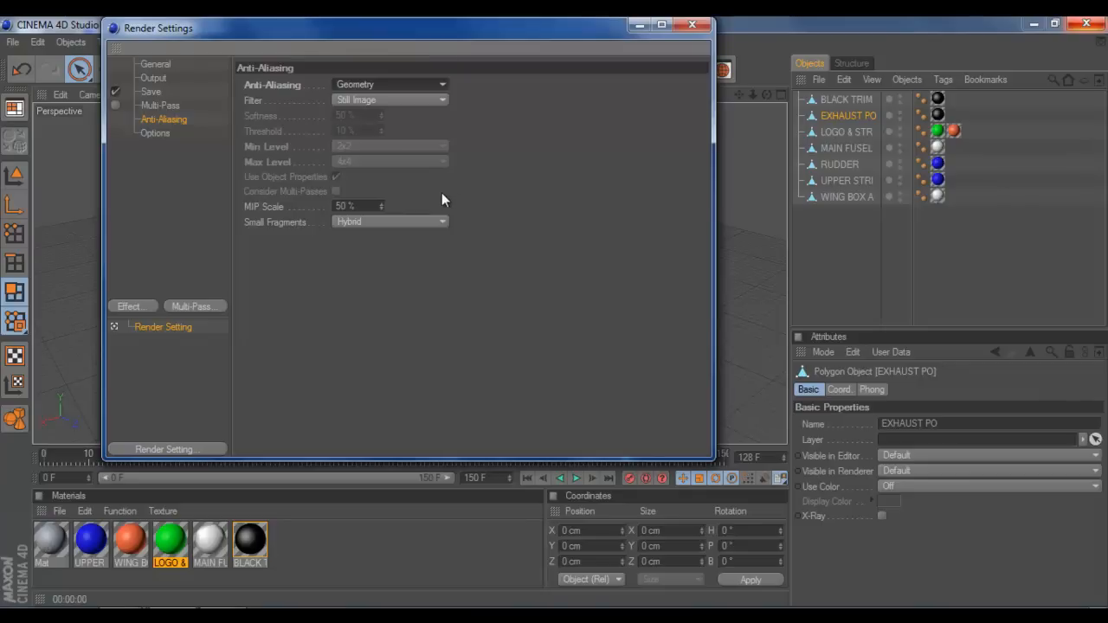
mouse_move(164, 149)
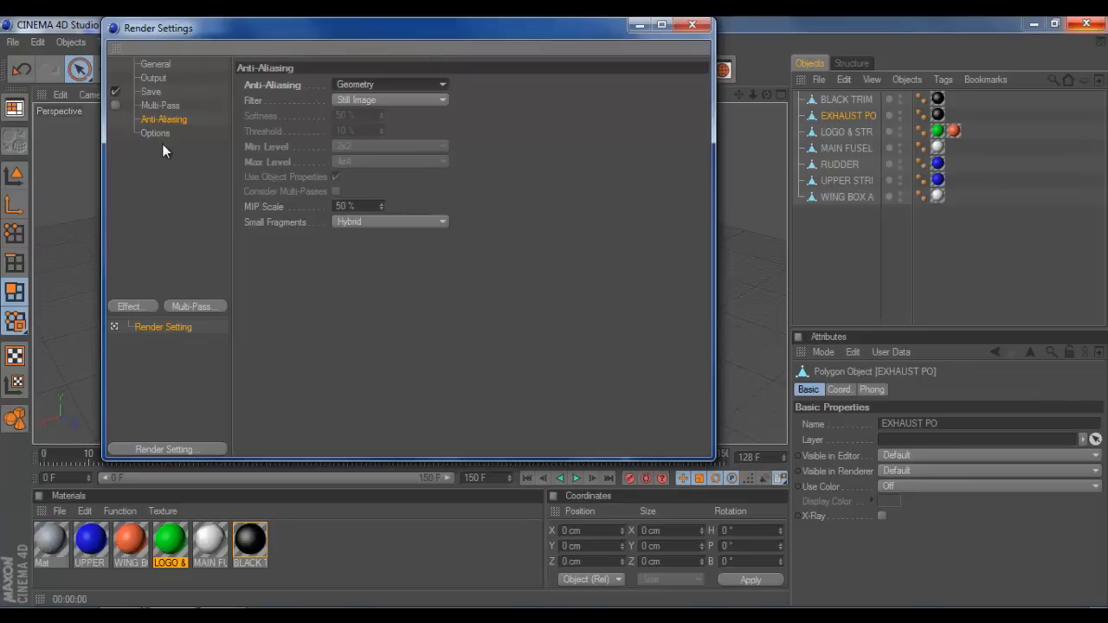
Show the general render Options with transparency, reflection, shadow and ray depth settings.
click(156, 132)
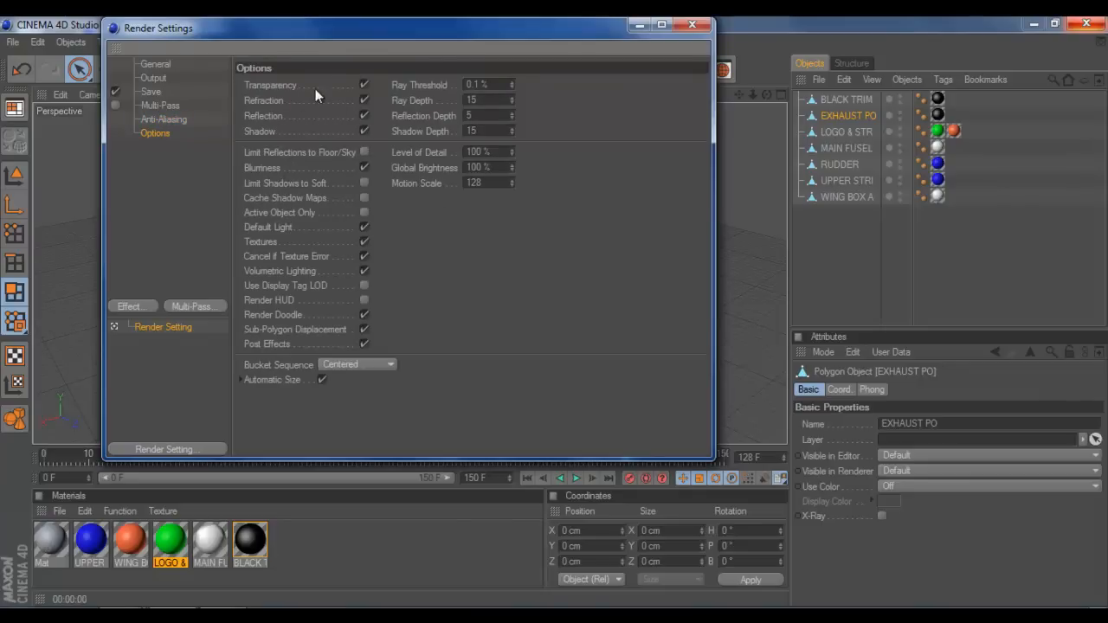
mouse_move(287, 201)
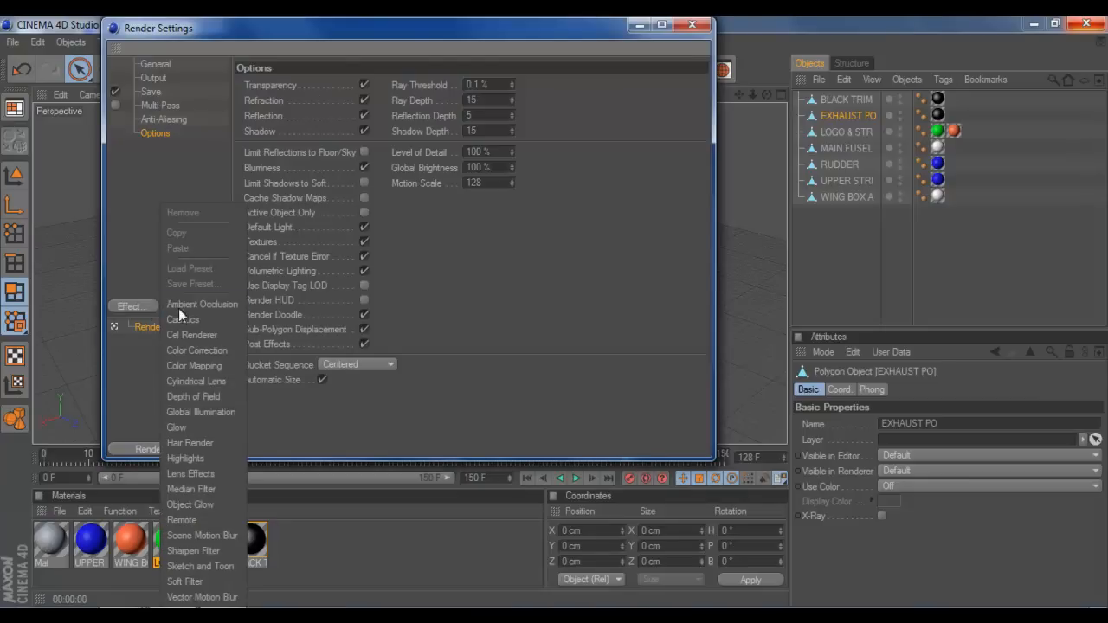
Add Ambient Occlusion and Global Illumination render effects, then close Render Settings.
click(201, 305)
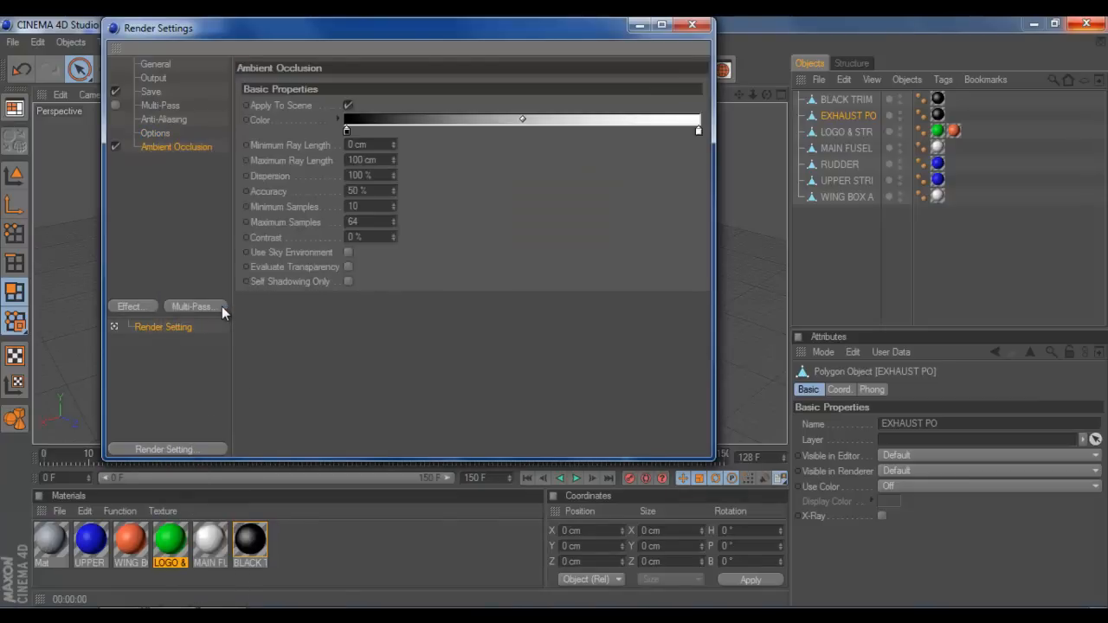
click(133, 305)
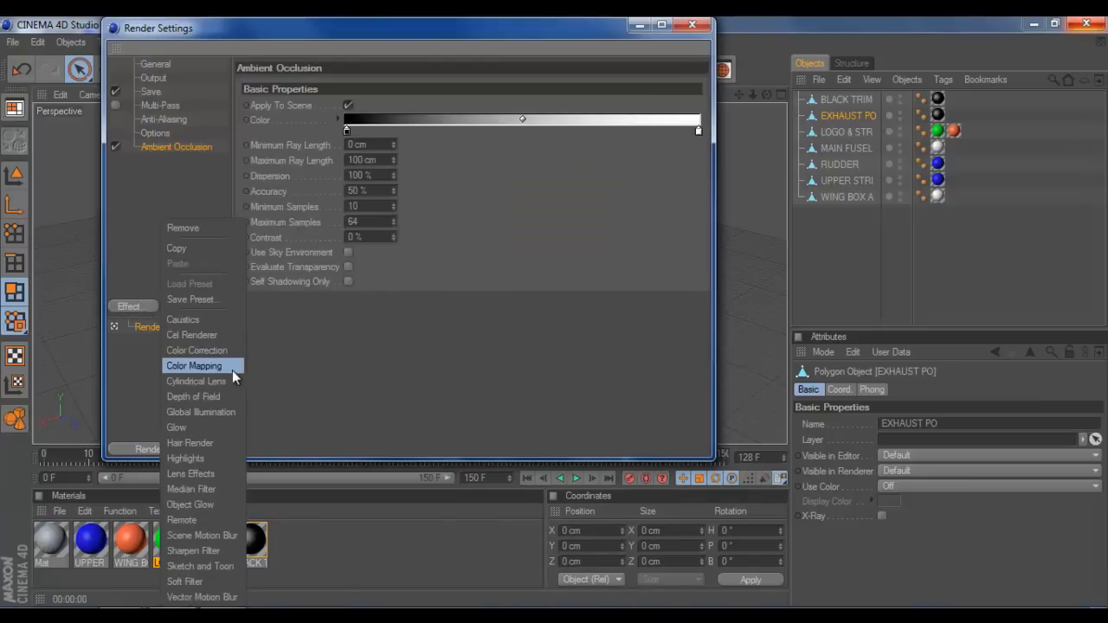
click(201, 412)
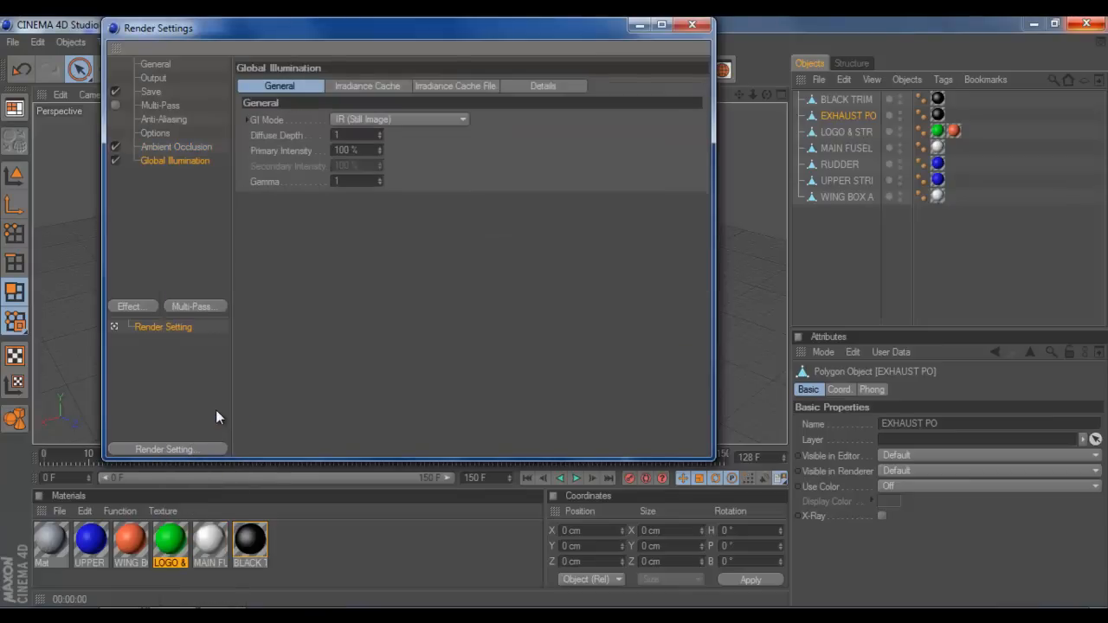
mouse_move(180, 166)
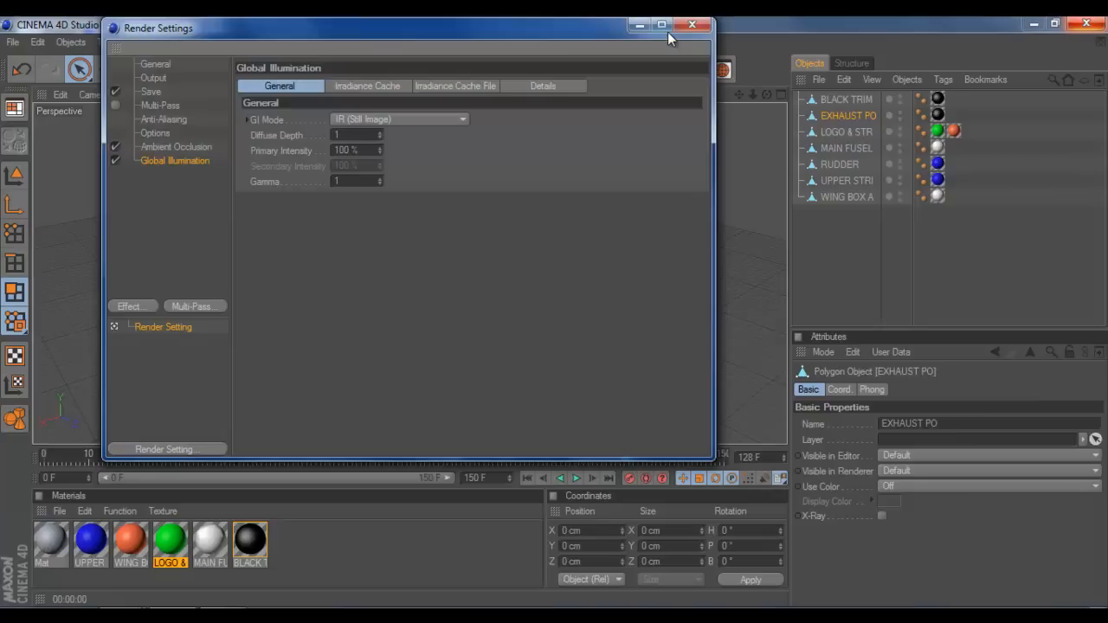
click(693, 24)
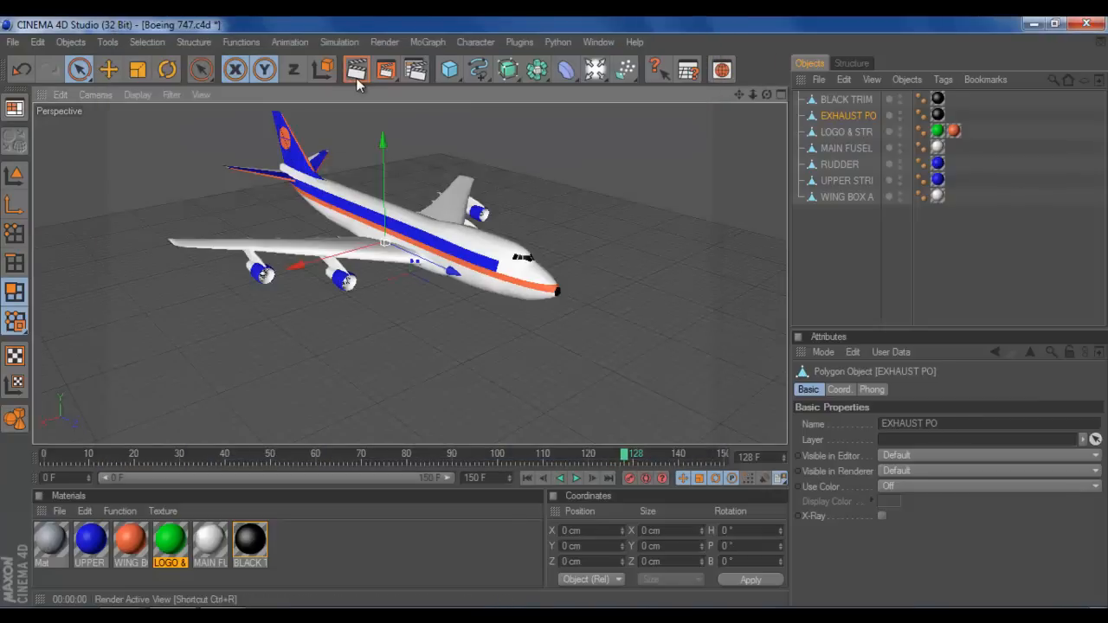
Run a quick test render of the 747 in the active view and stop it.
click(357, 69)
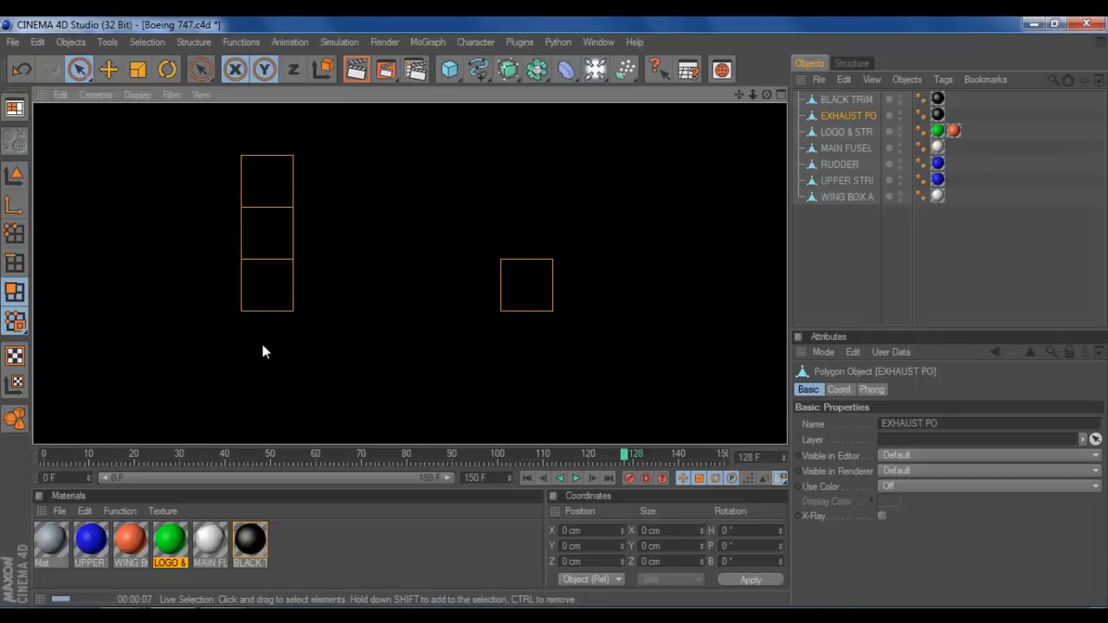
click(433, 301)
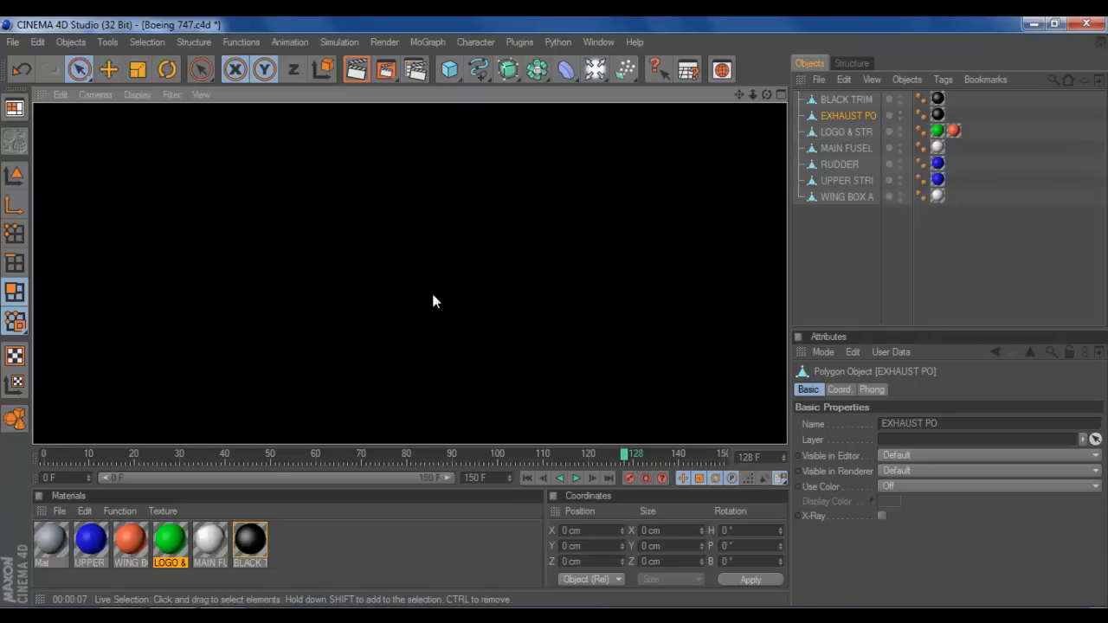
Add a default Light to the scene and reopen the Render Settings.
click(595, 69)
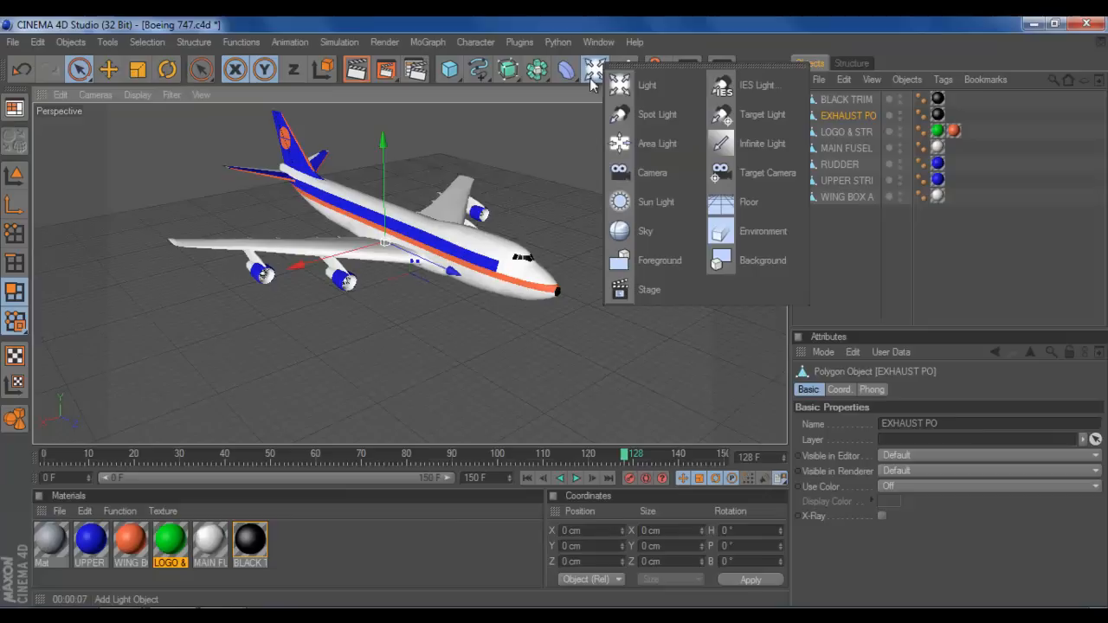
click(647, 85)
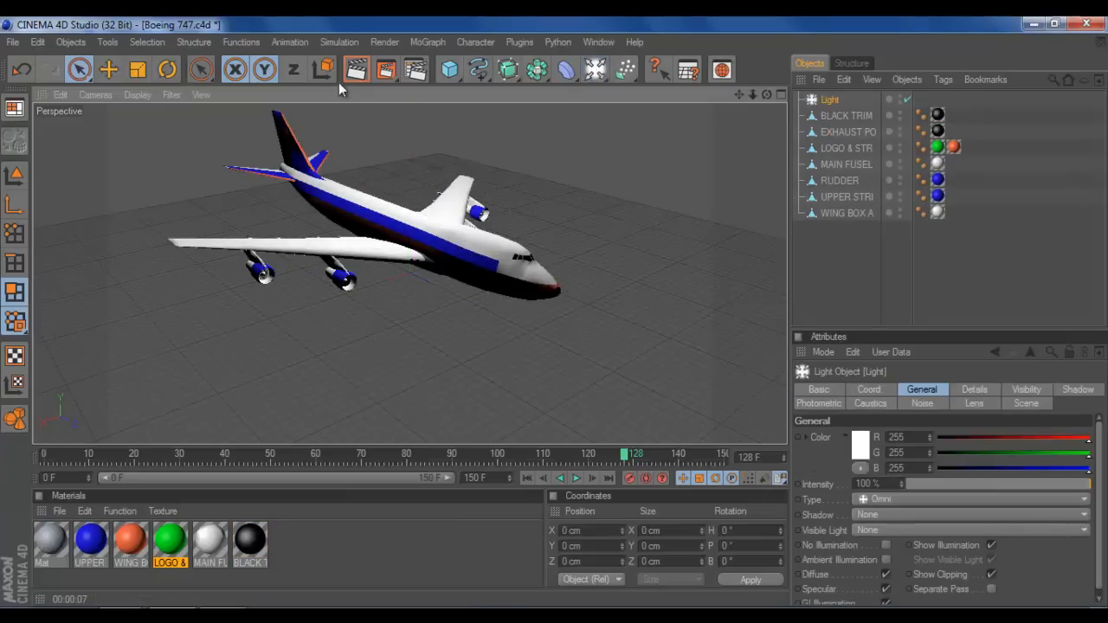
click(356, 70)
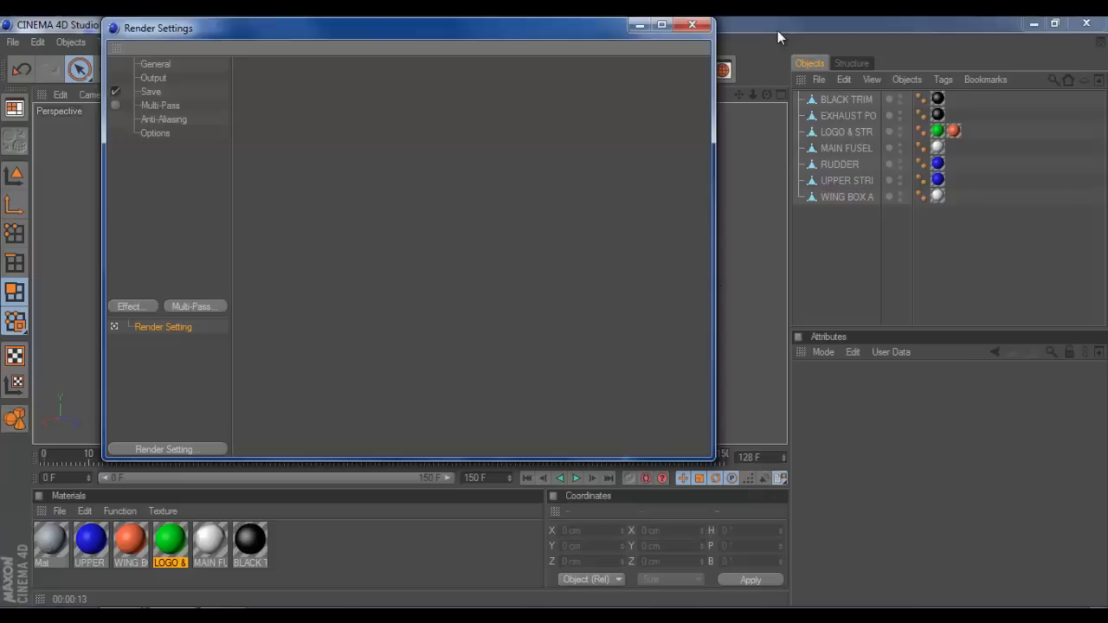
Close the render settings and return to the viewport for a new material.
click(692, 24)
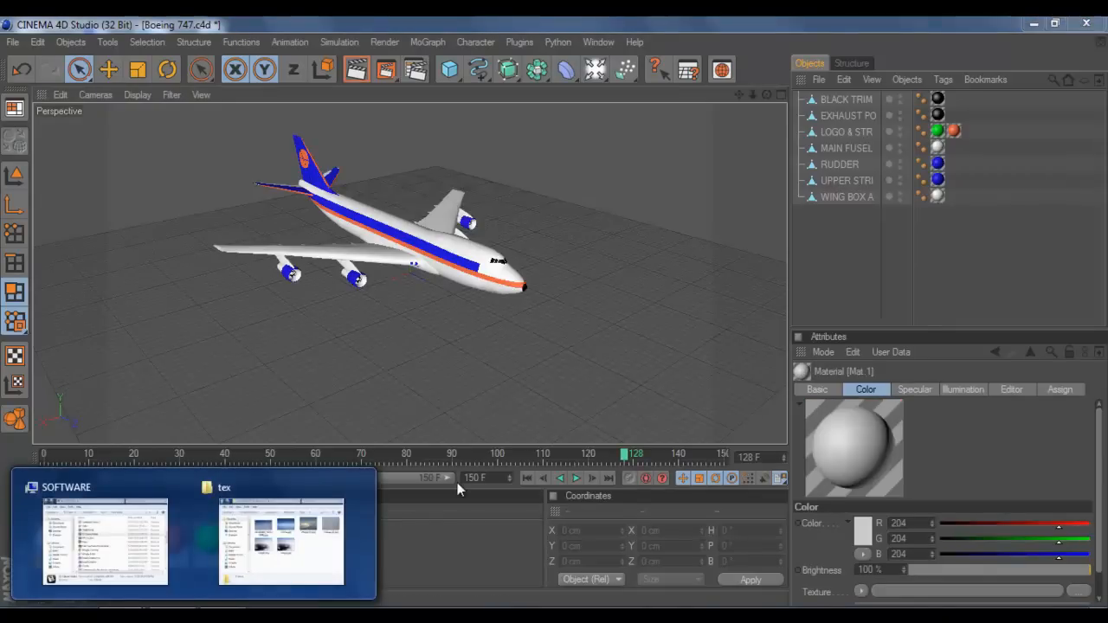
Apply images (2).jpg as the material's colour texture with Sampling set to None.
click(280, 536)
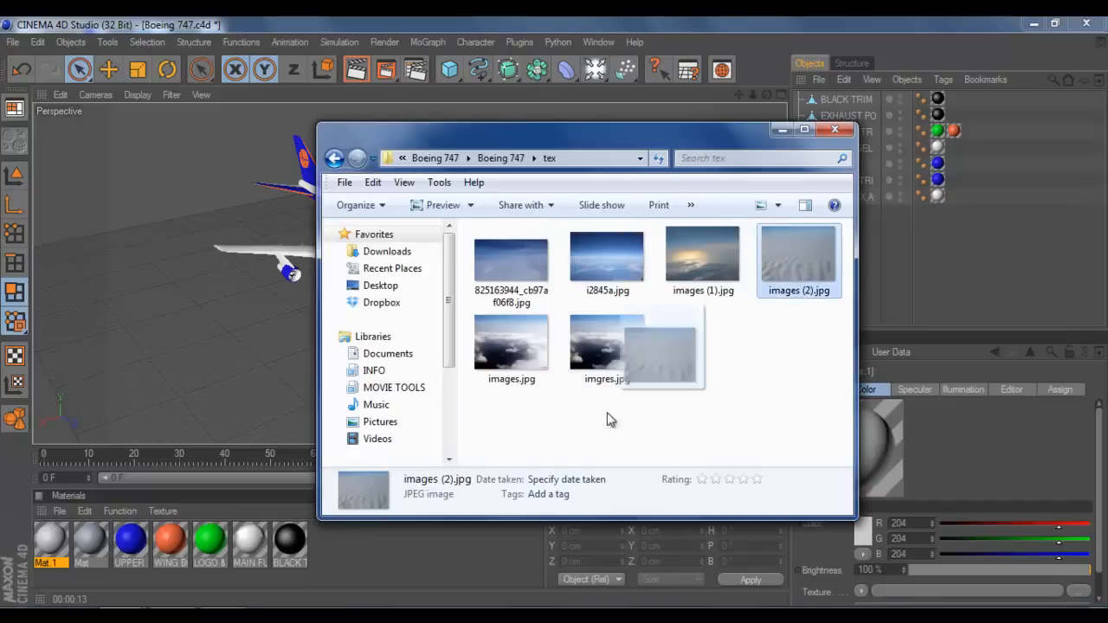
click(834, 128)
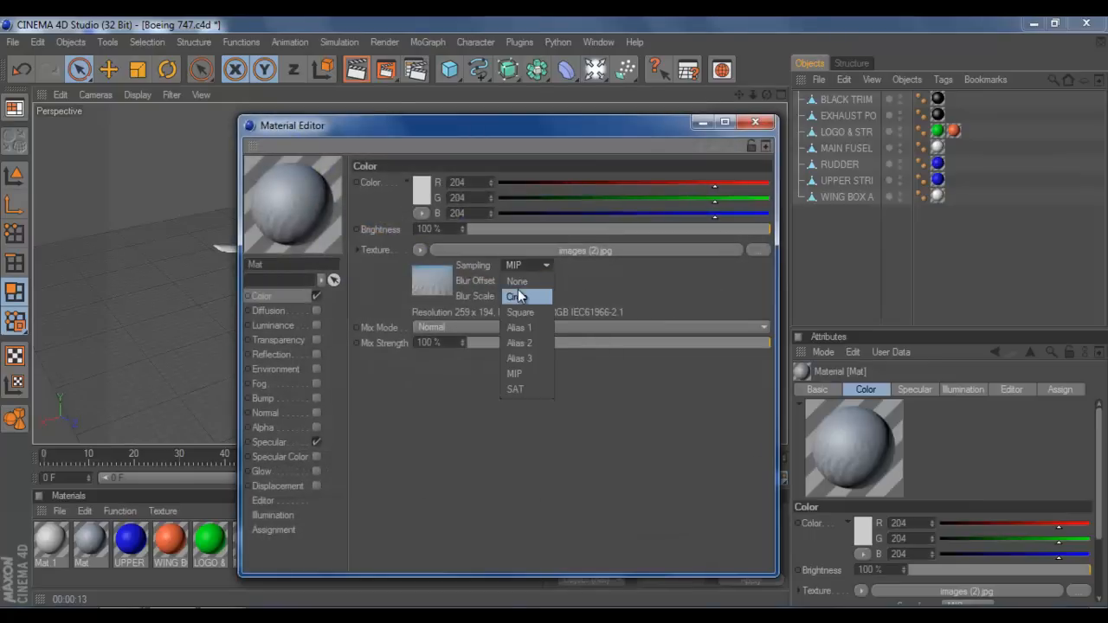
click(516, 280)
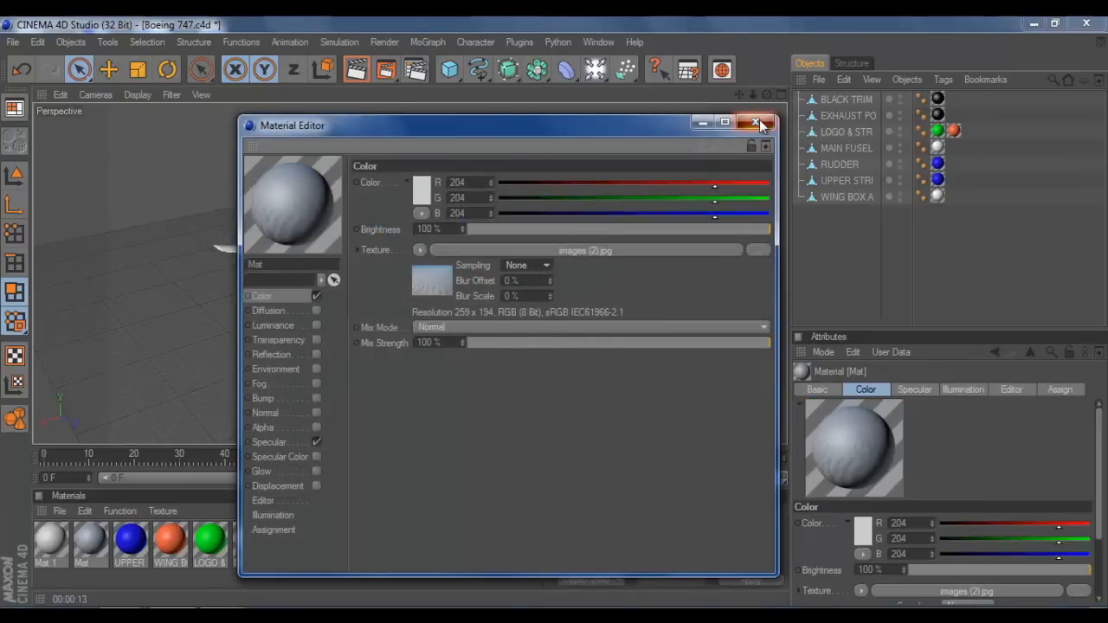
click(564, 69)
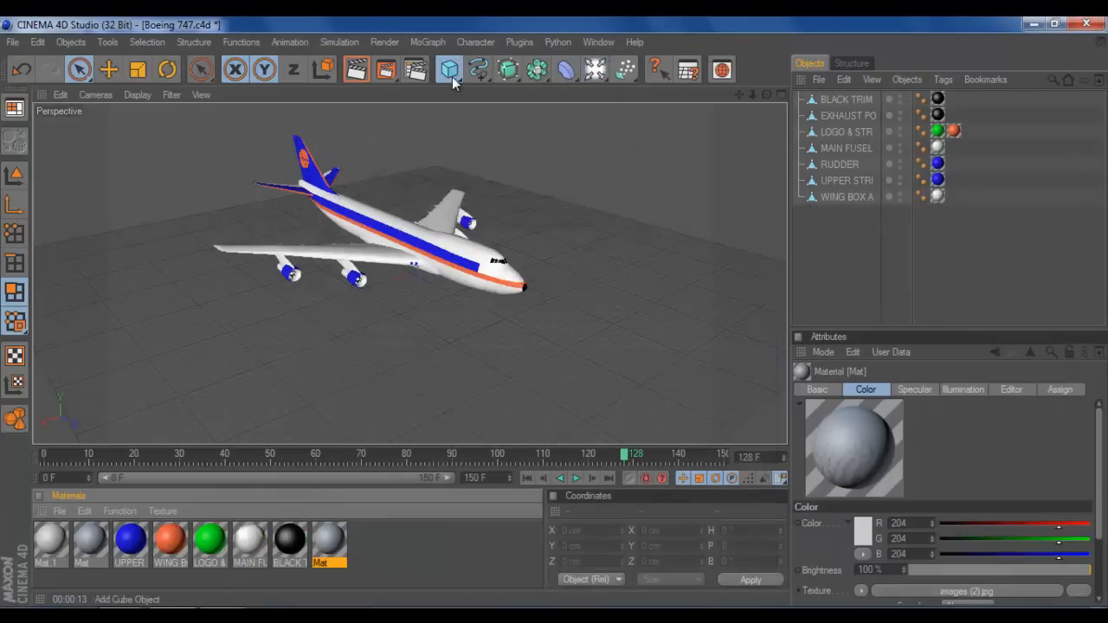
Add a Plane object resized to 400 by 400 cm beneath the 747 and add the cameras.
click(450, 69)
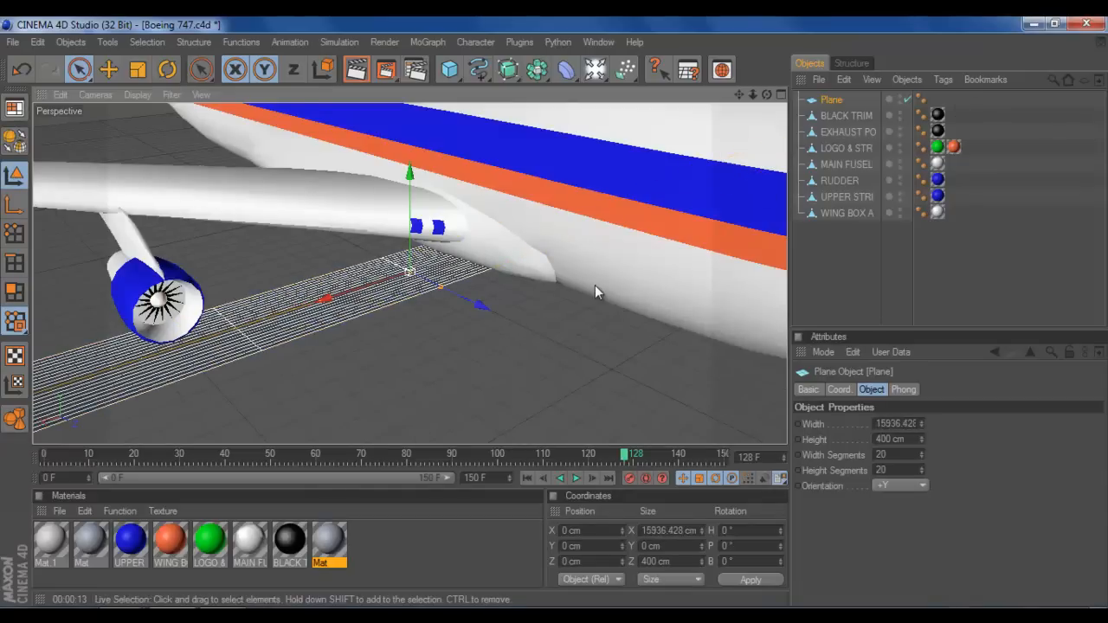
drag(597, 291, 578, 327)
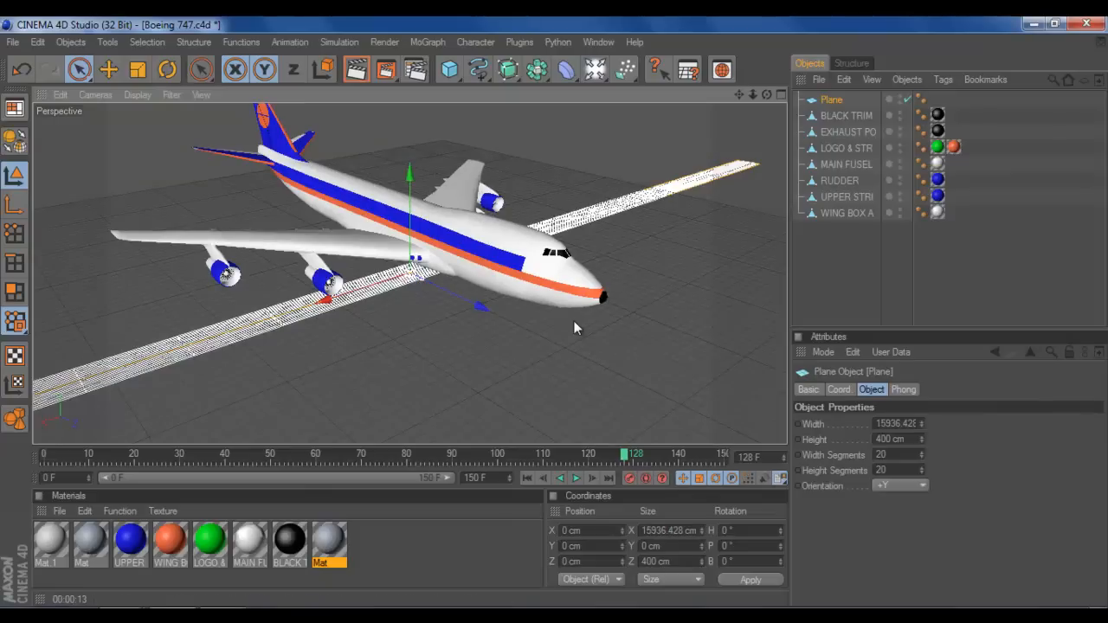
mouse_move(551, 318)
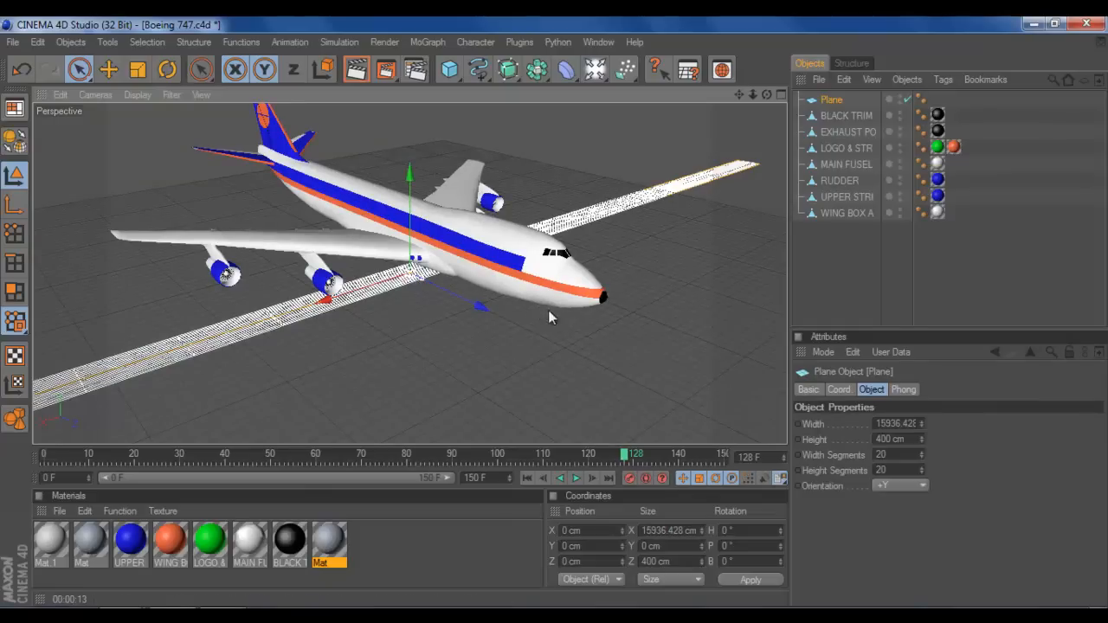
mouse_move(424, 284)
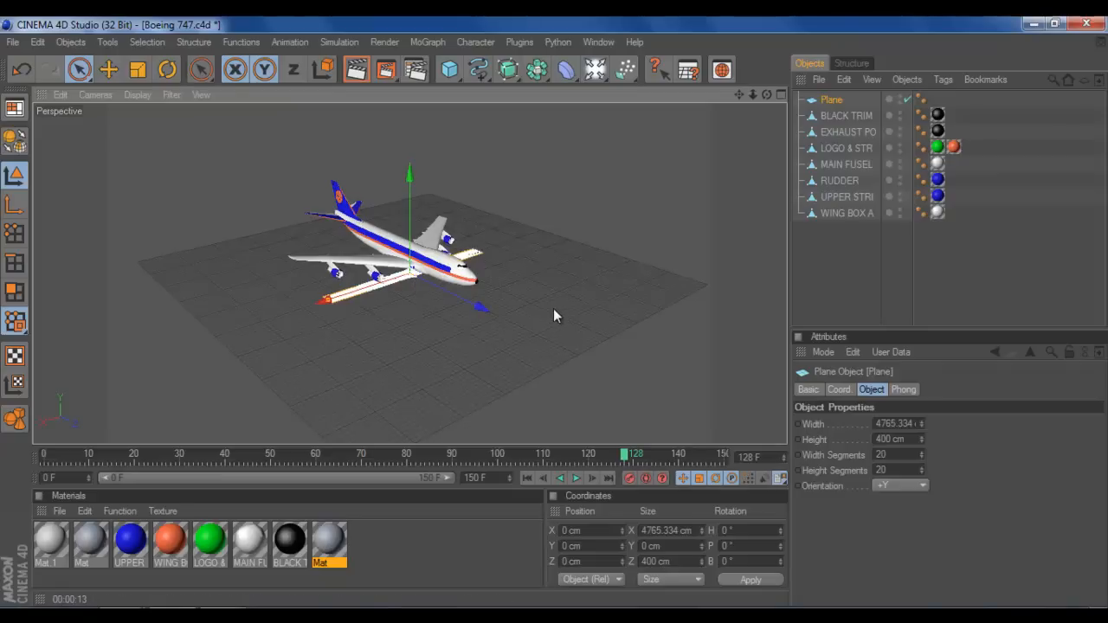
click(672, 547)
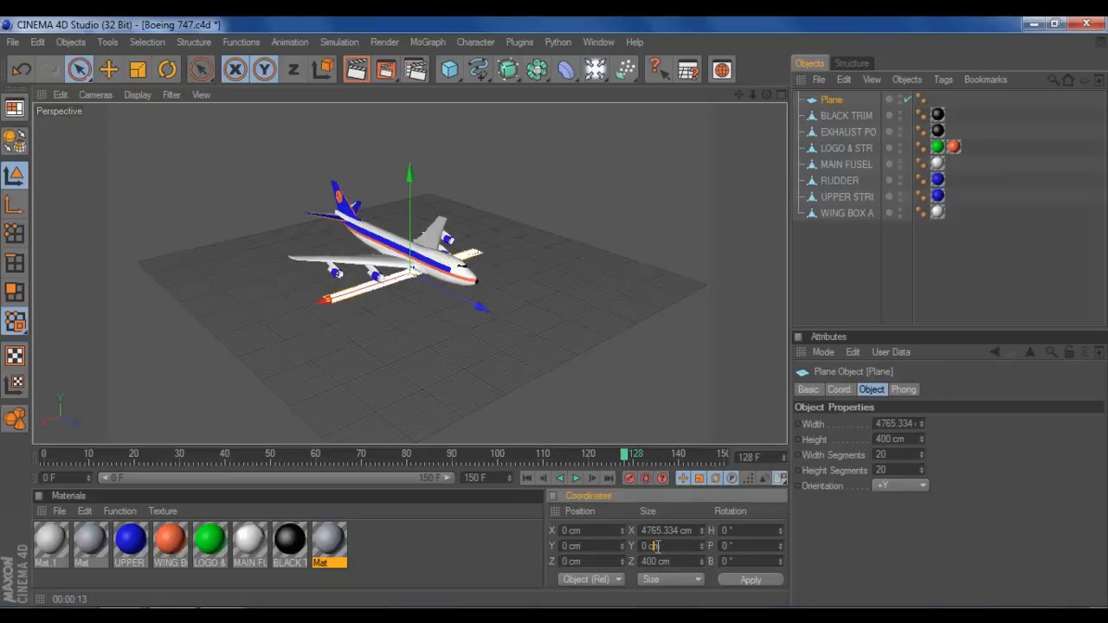
text(14)
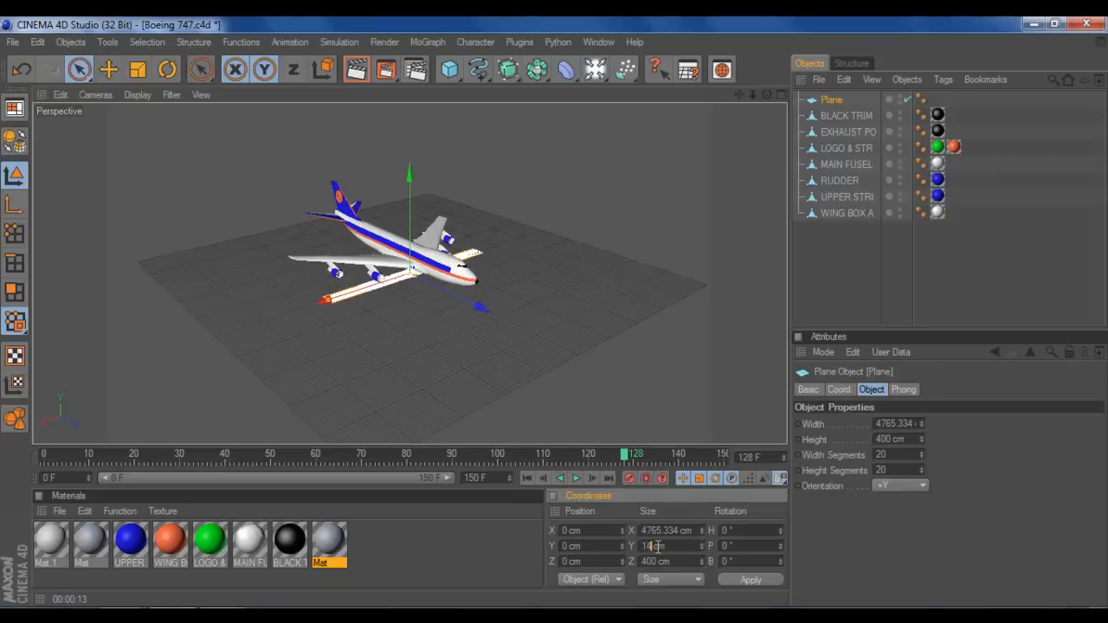
text(100)
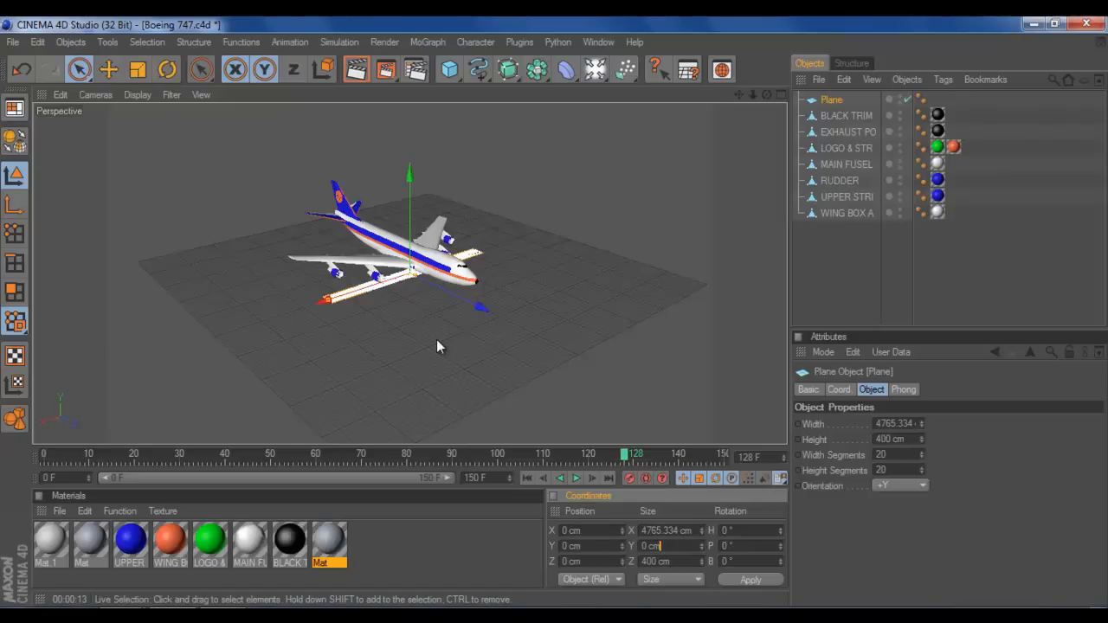
mouse_move(395, 298)
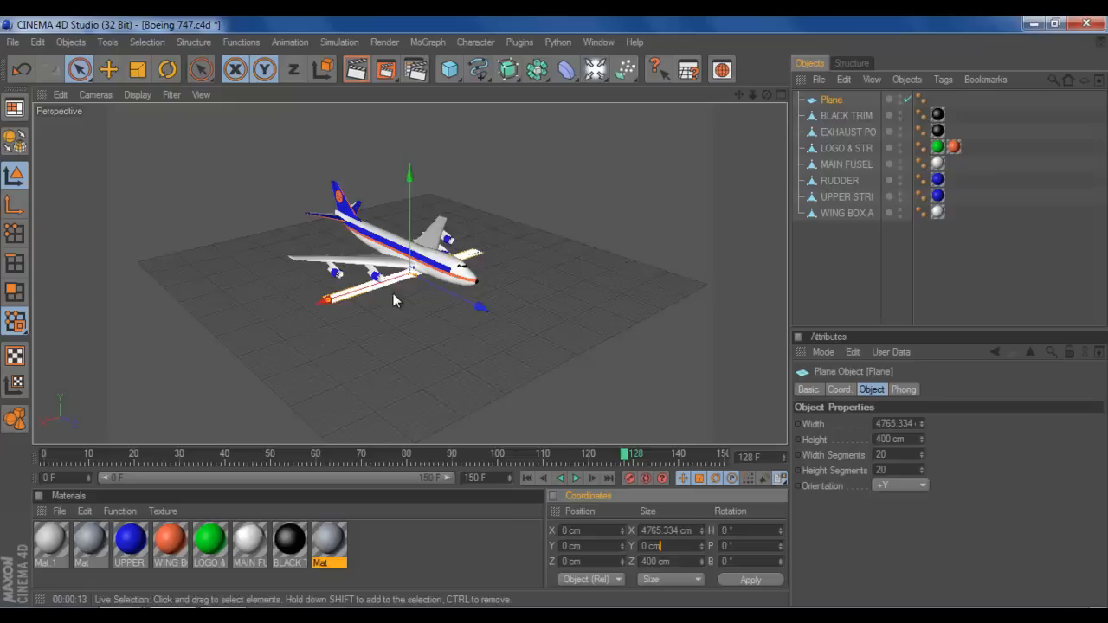
click(509, 70)
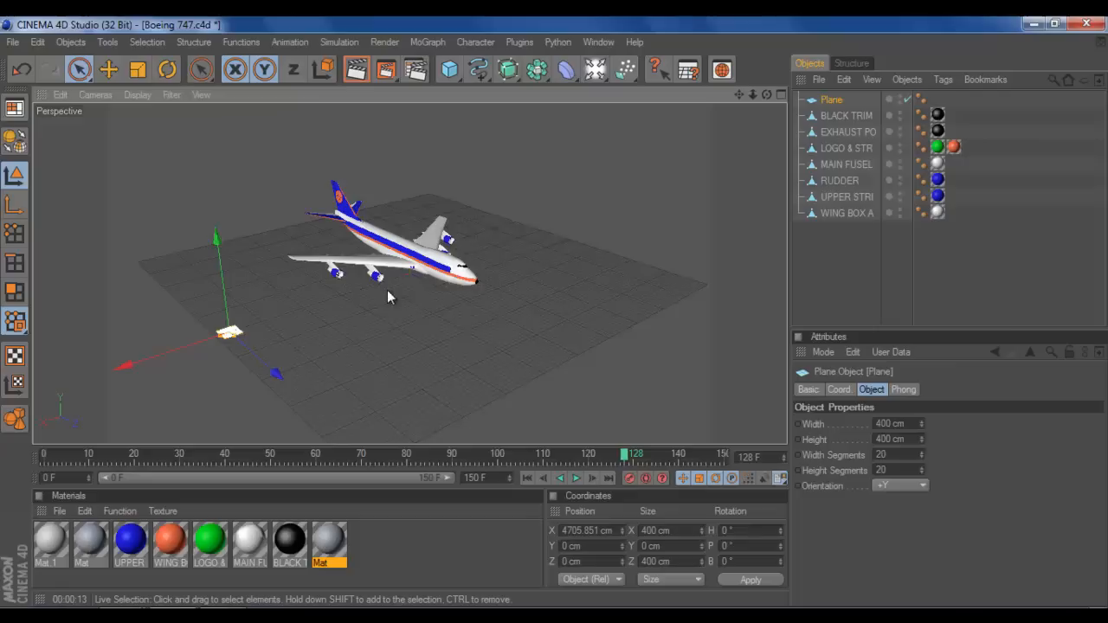
mouse_move(554, 320)
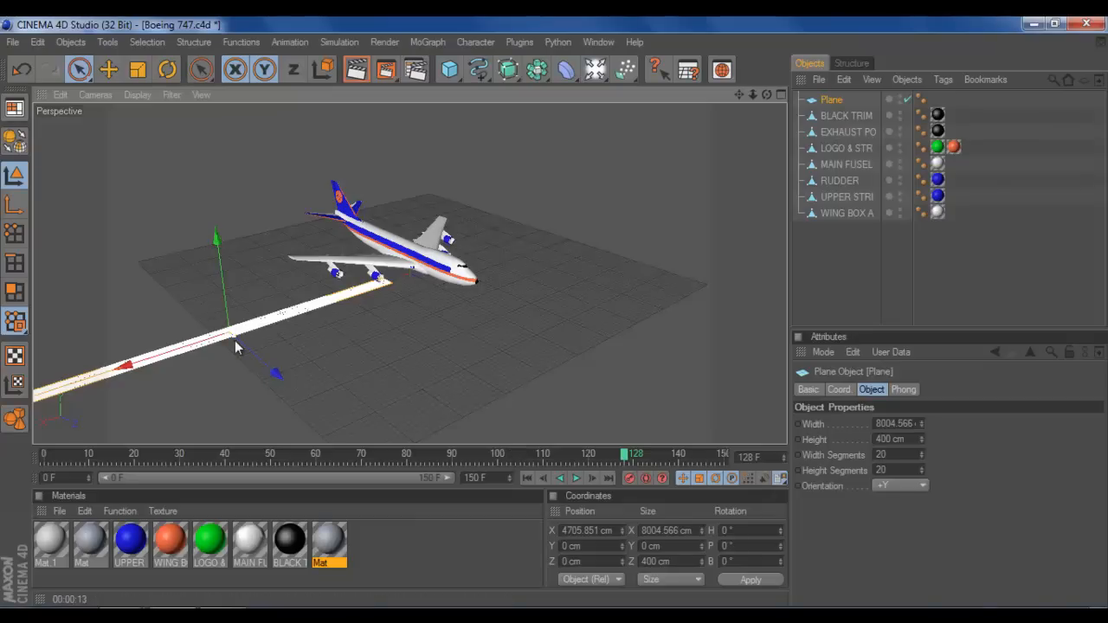
mouse_move(232, 379)
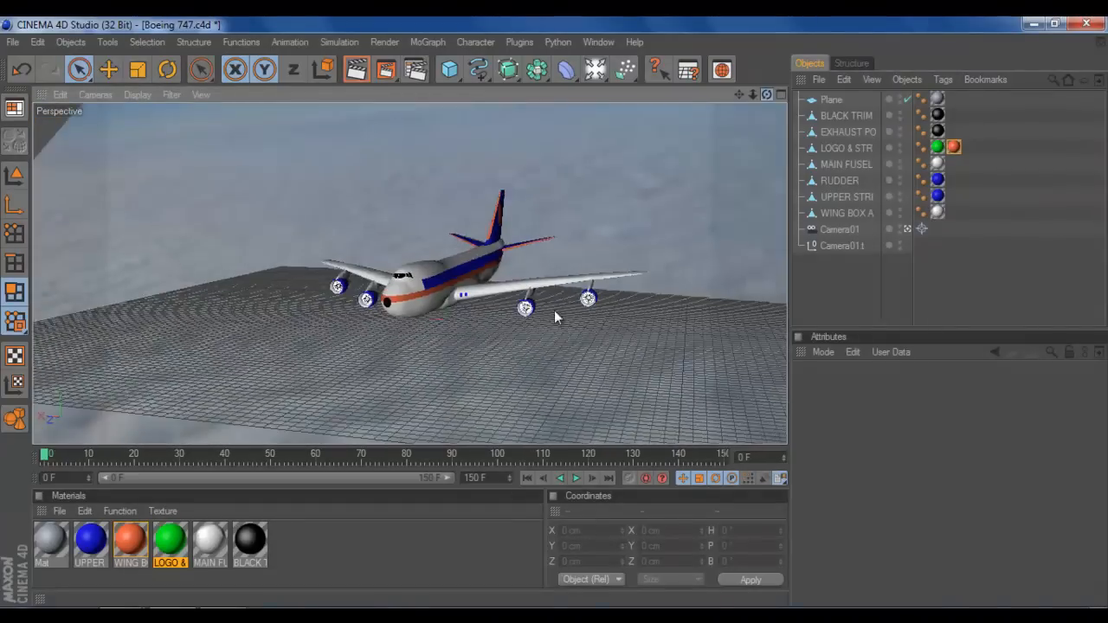
Select Camera01 to show its camera properties and view the 747 above the cloud plane.
drag(553, 311, 545, 311)
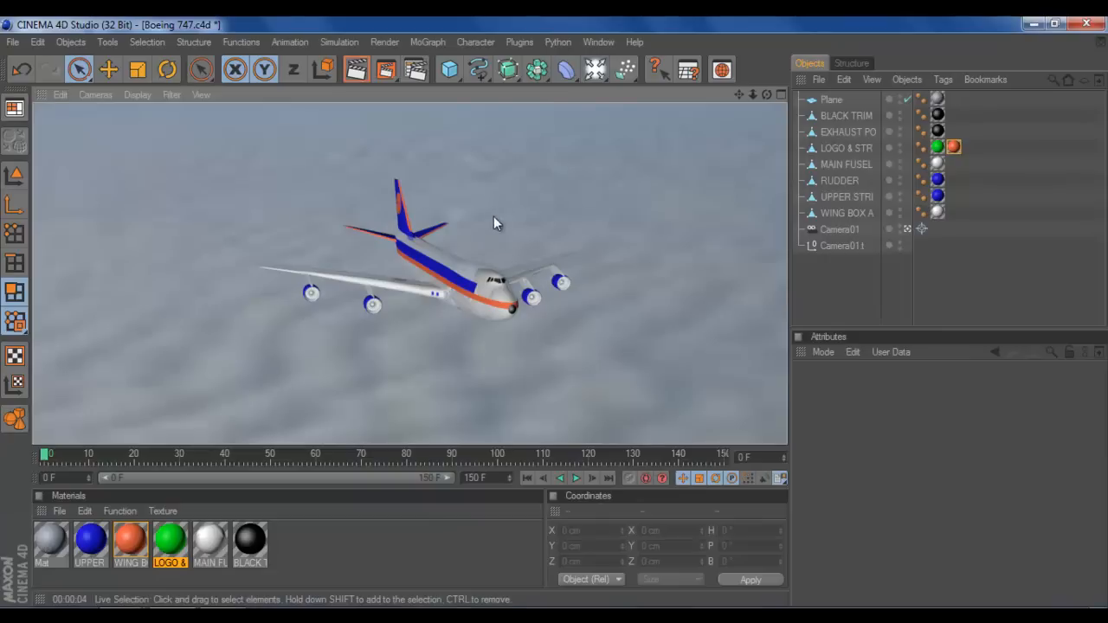
mouse_move(471, 284)
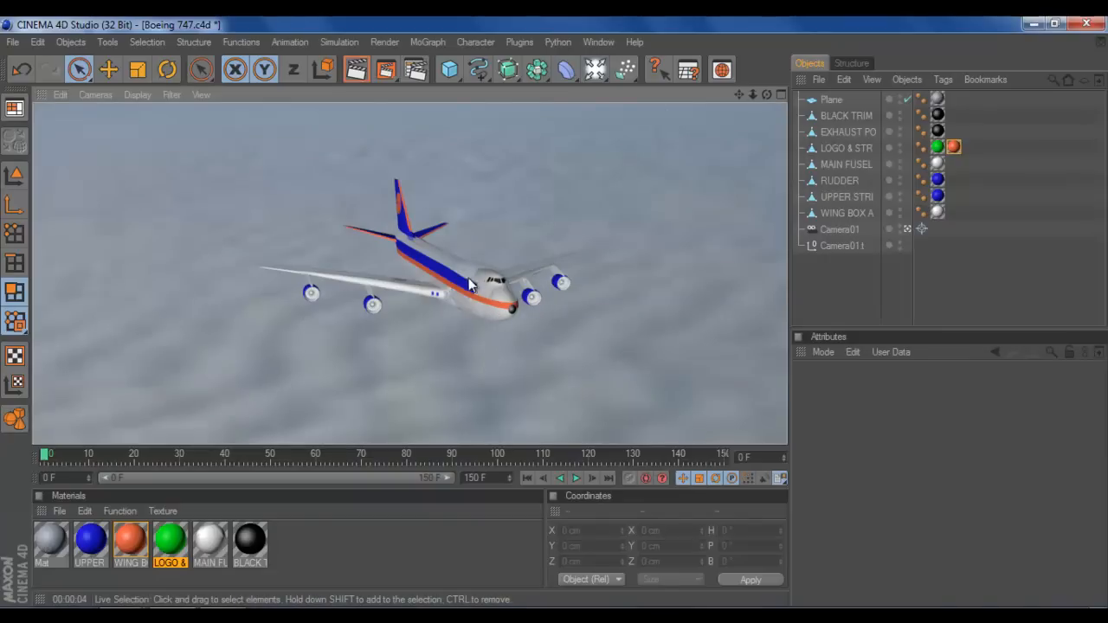
mouse_move(378, 343)
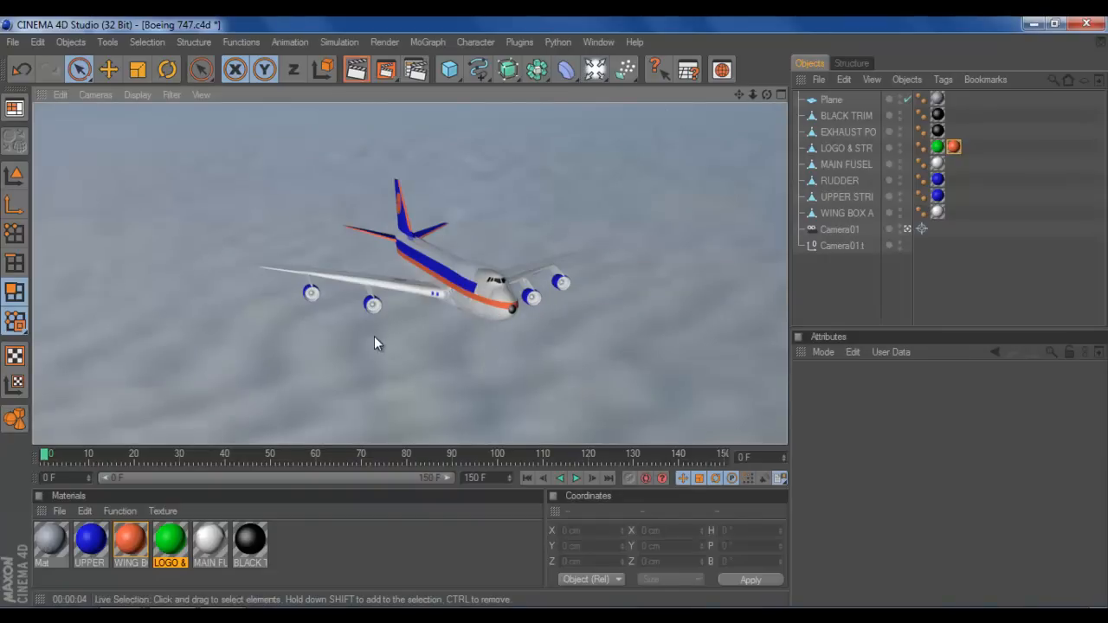
mouse_move(460, 362)
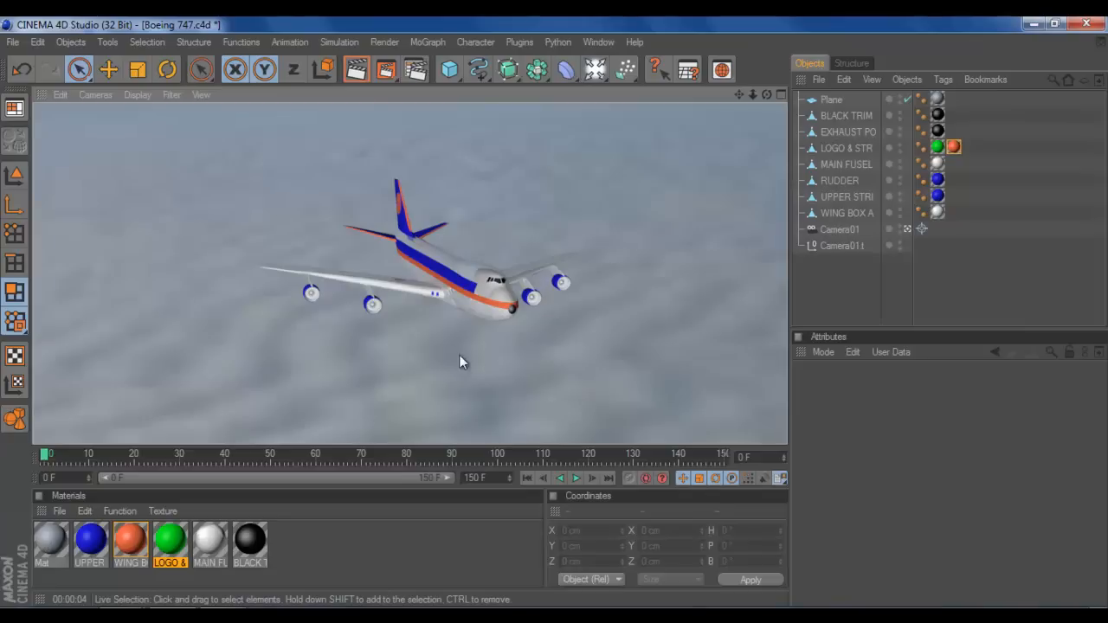
mouse_move(506, 337)
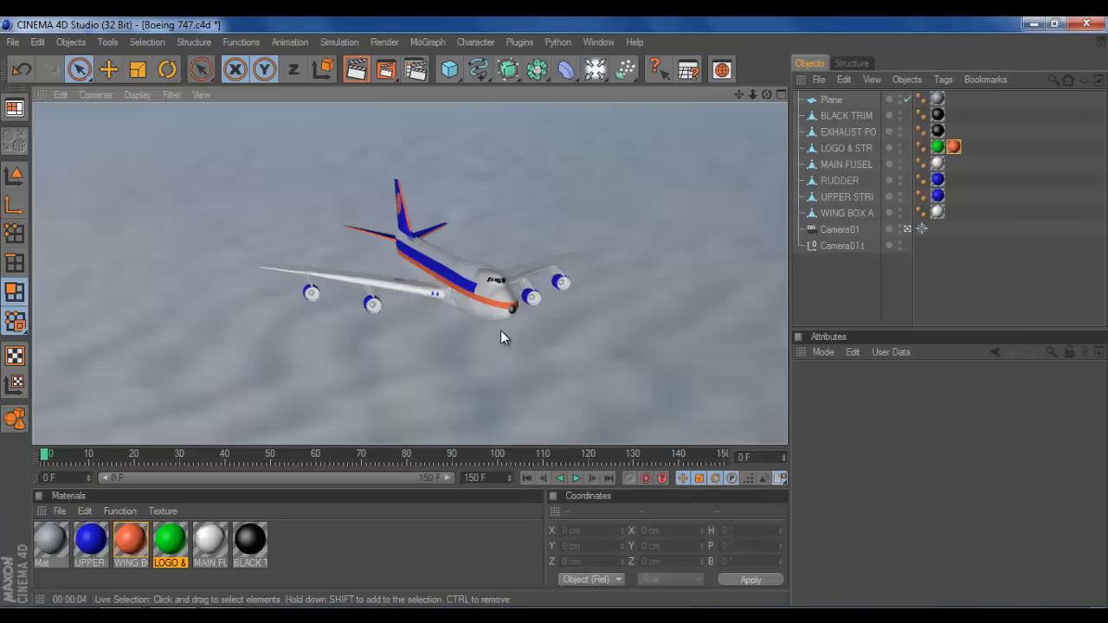
mouse_move(476, 304)
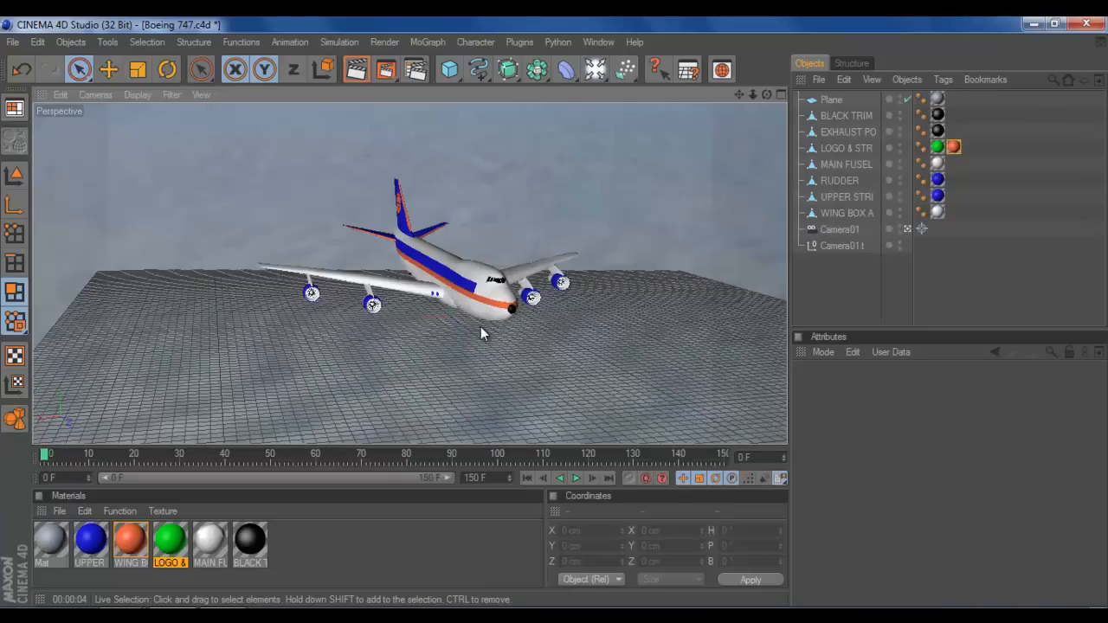
click(838, 229)
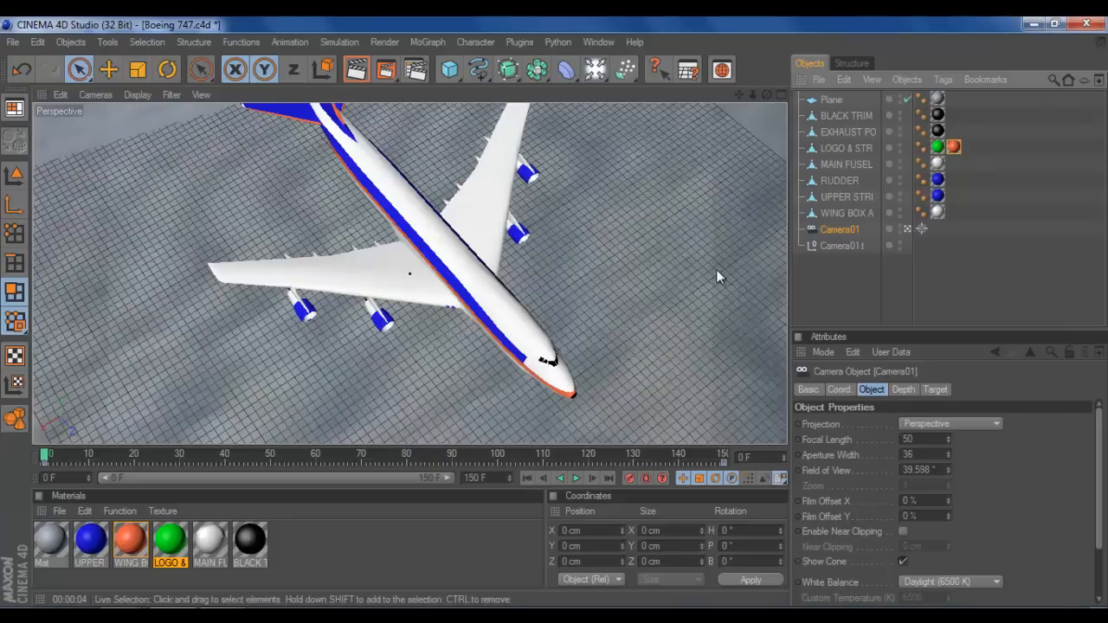
mouse_move(432, 280)
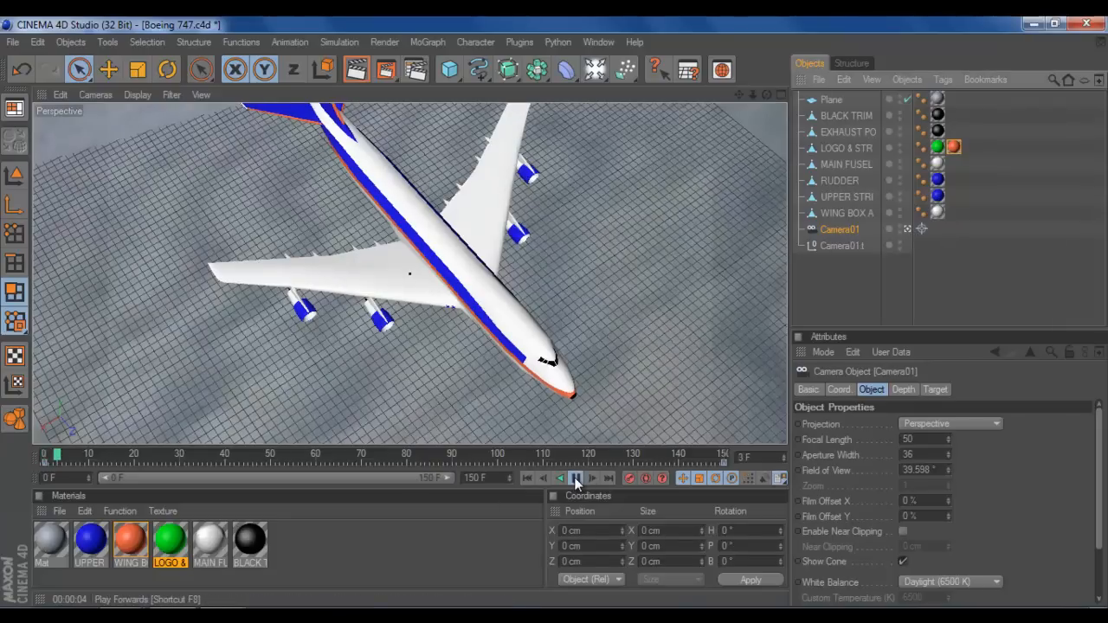
Play Camera01's fly-around briefly, then scrub the time slider to frame 150.
click(575, 477)
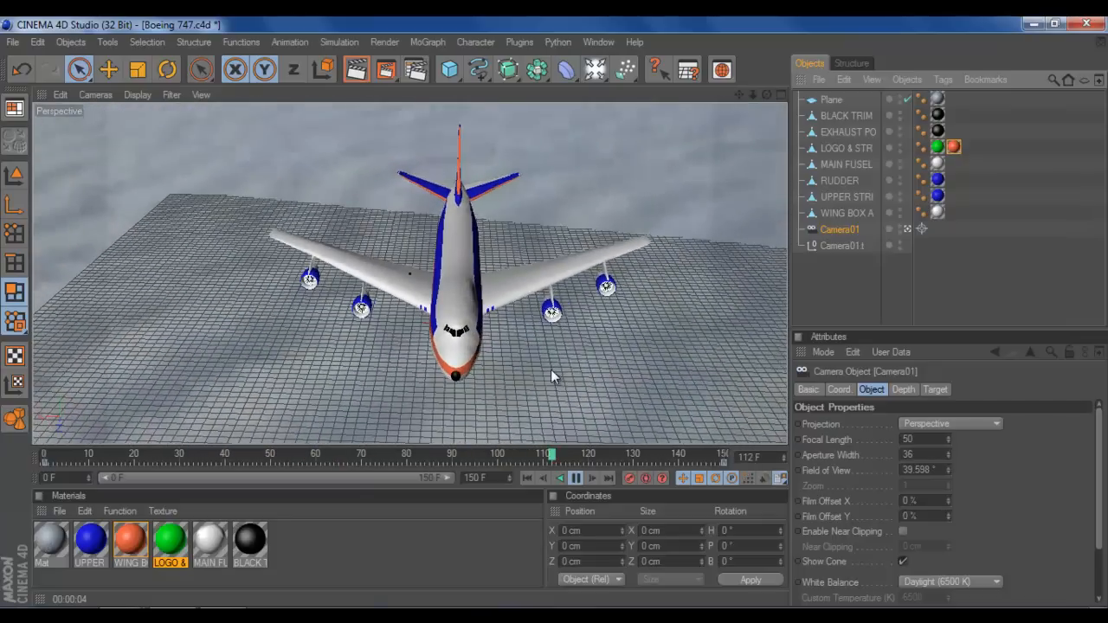
click(575, 477)
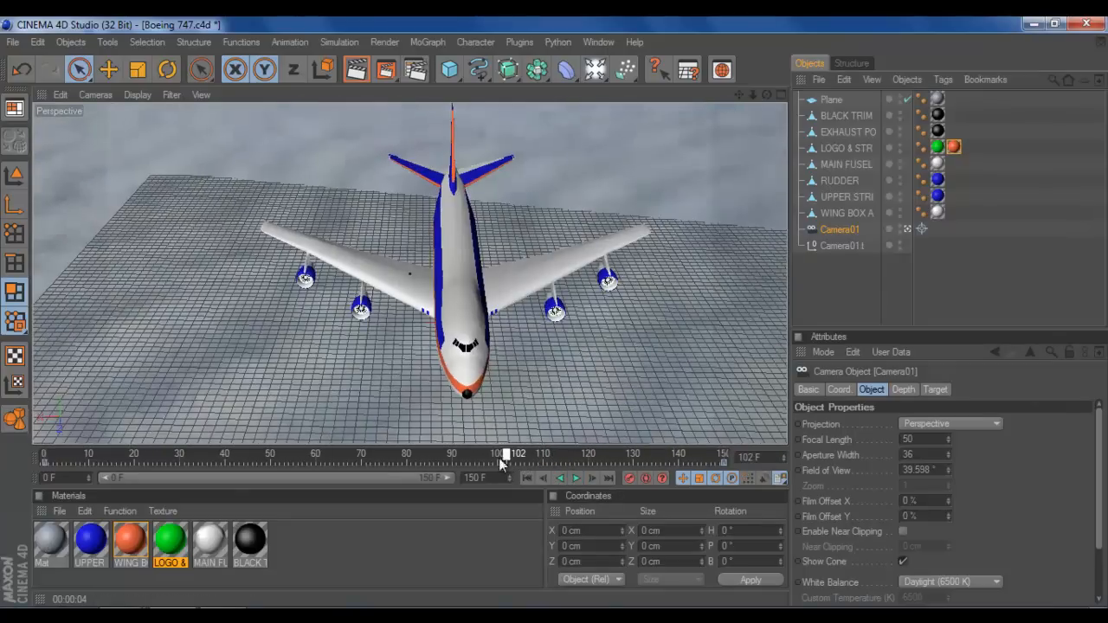
drag(505, 454, 585, 454)
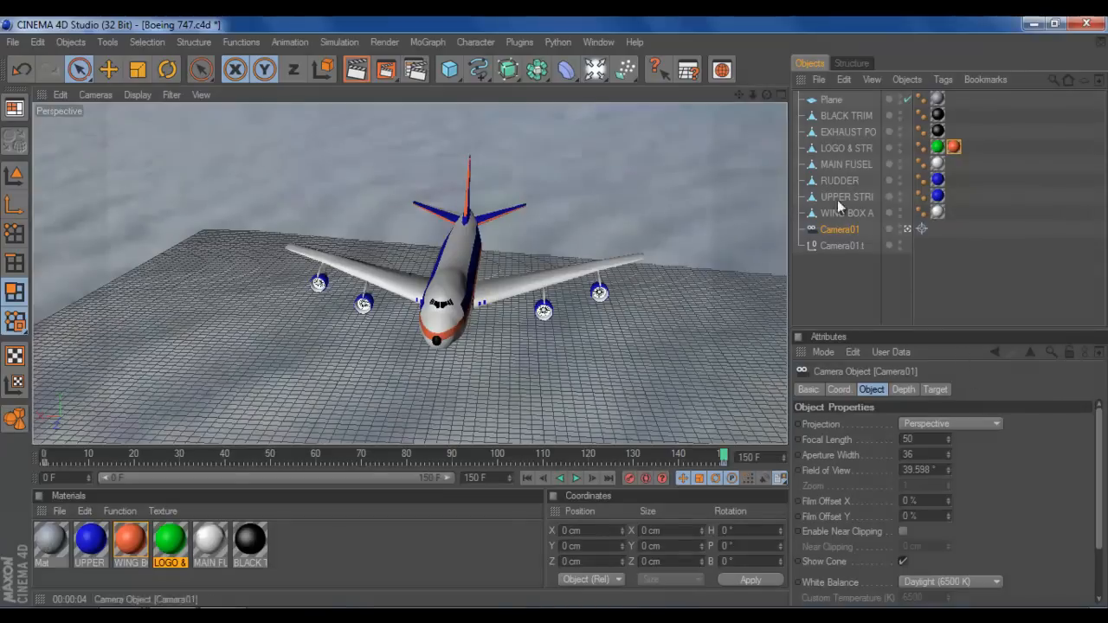
Add a Sky object from the Light/Environment menu.
click(619, 70)
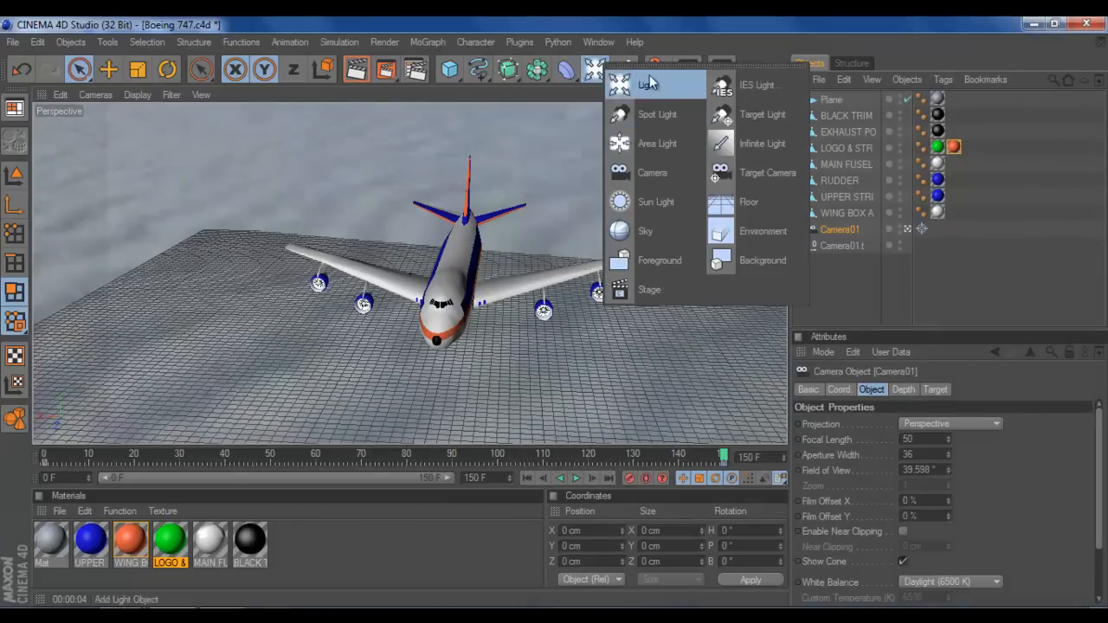
mouse_move(650, 173)
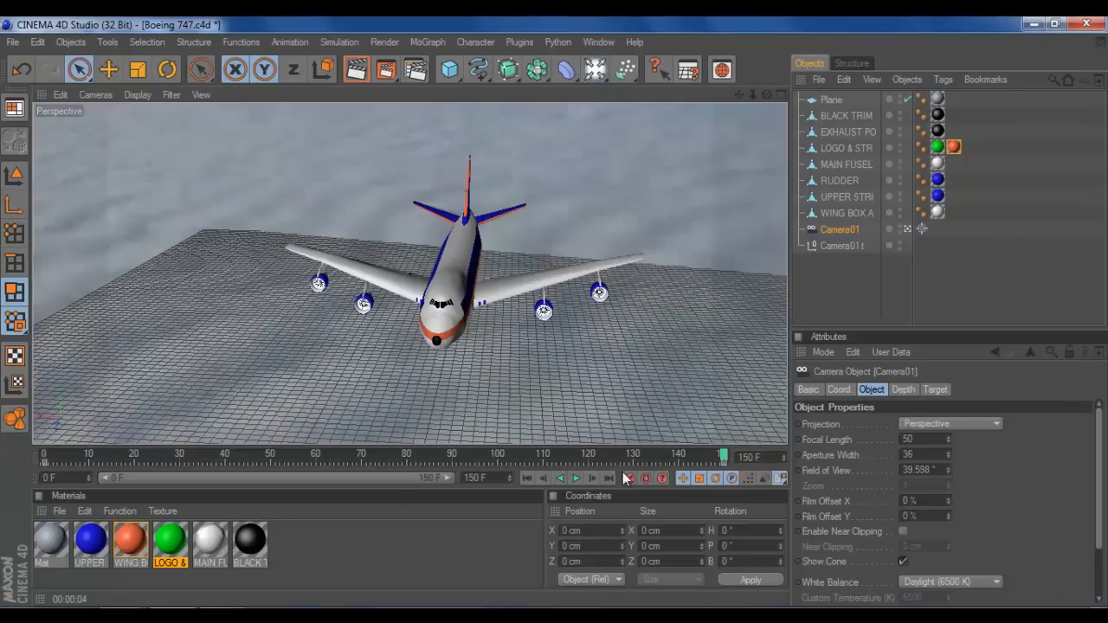
mouse_move(701, 457)
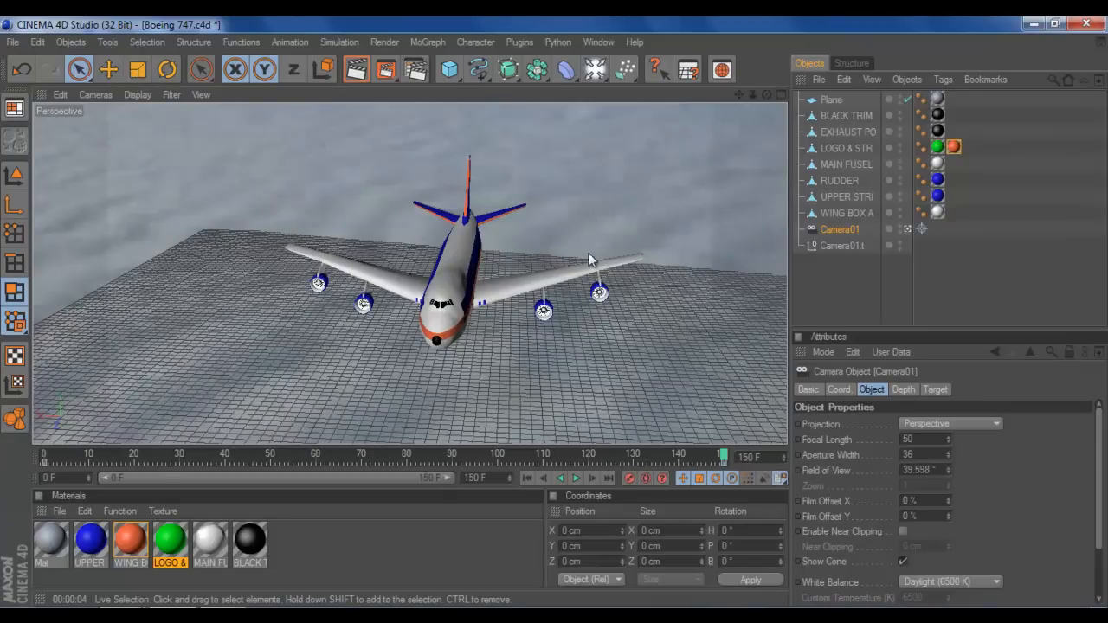
click(593, 69)
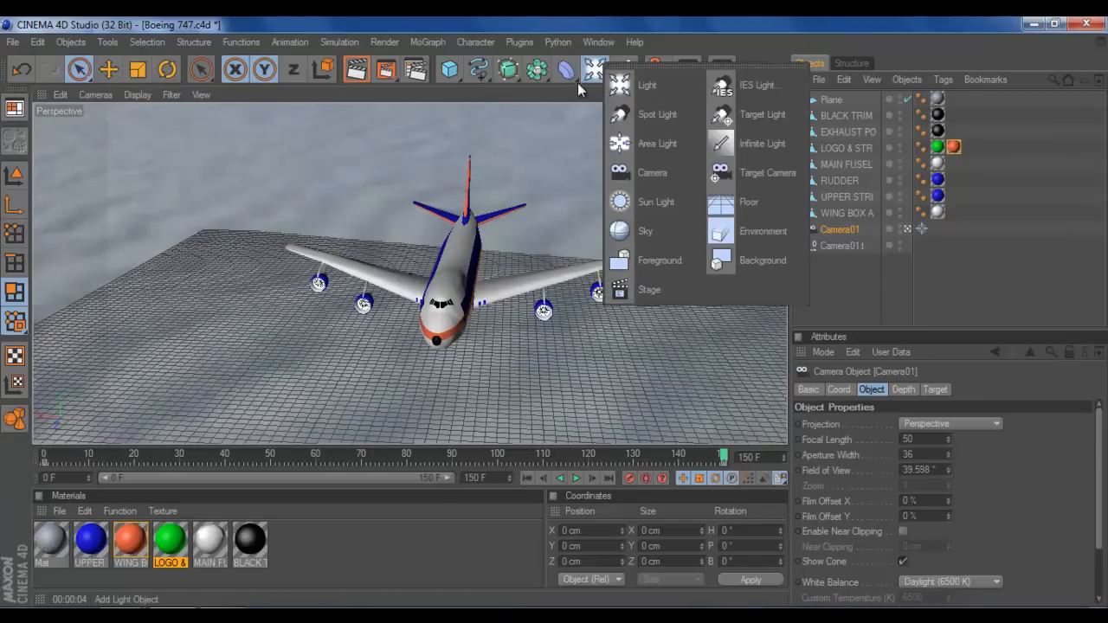
mouse_move(761, 260)
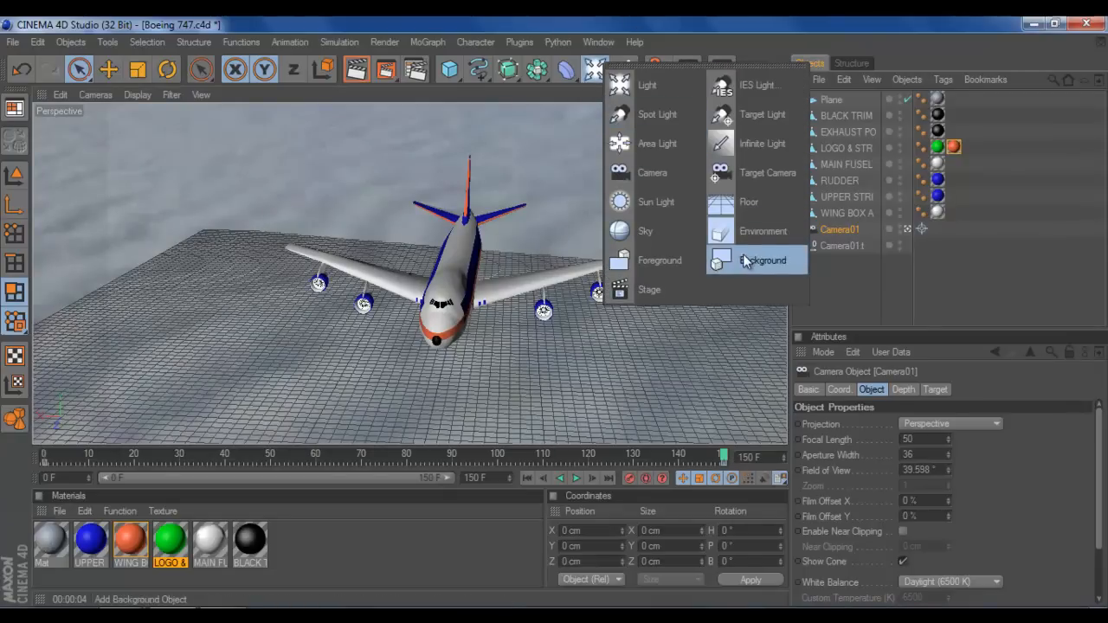
click(646, 231)
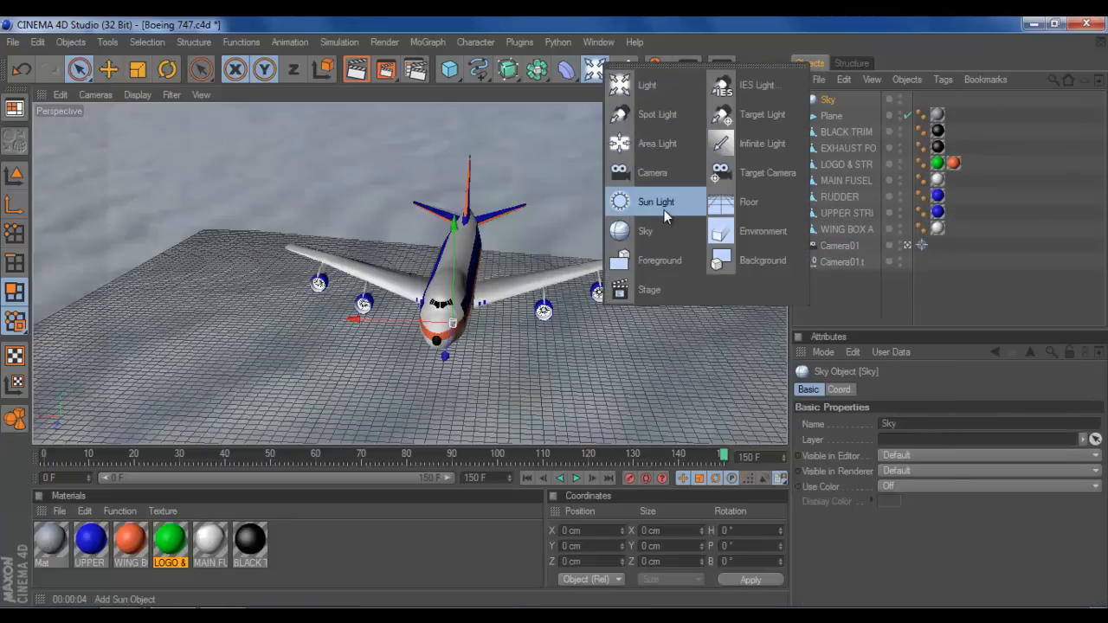
Try a Sun Light and a Light in the scene, undoing each again.
click(654, 201)
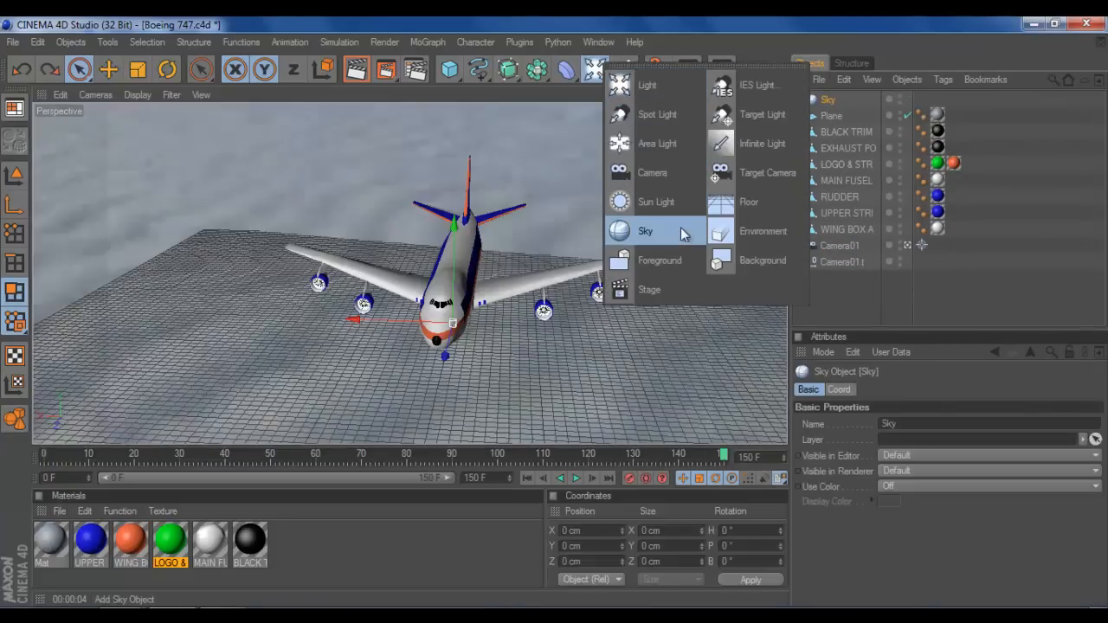
mouse_move(659, 260)
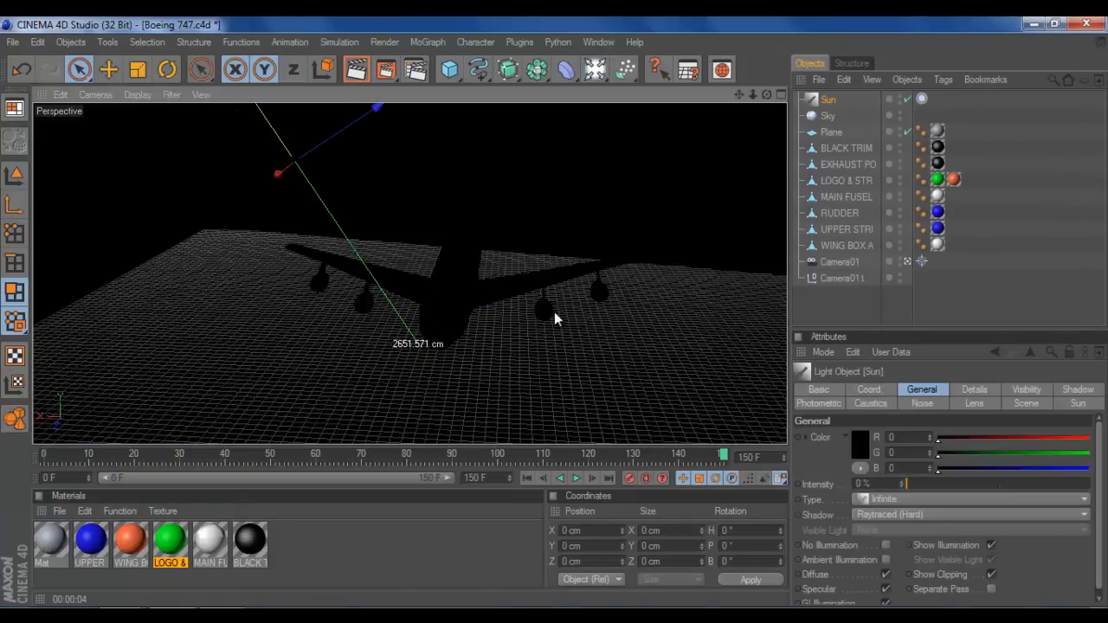
click(356, 69)
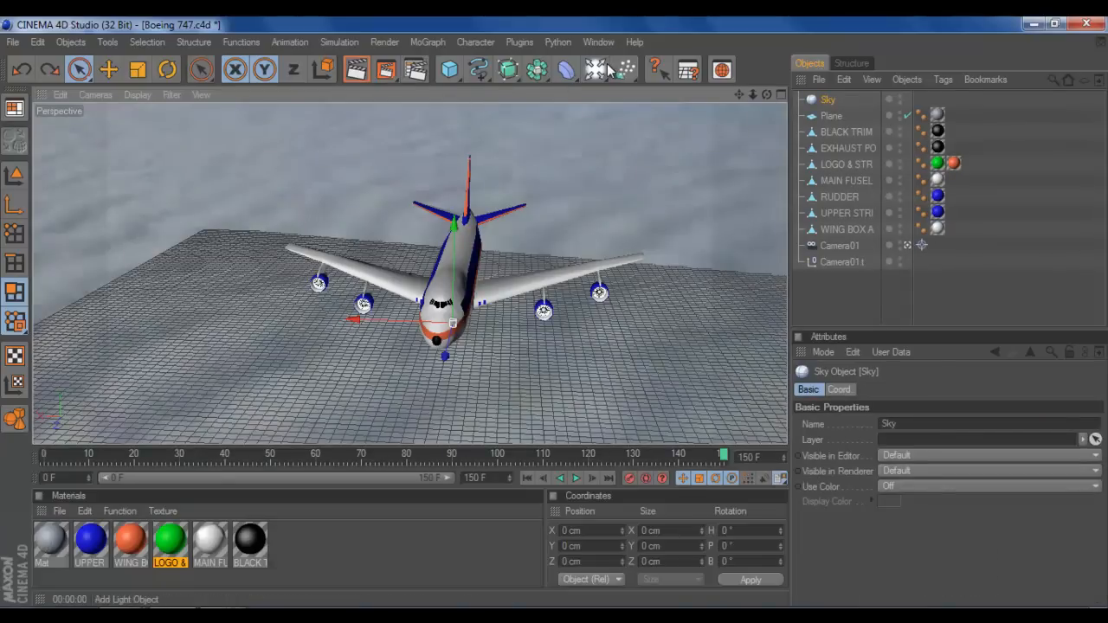
click(595, 69)
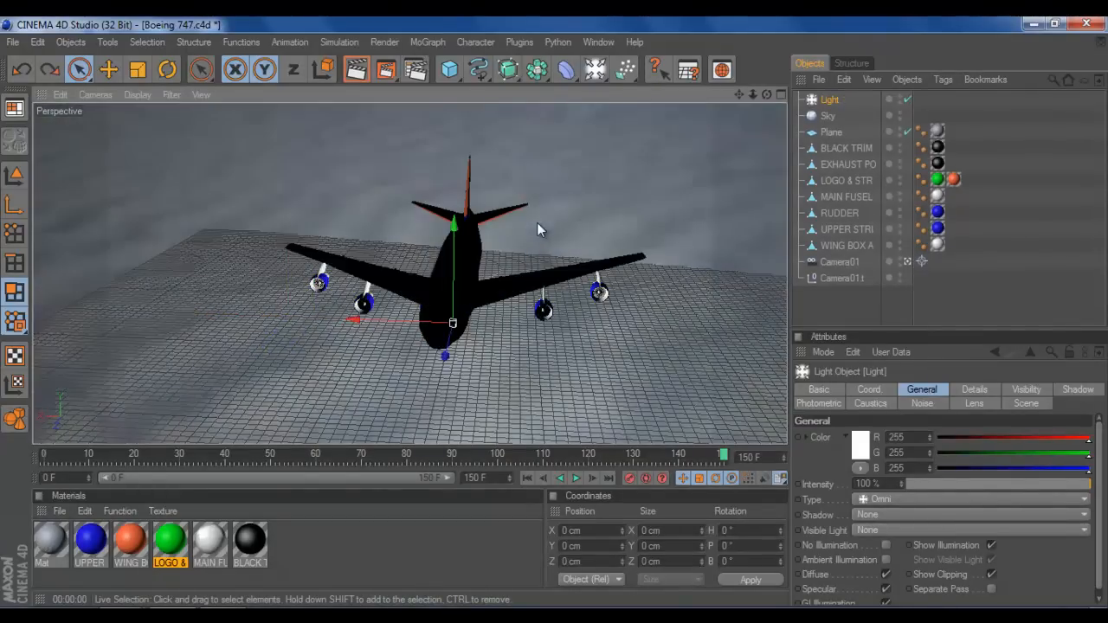
click(828, 99)
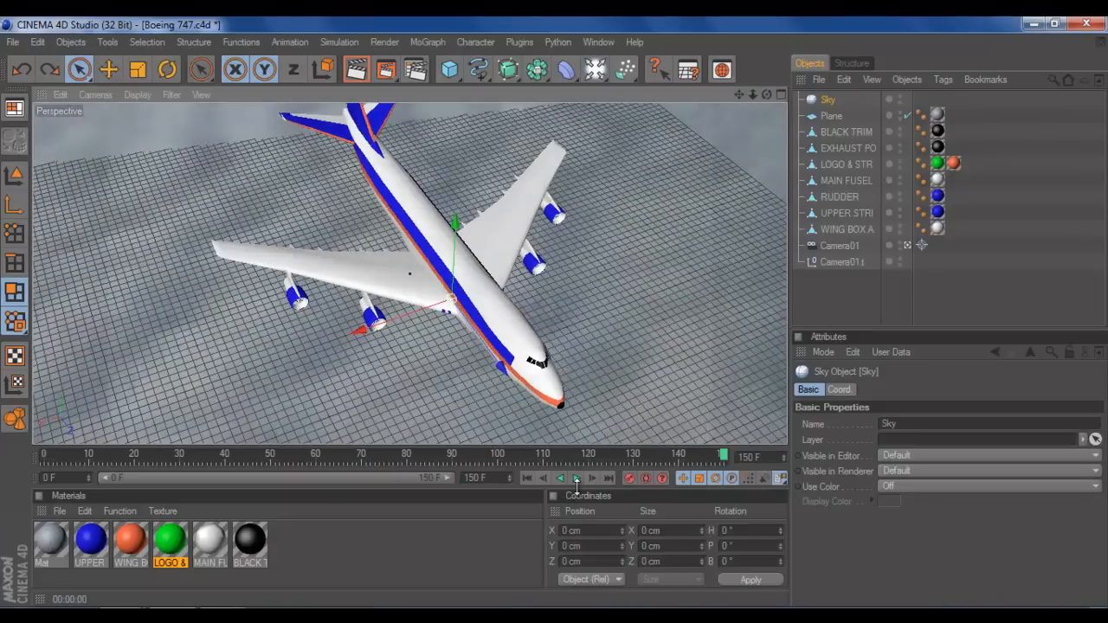
From frame 0, render the animation to Picture Viewer, overwriting plane slow pan.mov.
click(575, 478)
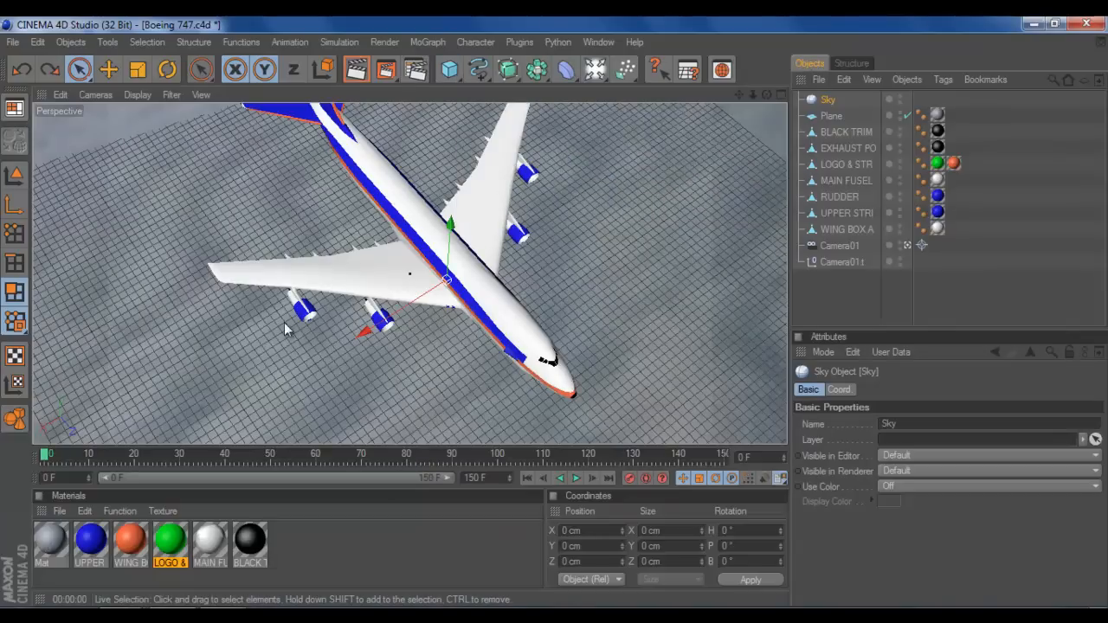
mouse_move(225, 498)
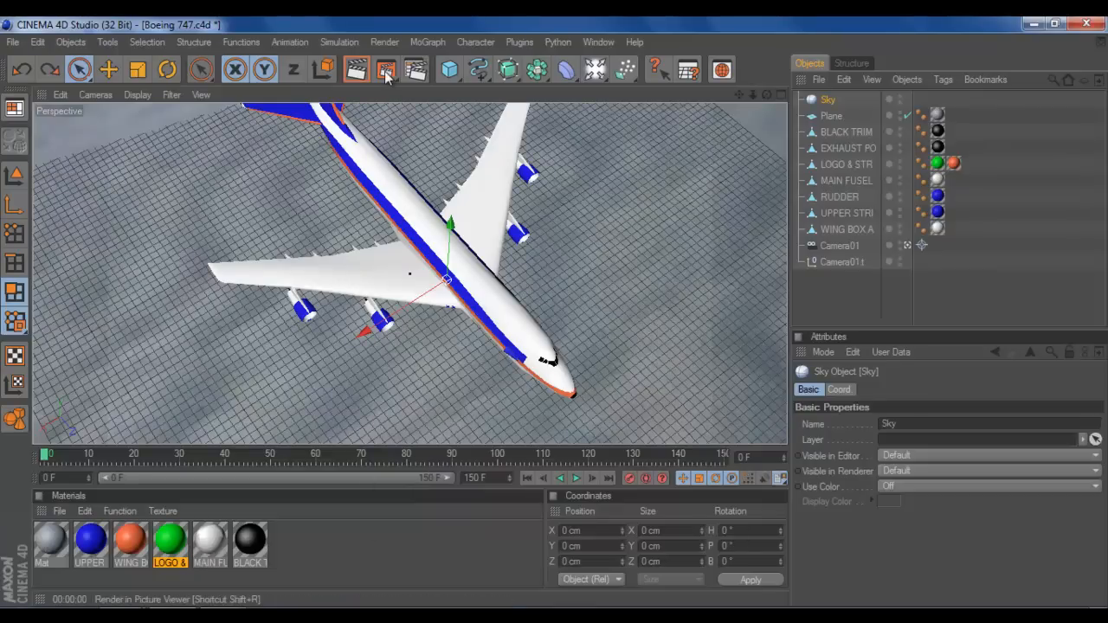
click(386, 69)
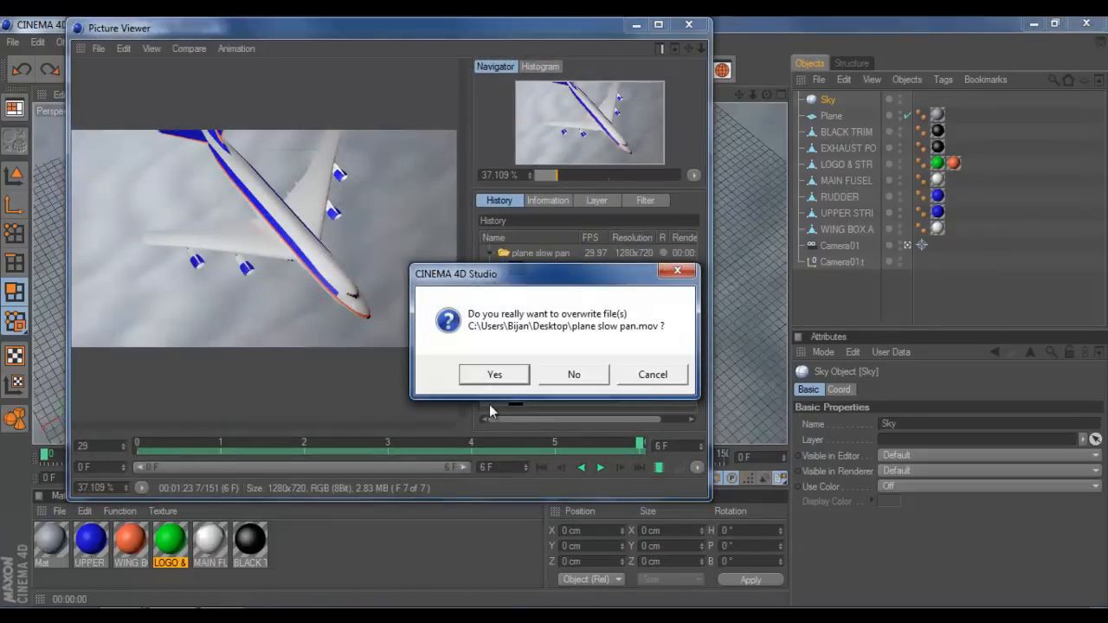
click(494, 374)
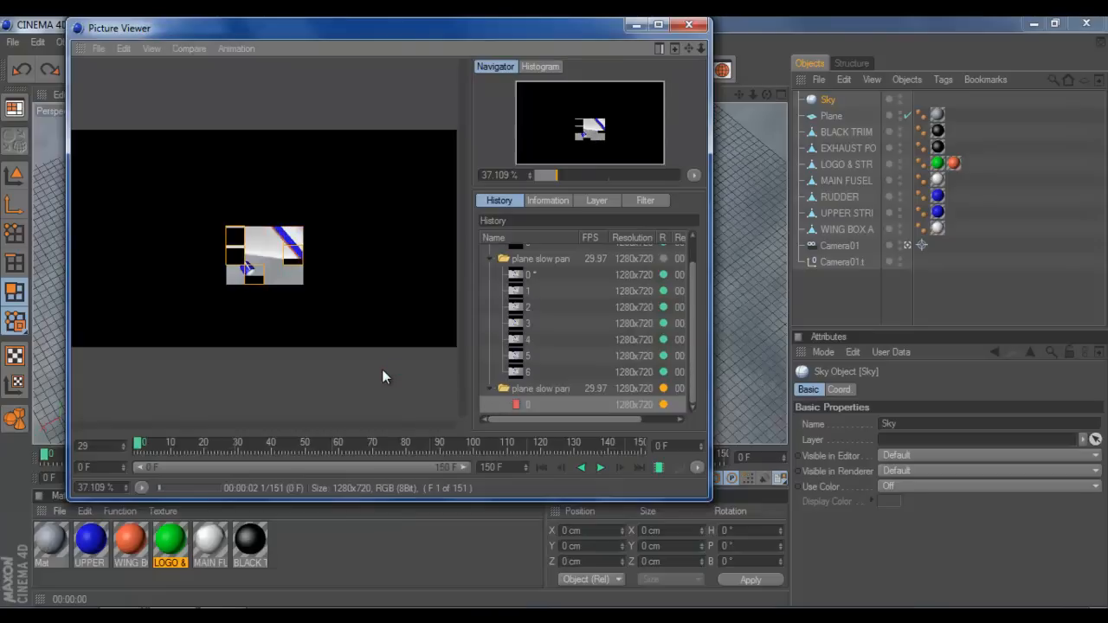